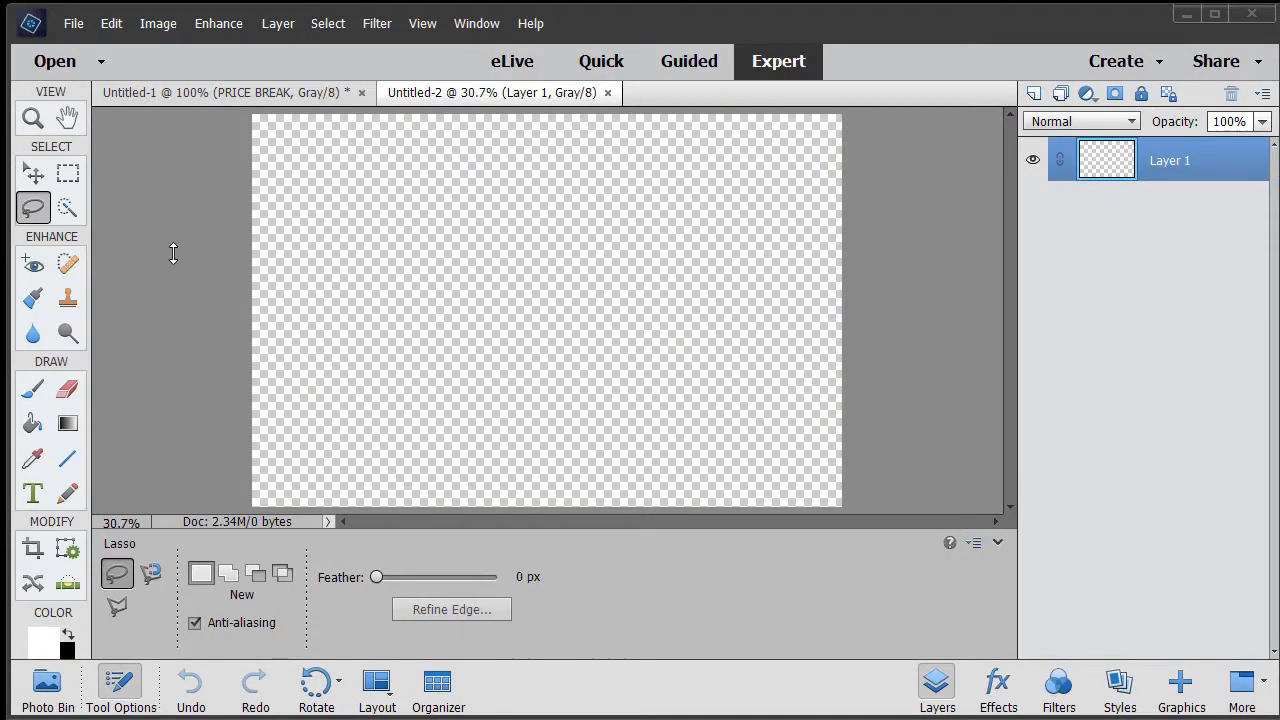
pyautogui.moveTo(378, 288)
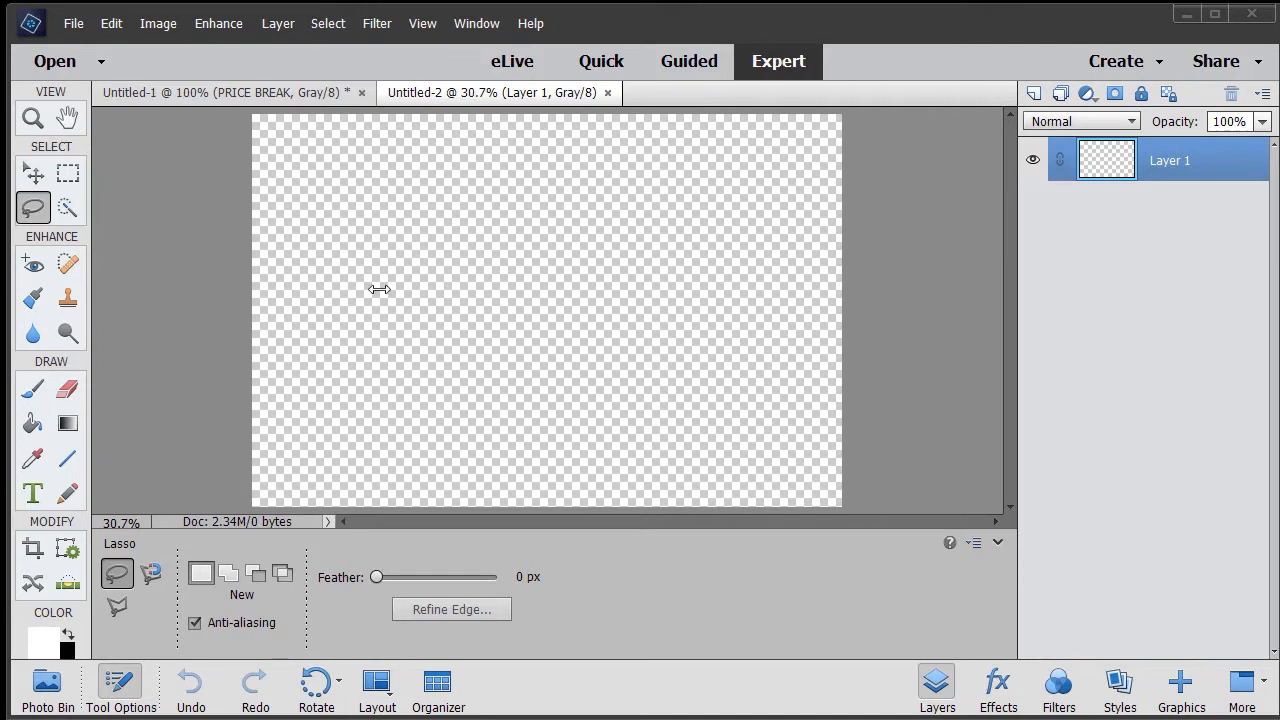
pyautogui.moveTo(36, 500)
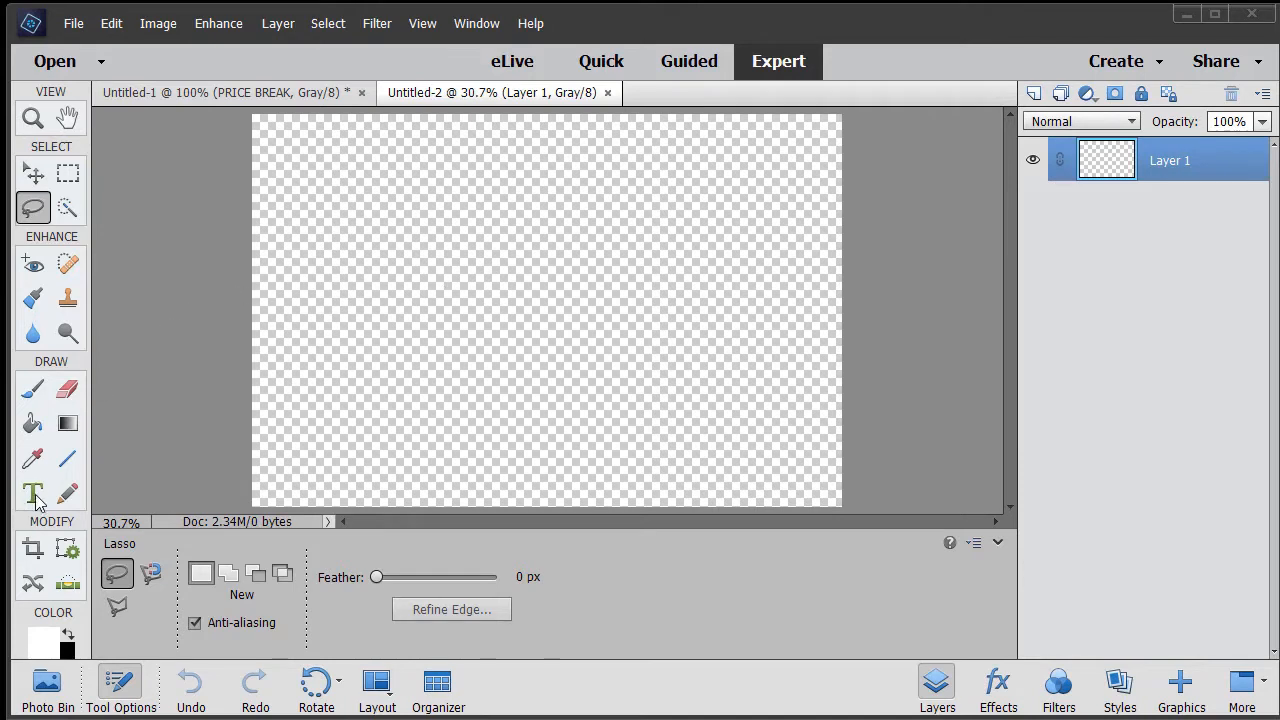
# Add white Impact text PRICE and BREAK on two lines, then nudge it toward the canvas centre.
pyautogui.click(32, 490)
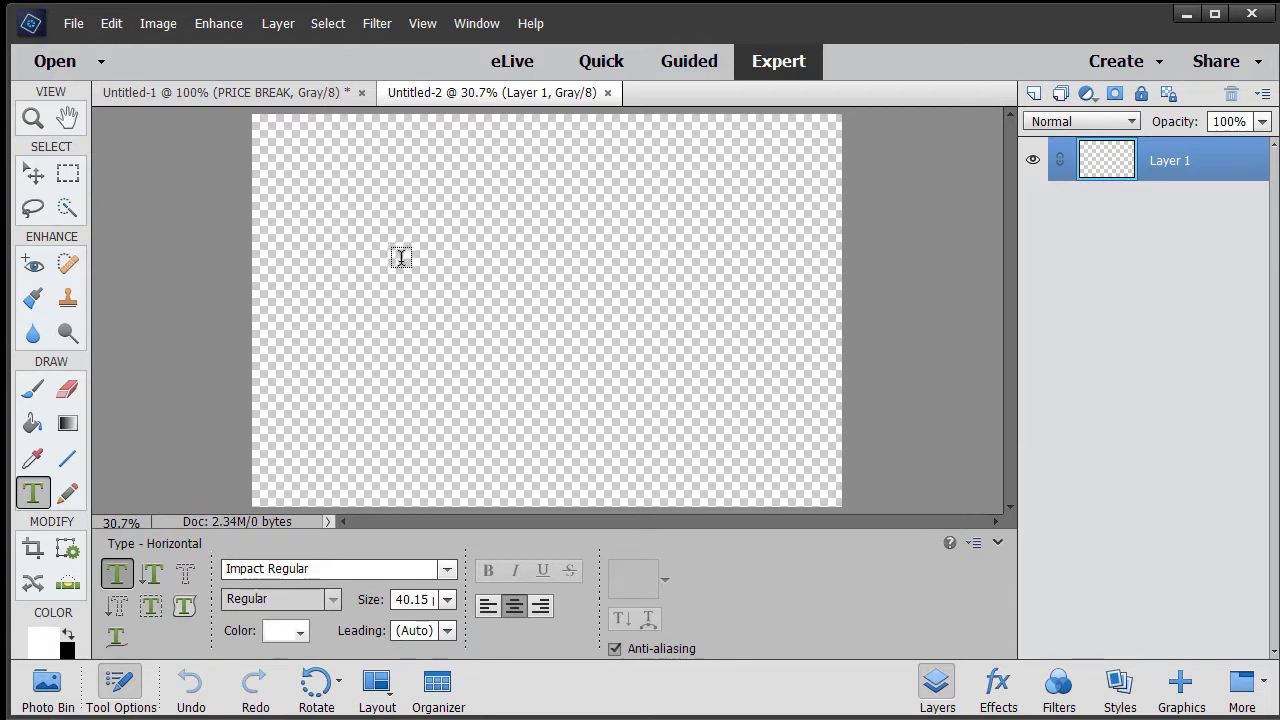
pyautogui.click(400, 258)
pyautogui.write('PRICE')
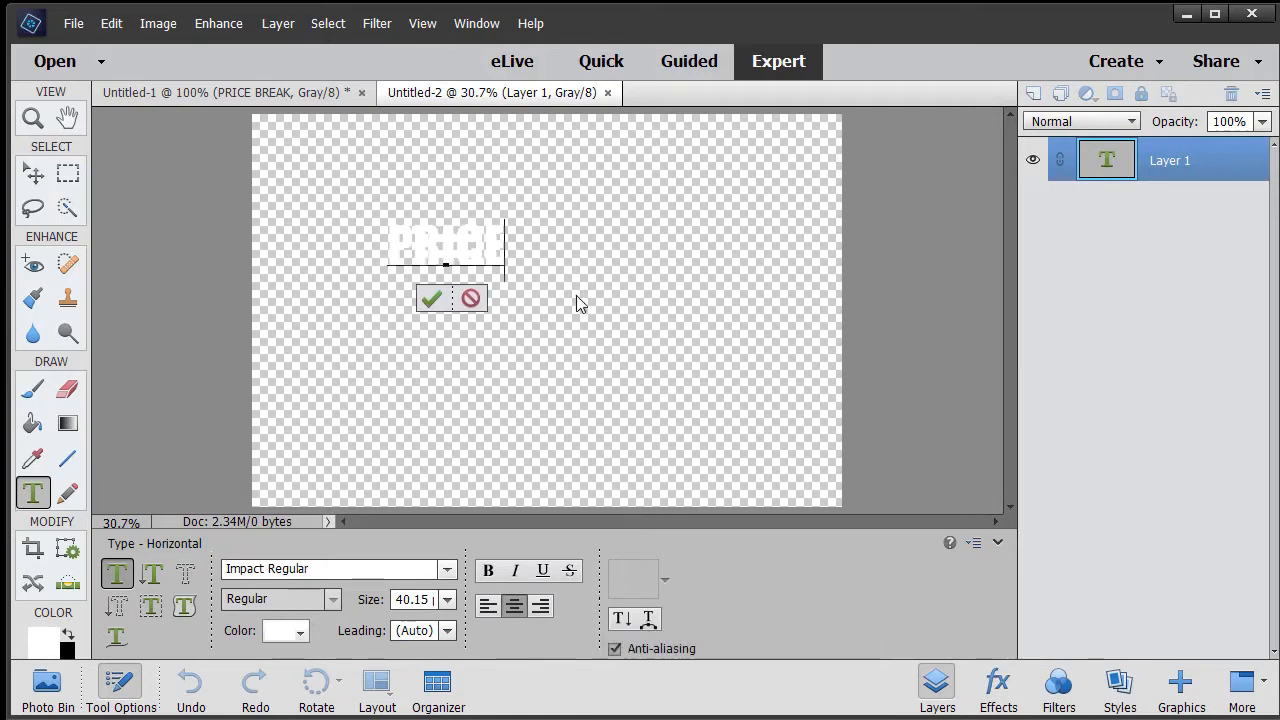
pyautogui.press('Return')
pyautogui.write('BREAK')
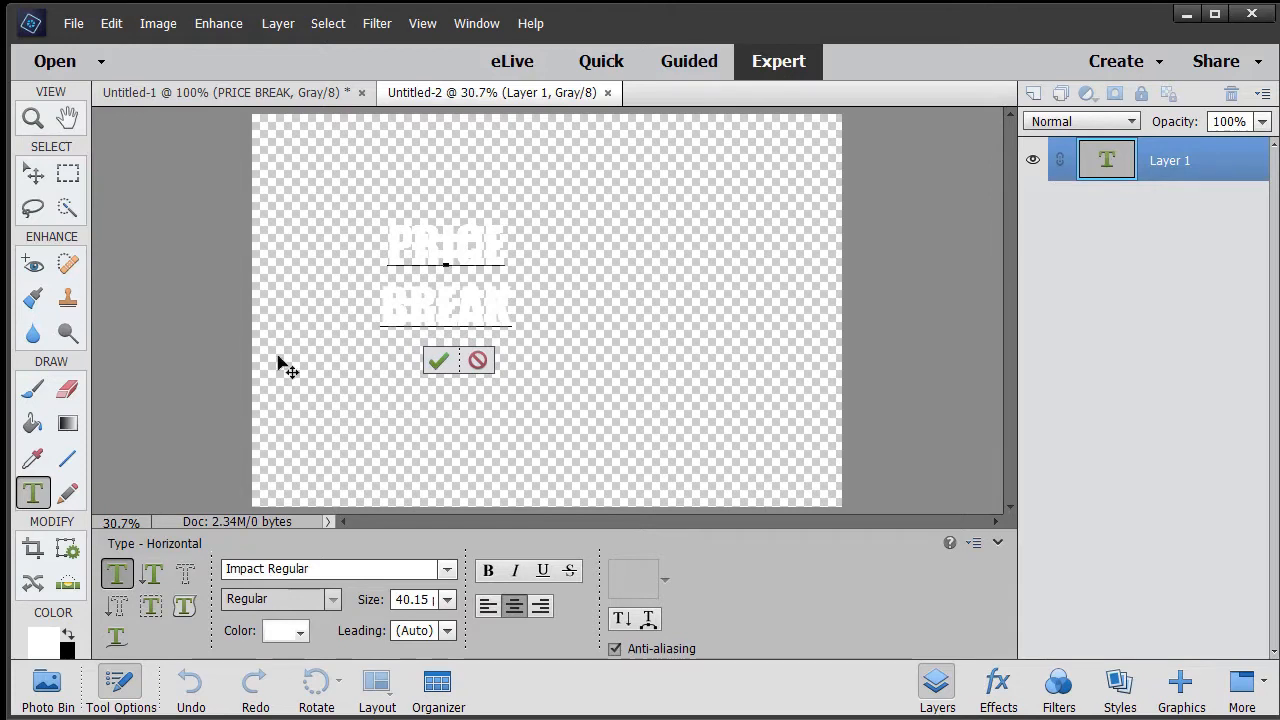
pyautogui.click(440, 360)
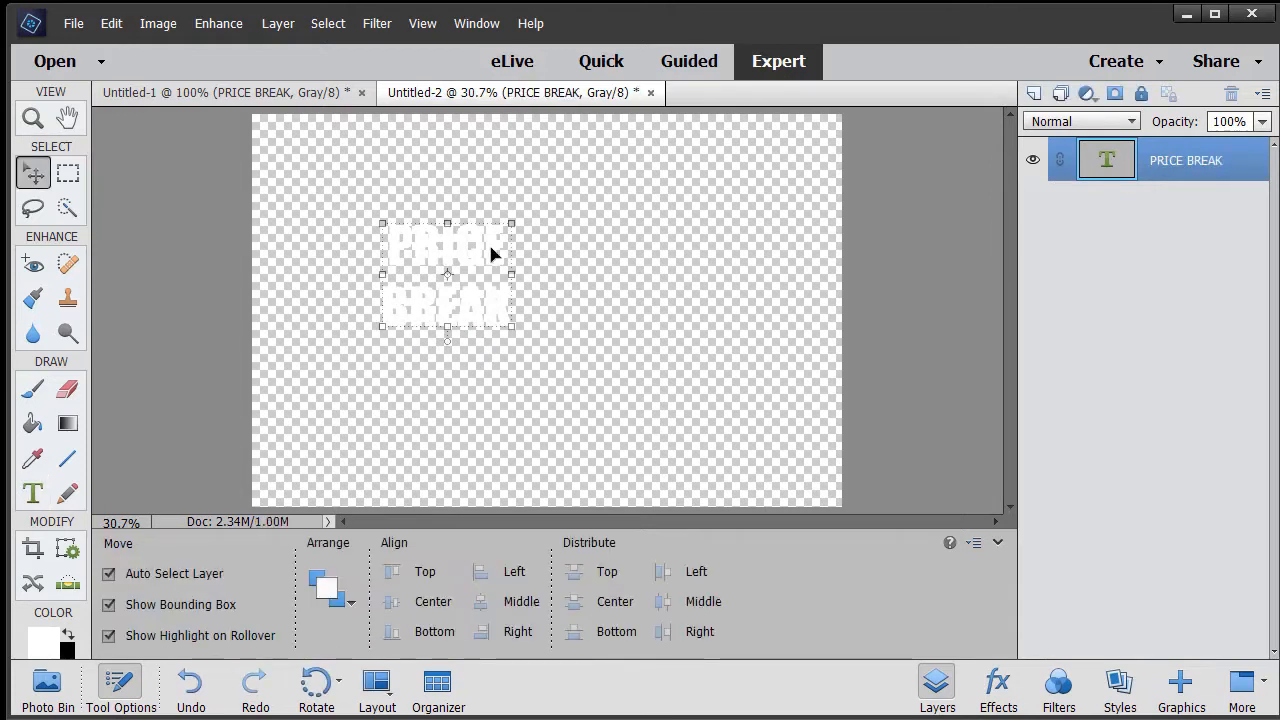
pyautogui.moveTo(448, 272); pyautogui.dragTo(530, 272)
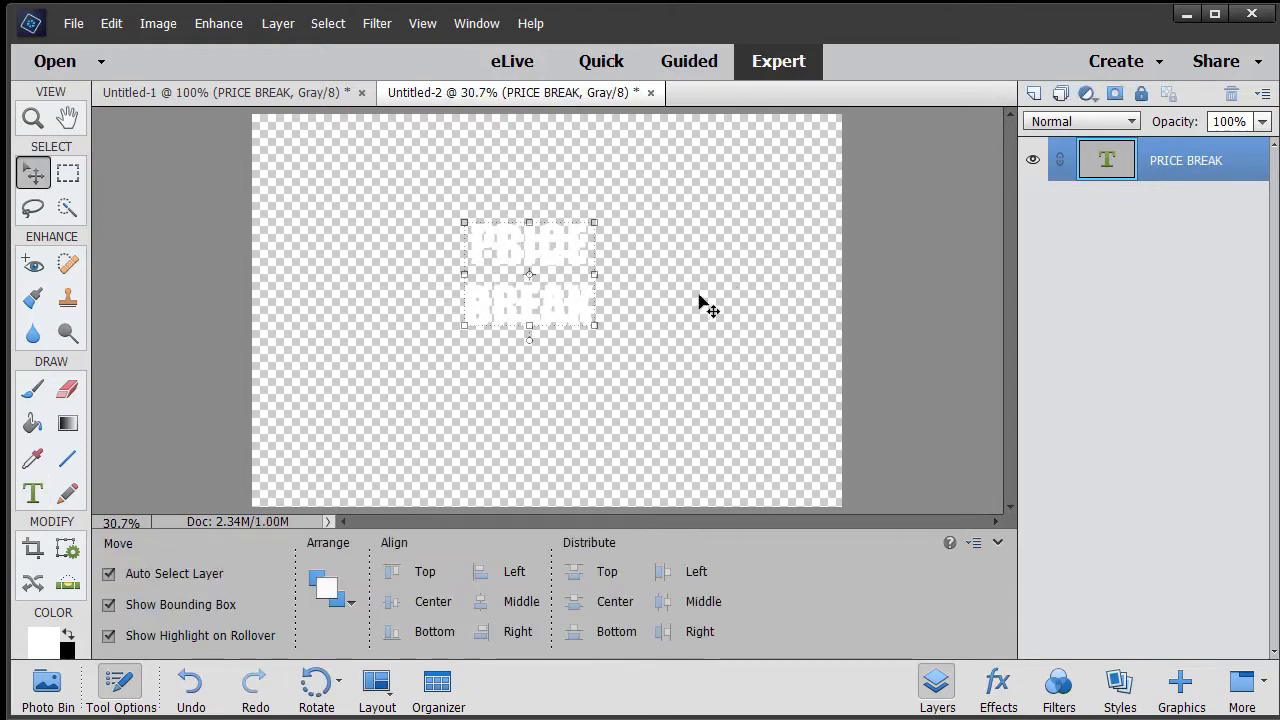
# Apply a 5 px black stroke and a 35 px bevel layer style to the PRICE BREAK text.
pyautogui.rightClick(530, 300)
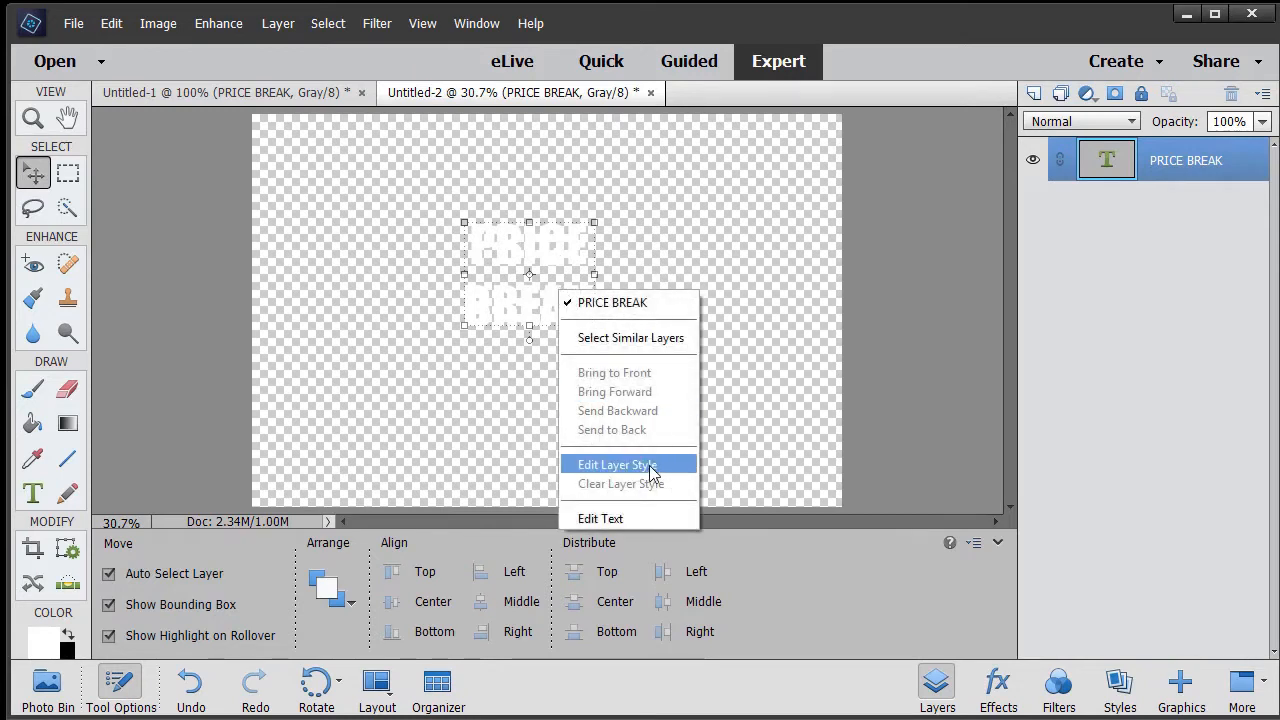
pyautogui.click(616, 464)
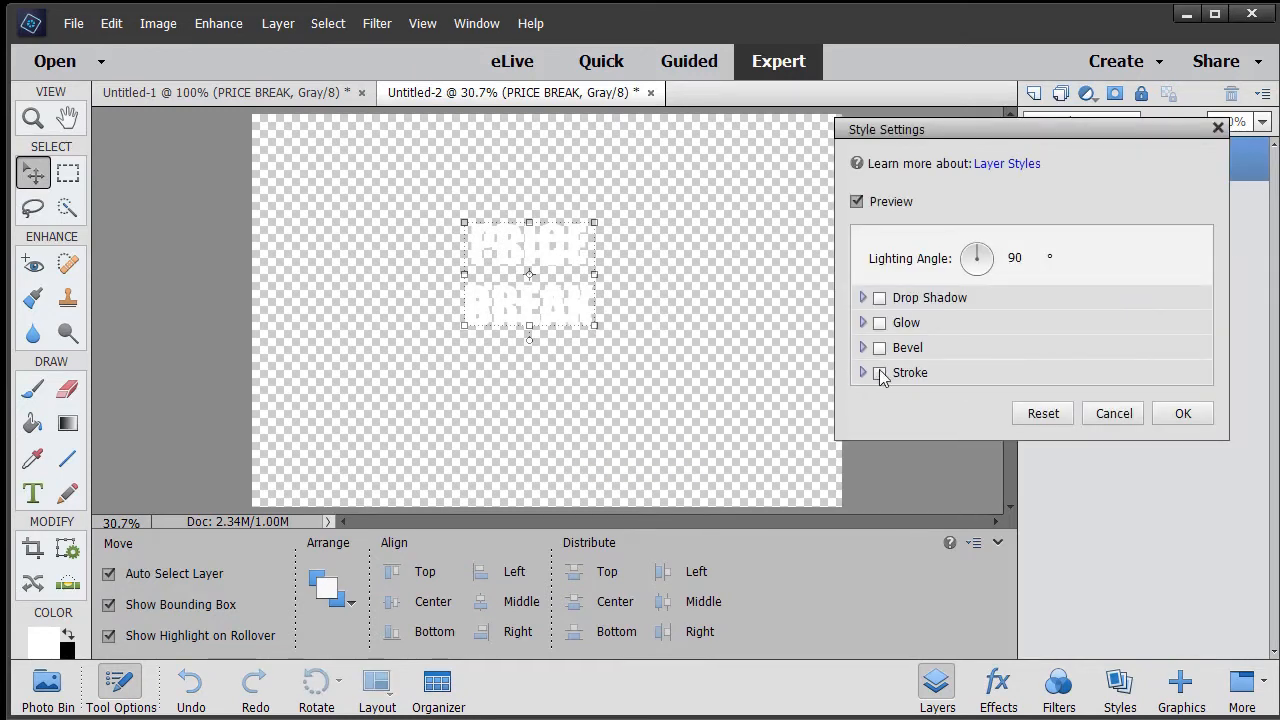
pyautogui.click(880, 372)
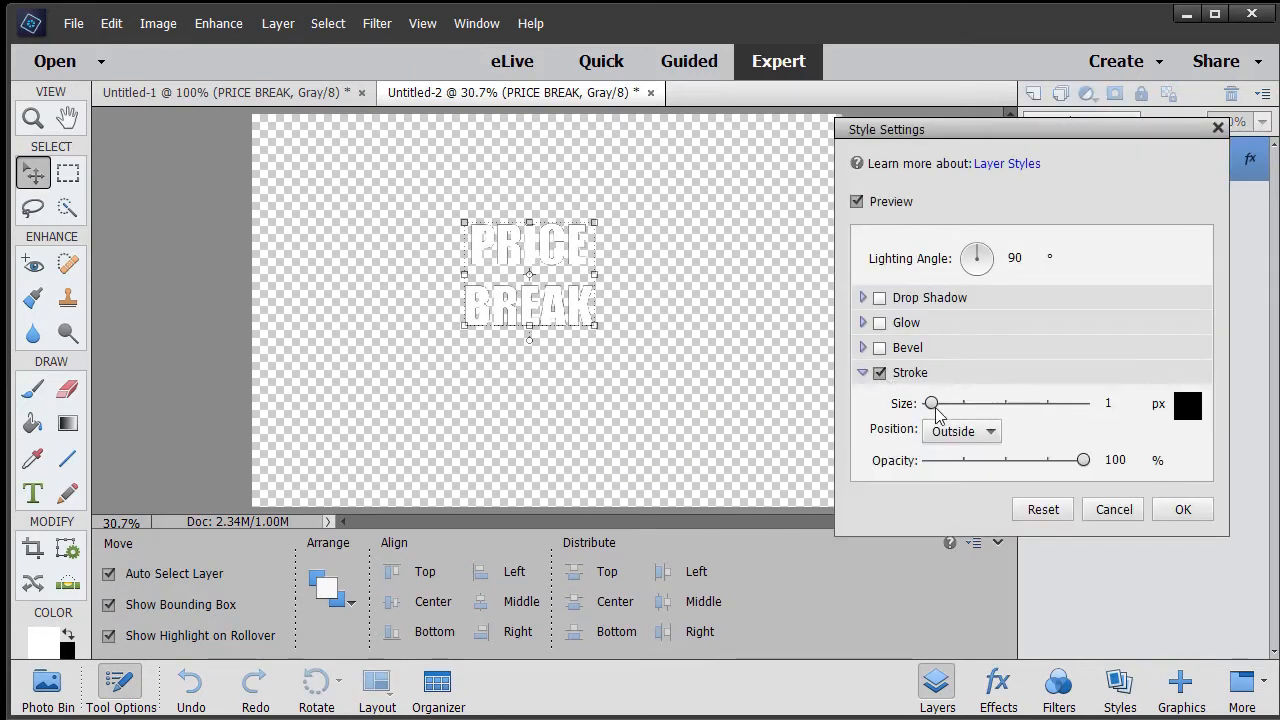
pyautogui.moveTo(930, 404); pyautogui.dragTo(936, 404)
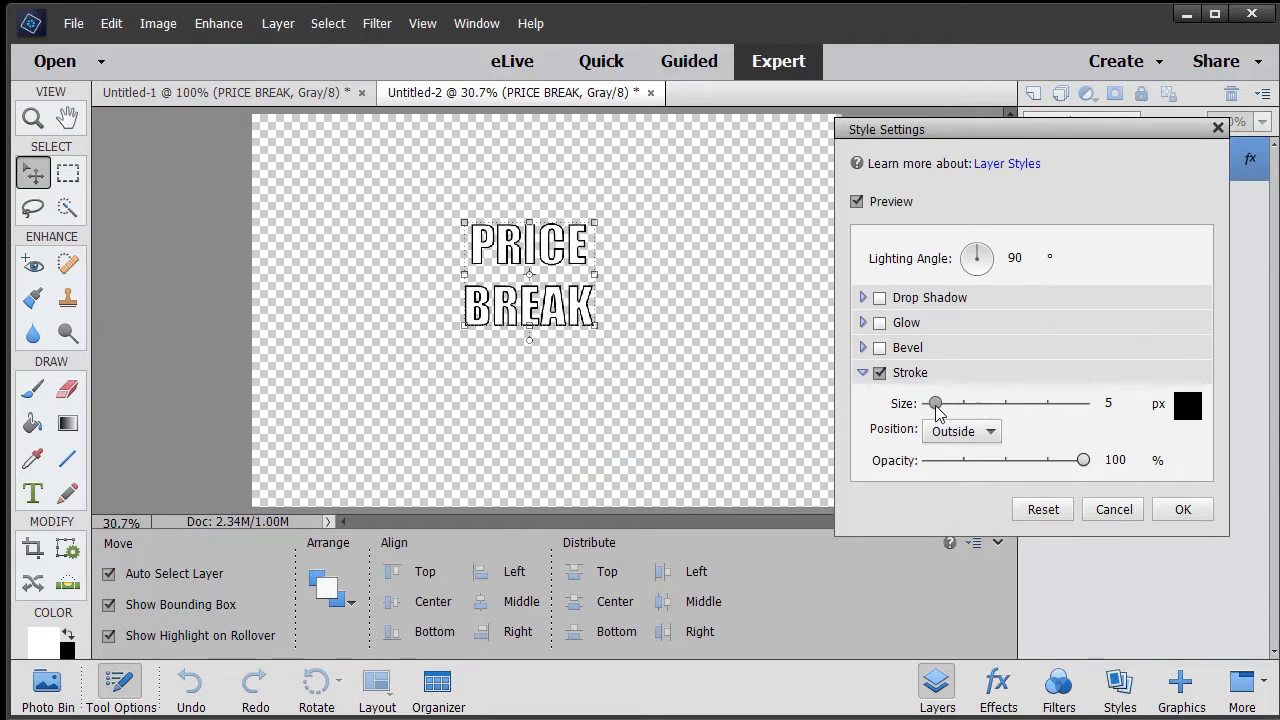
pyautogui.click(880, 348)
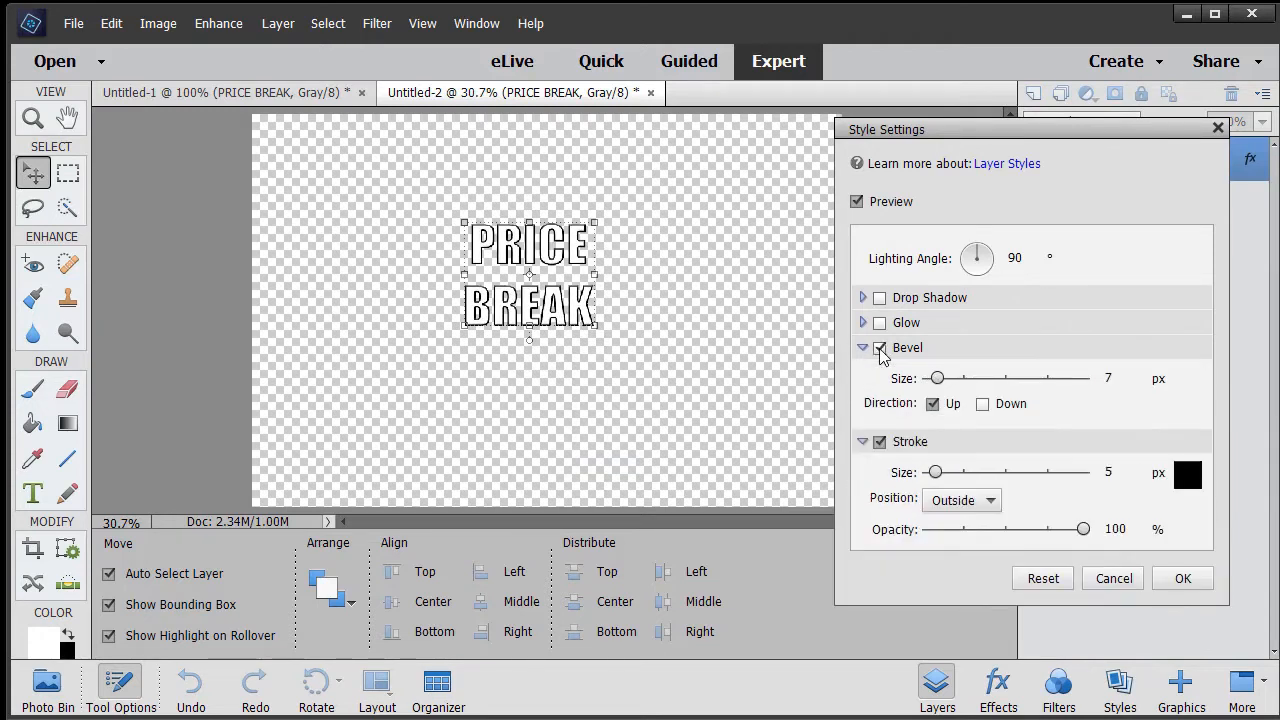
pyautogui.moveTo(936, 378); pyautogui.dragTo(950, 378)
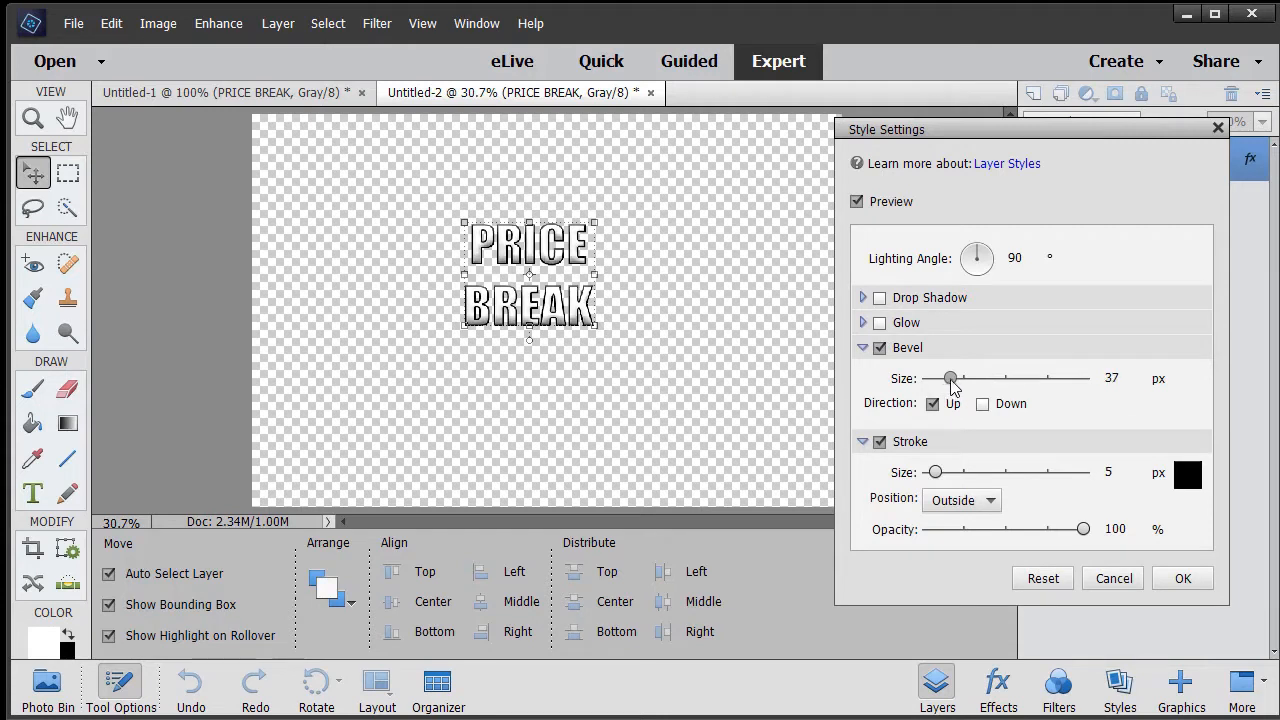
pyautogui.moveTo(978, 258); pyautogui.dragTo(984, 262)
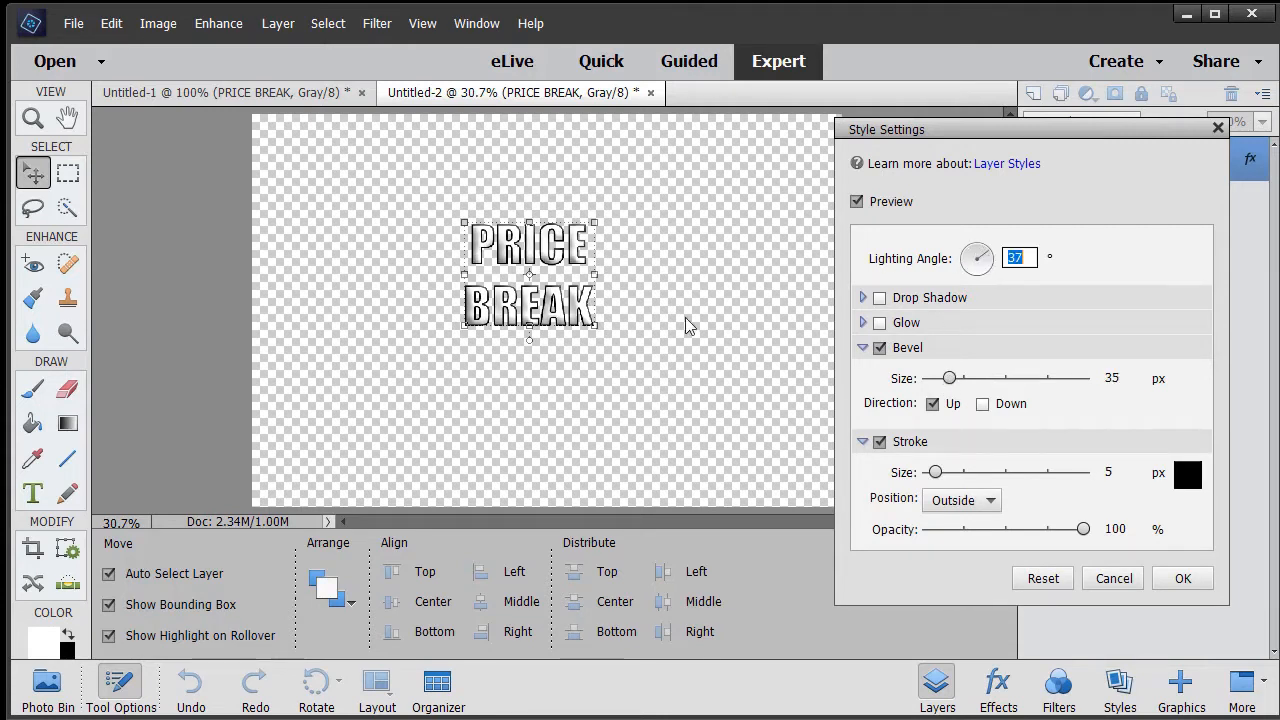
pyautogui.click(1182, 578)
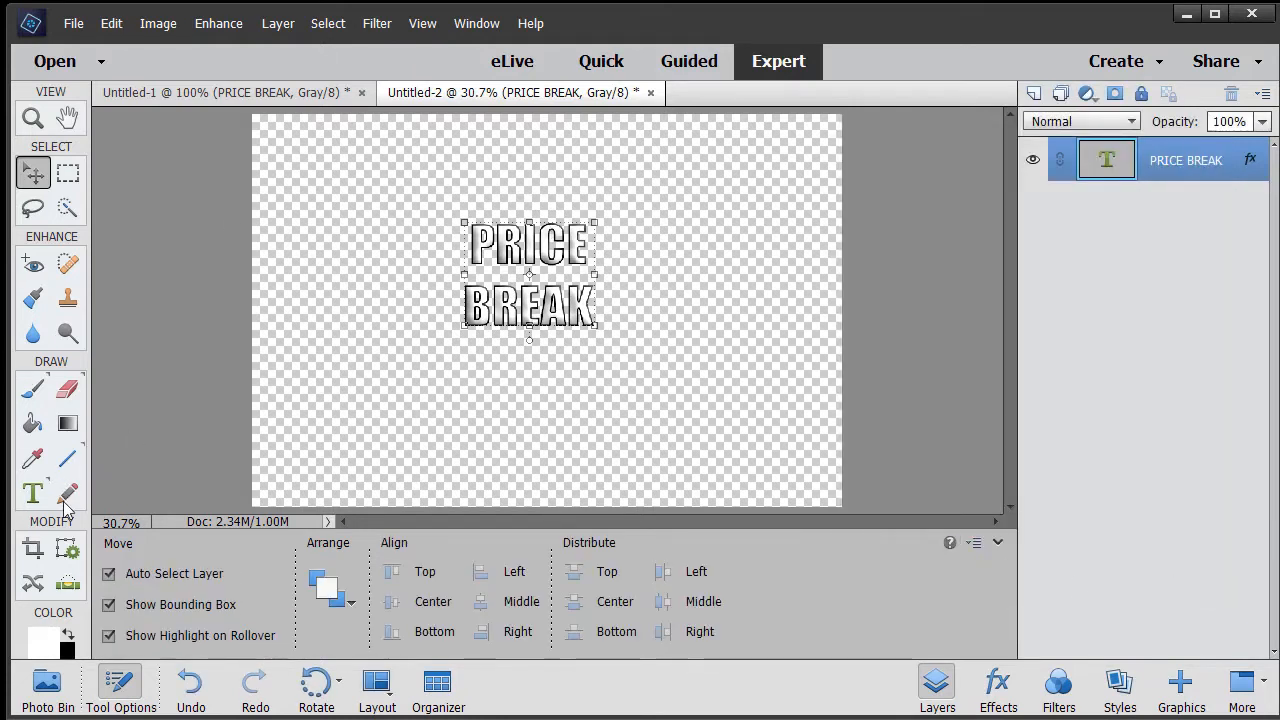
# Crop the canvas tightly around the text and view it at Actual Pixels.
pyautogui.click(32, 548)
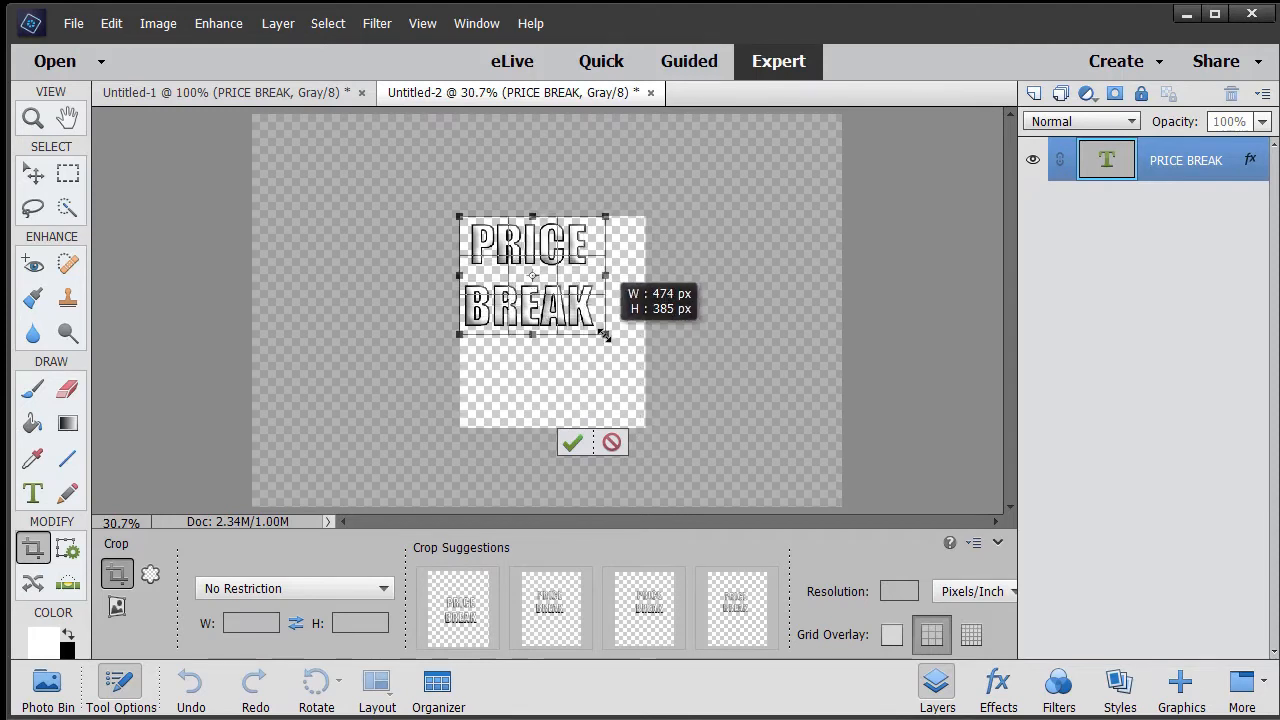
pyautogui.moveTo(604, 338); pyautogui.dragTo(604, 340)
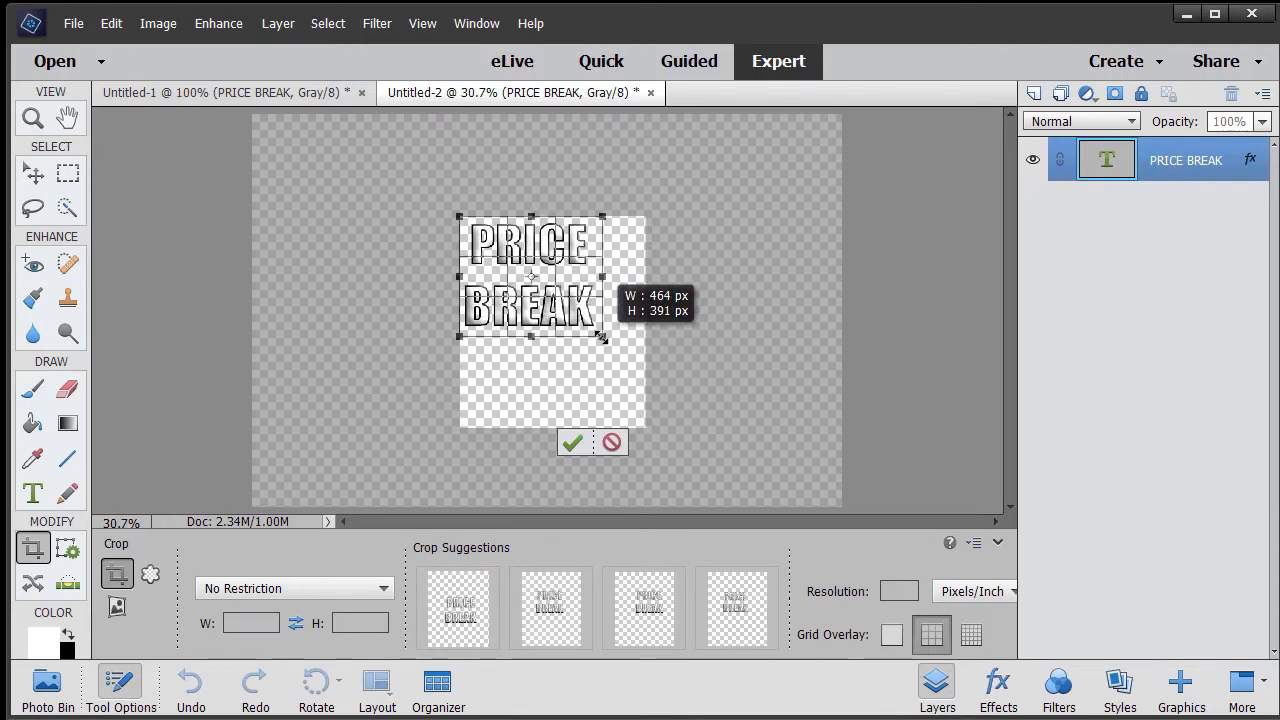
pyautogui.click(572, 442)
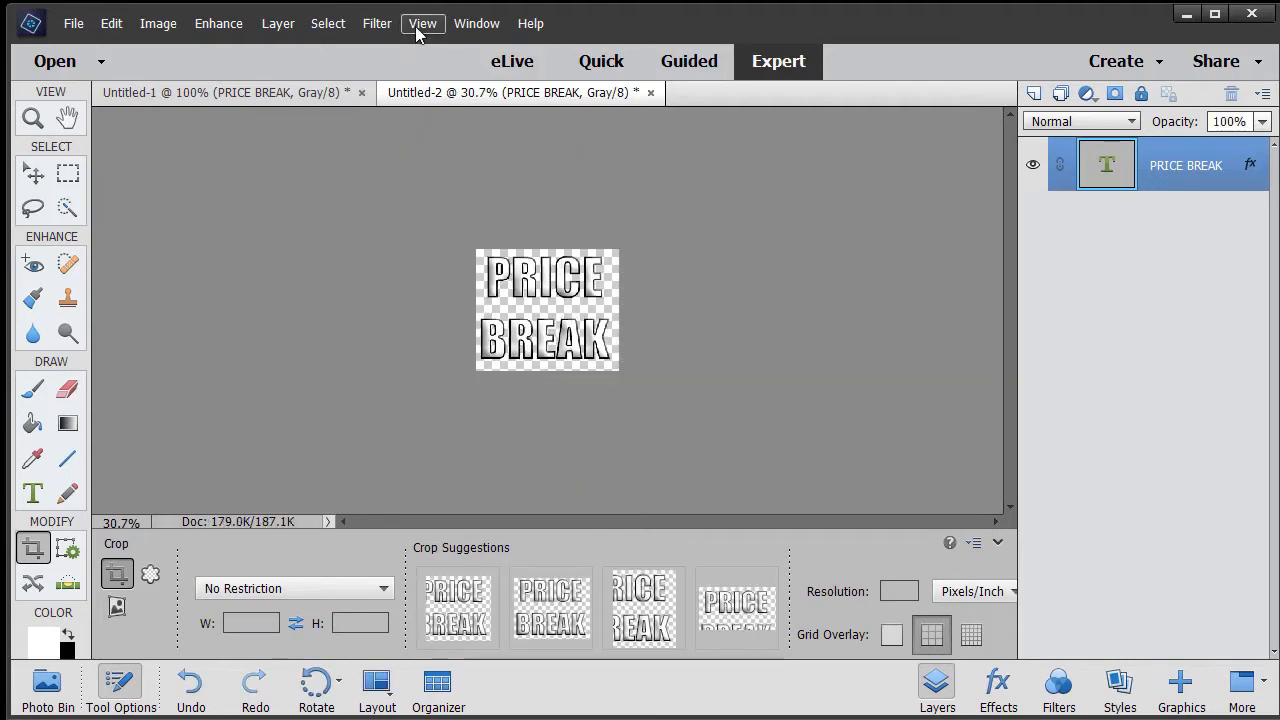
pyautogui.click(422, 24)
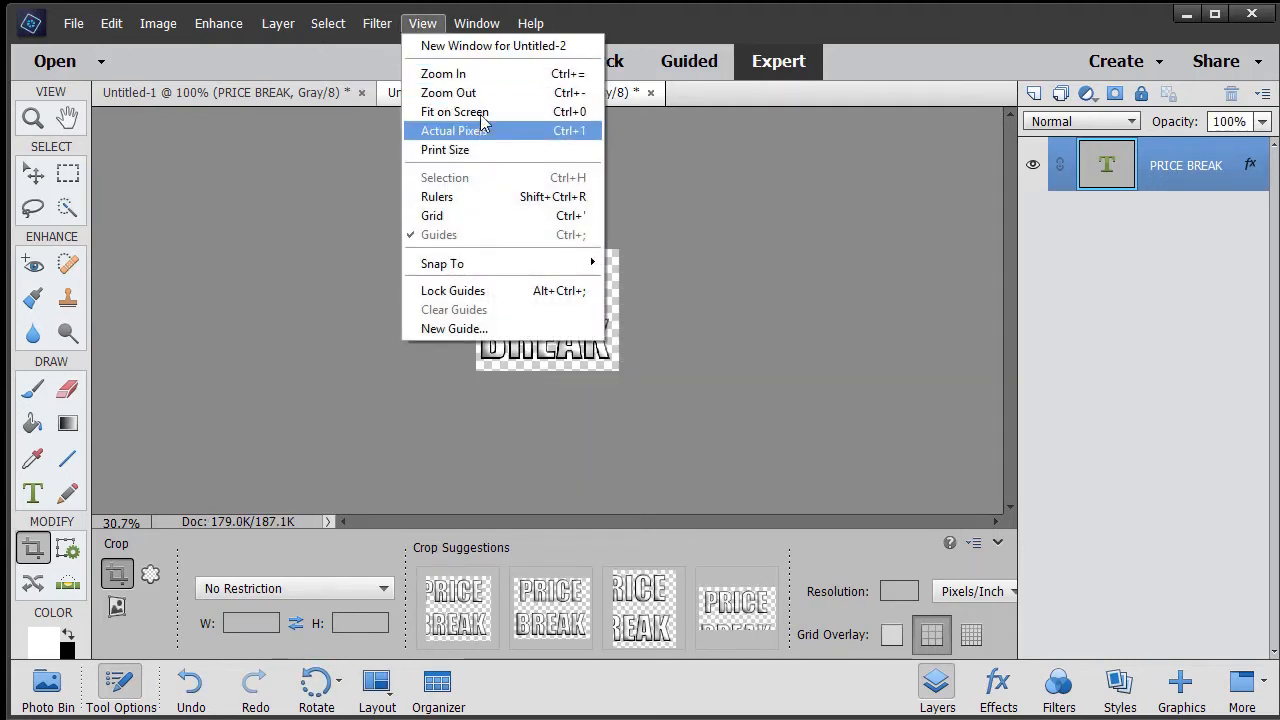
pyautogui.click(454, 112)
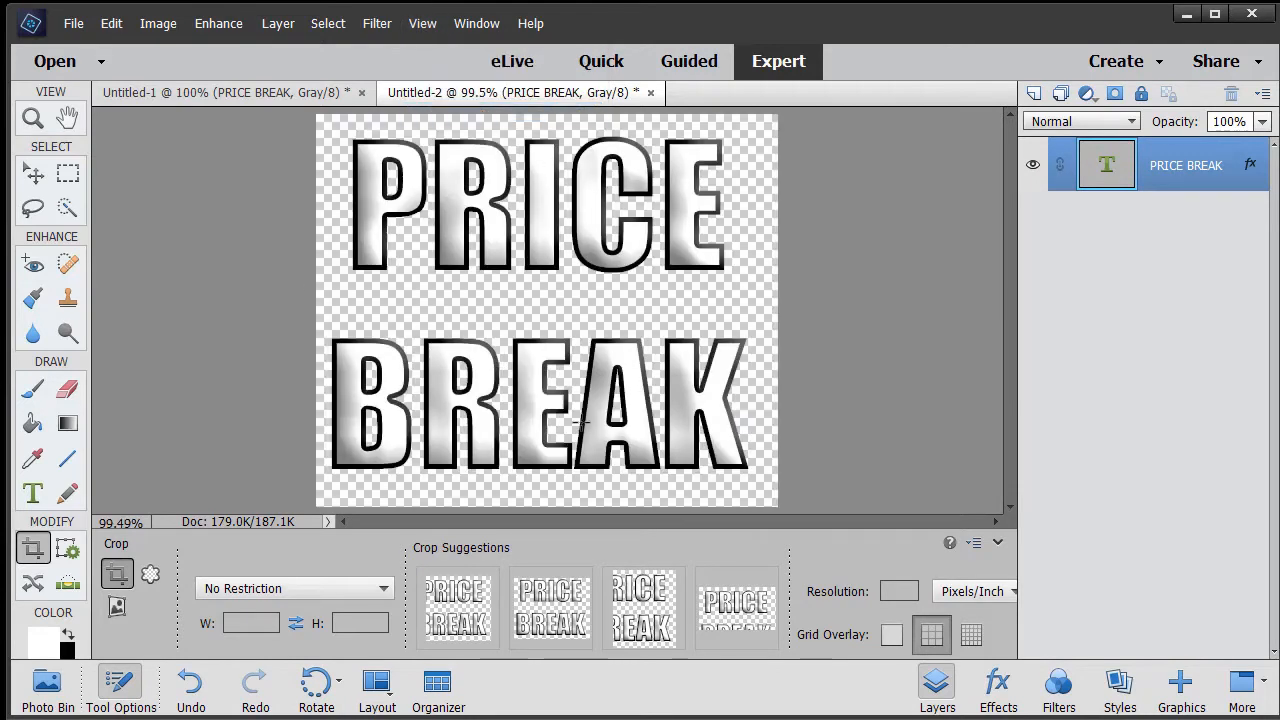
pyautogui.moveTo(868, 248)
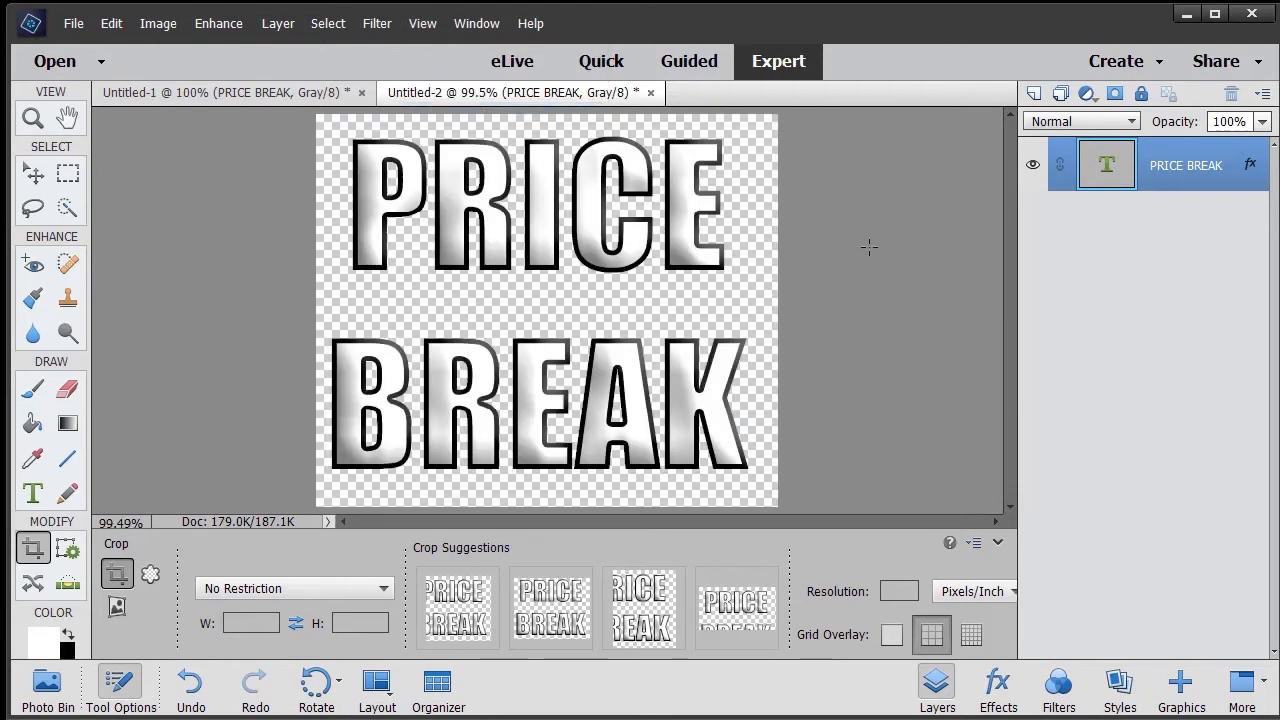
pyautogui.moveTo(610, 236)
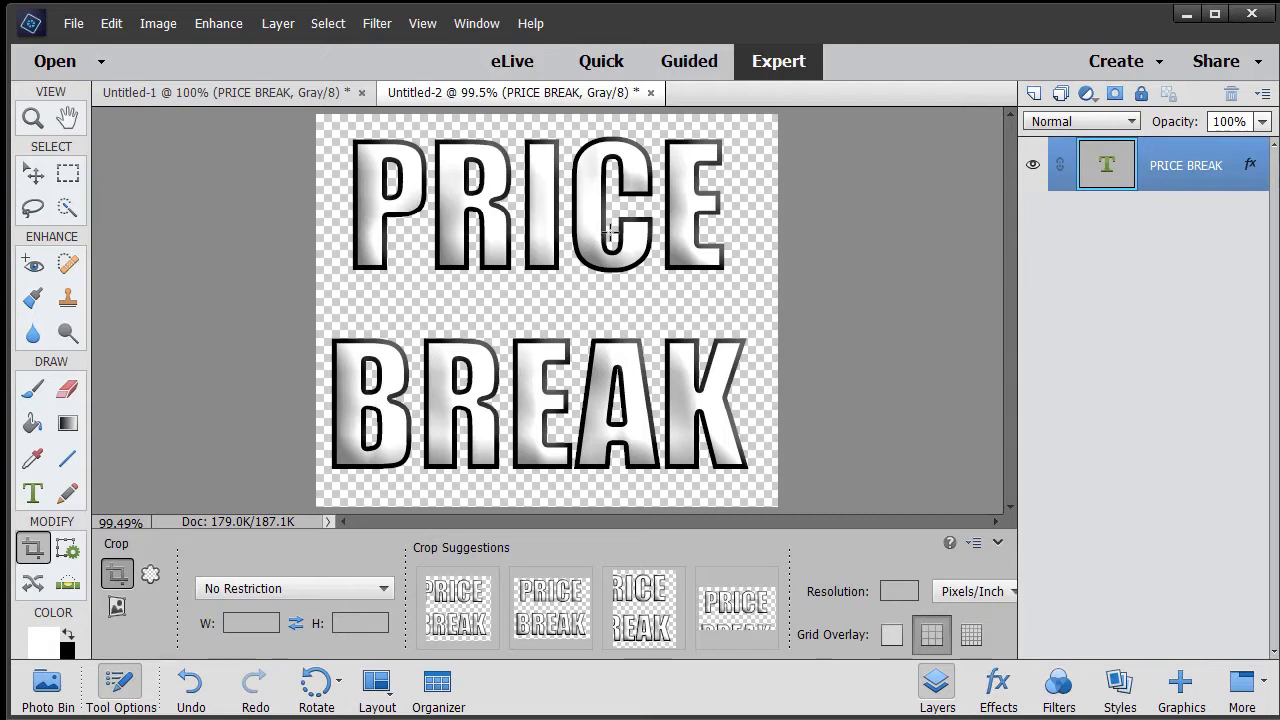
pyautogui.moveTo(686, 310)
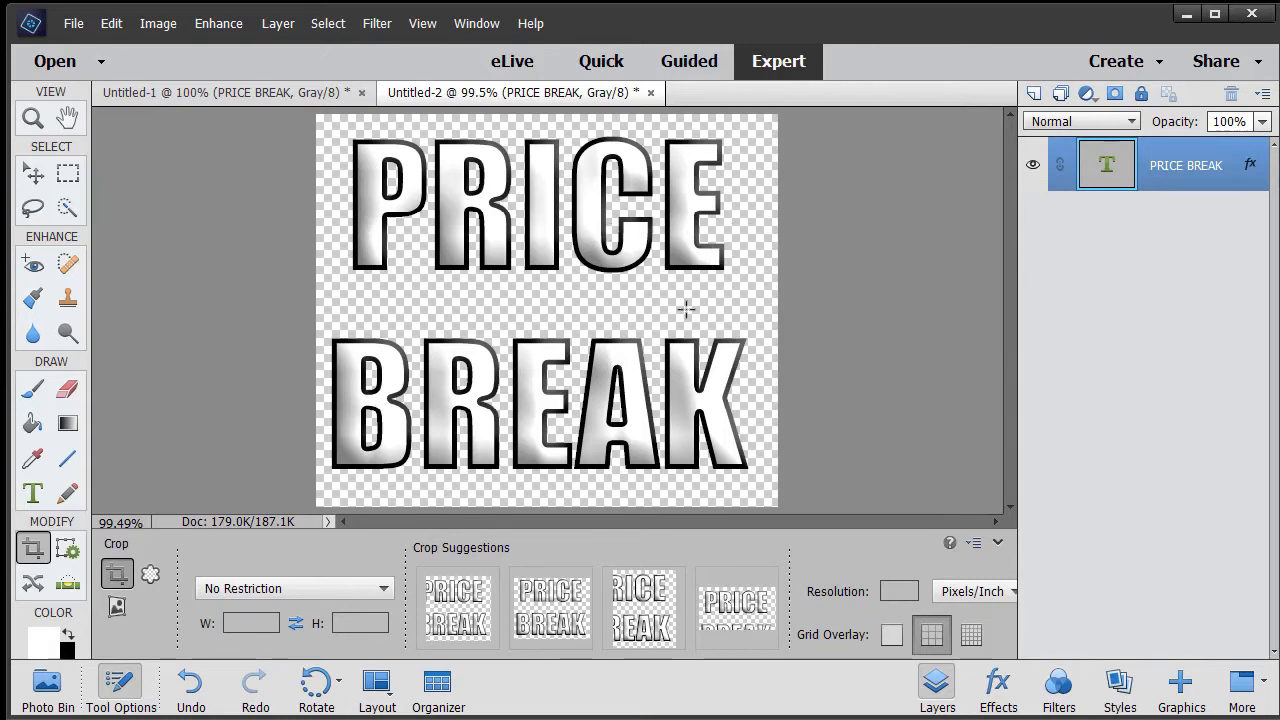
# Simplify the text layer, duplicate it as PRICE BREAK copy, hide the copy and select the original.
pyautogui.rightClick(688, 310)
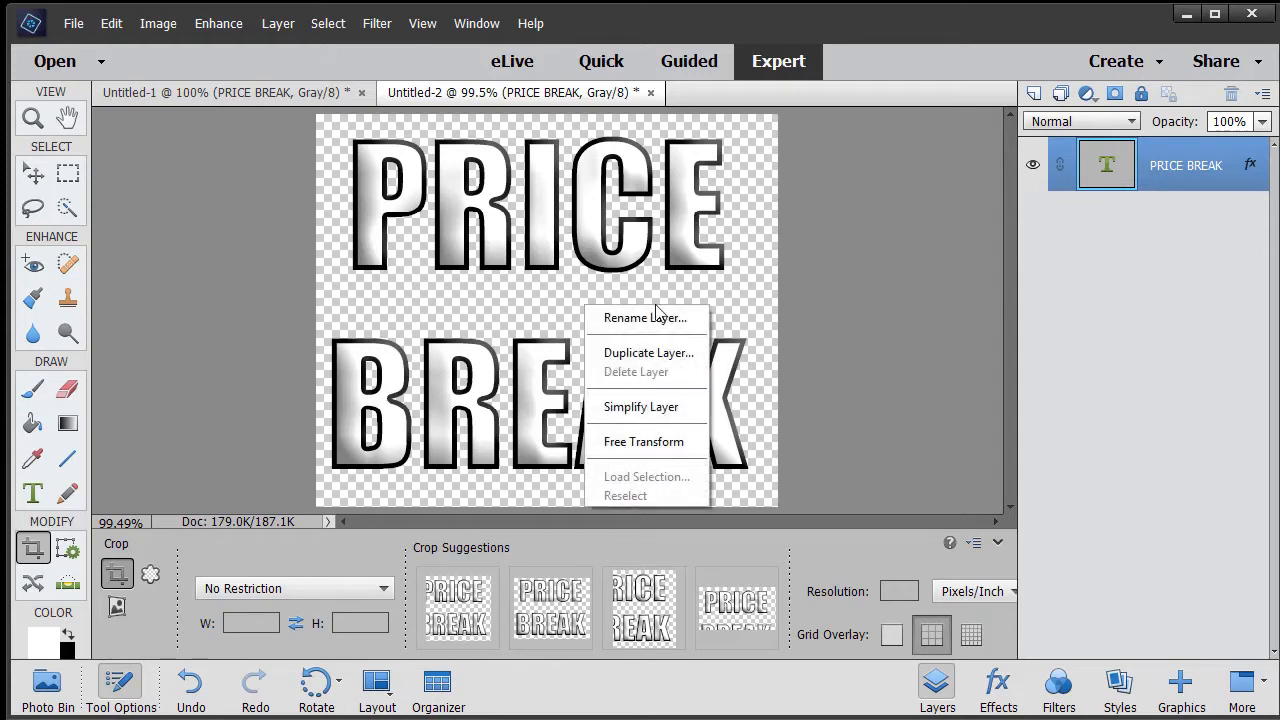
pyautogui.moveTo(660, 414)
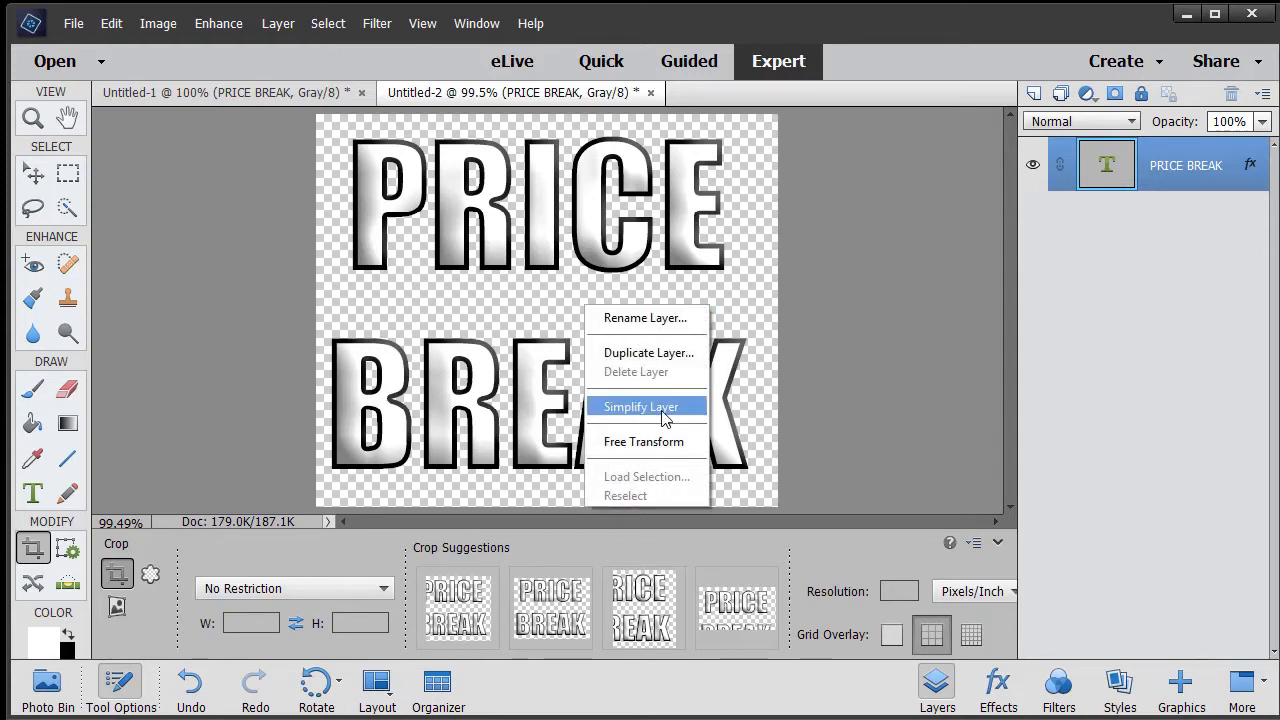
pyautogui.click(640, 406)
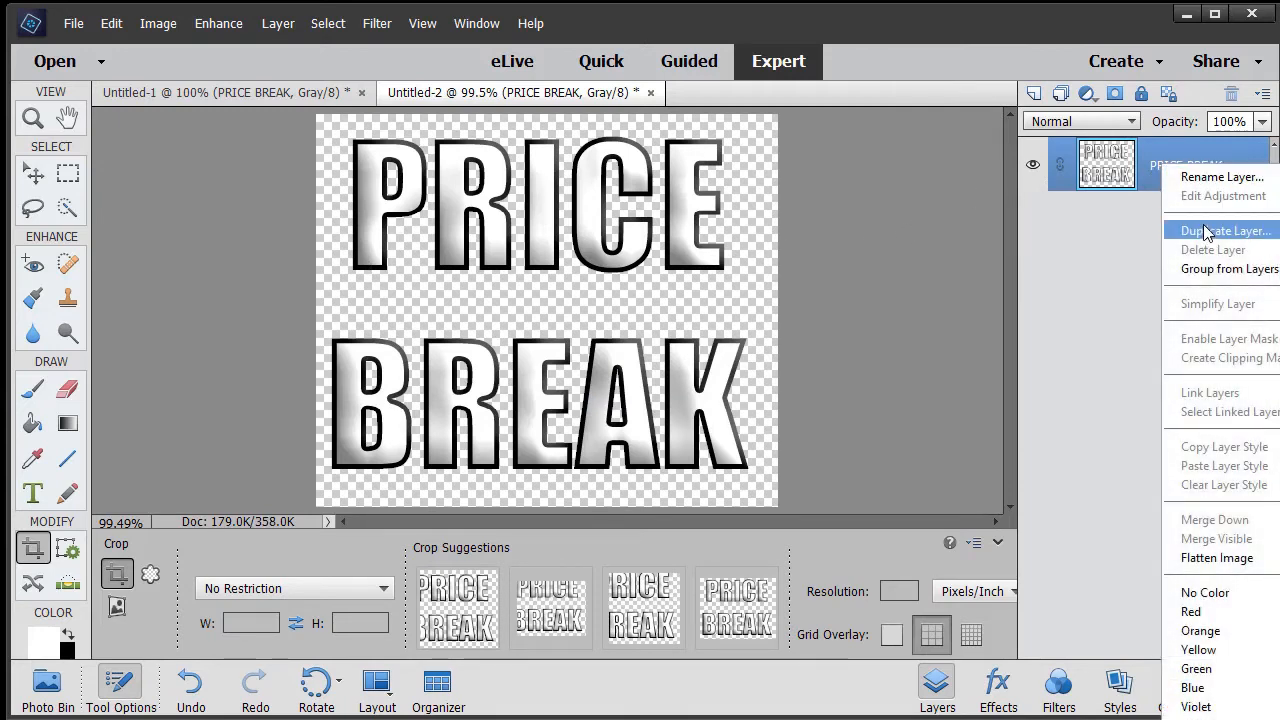
pyautogui.click(1224, 230)
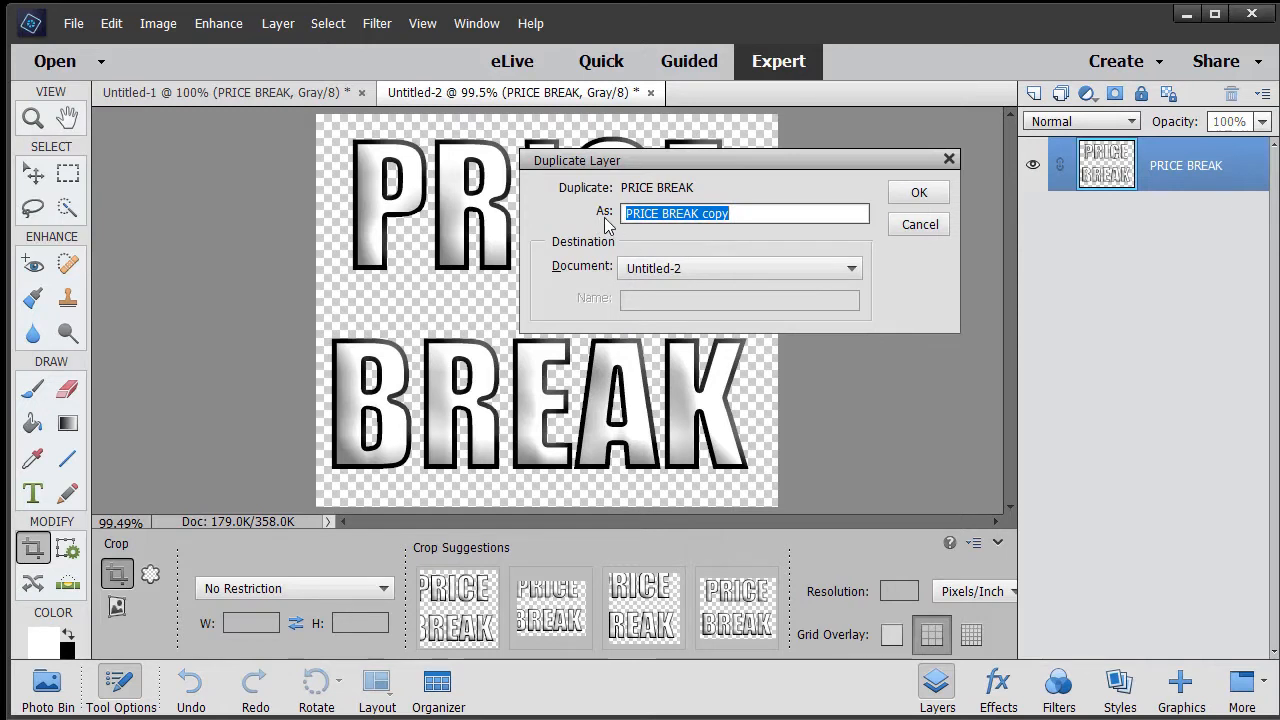
pyautogui.click(916, 192)
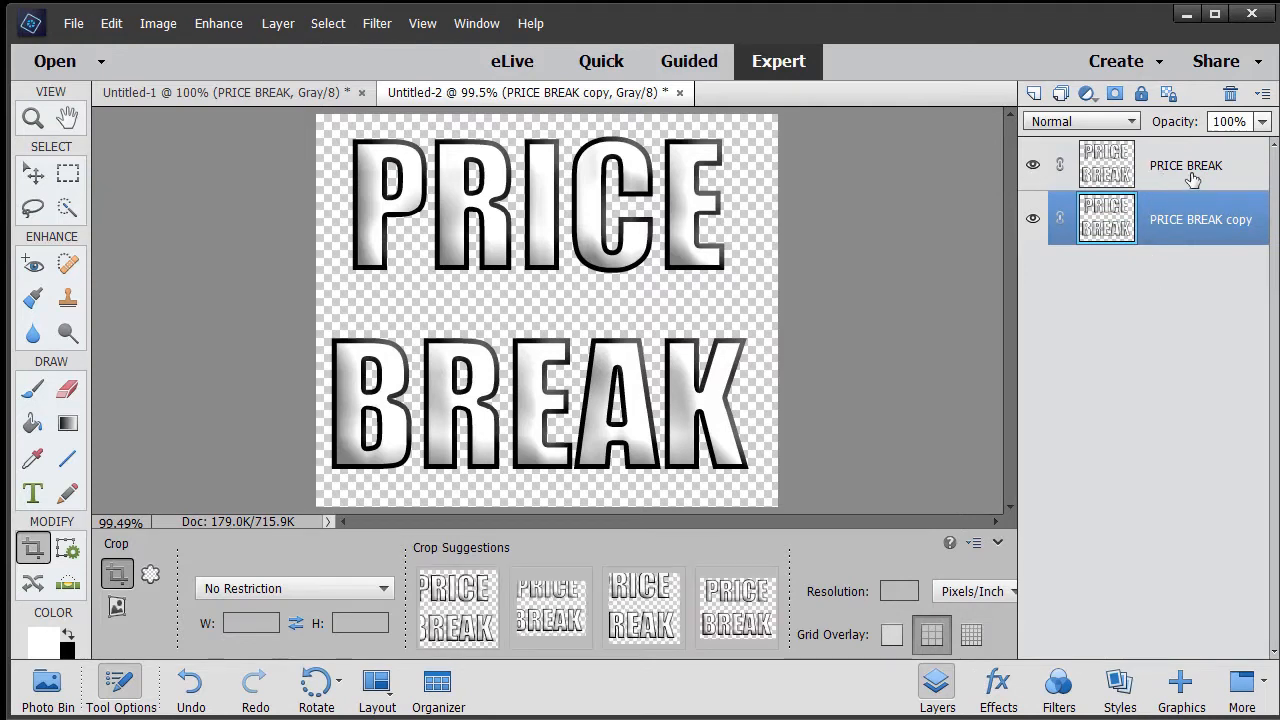
pyautogui.click(1184, 164)
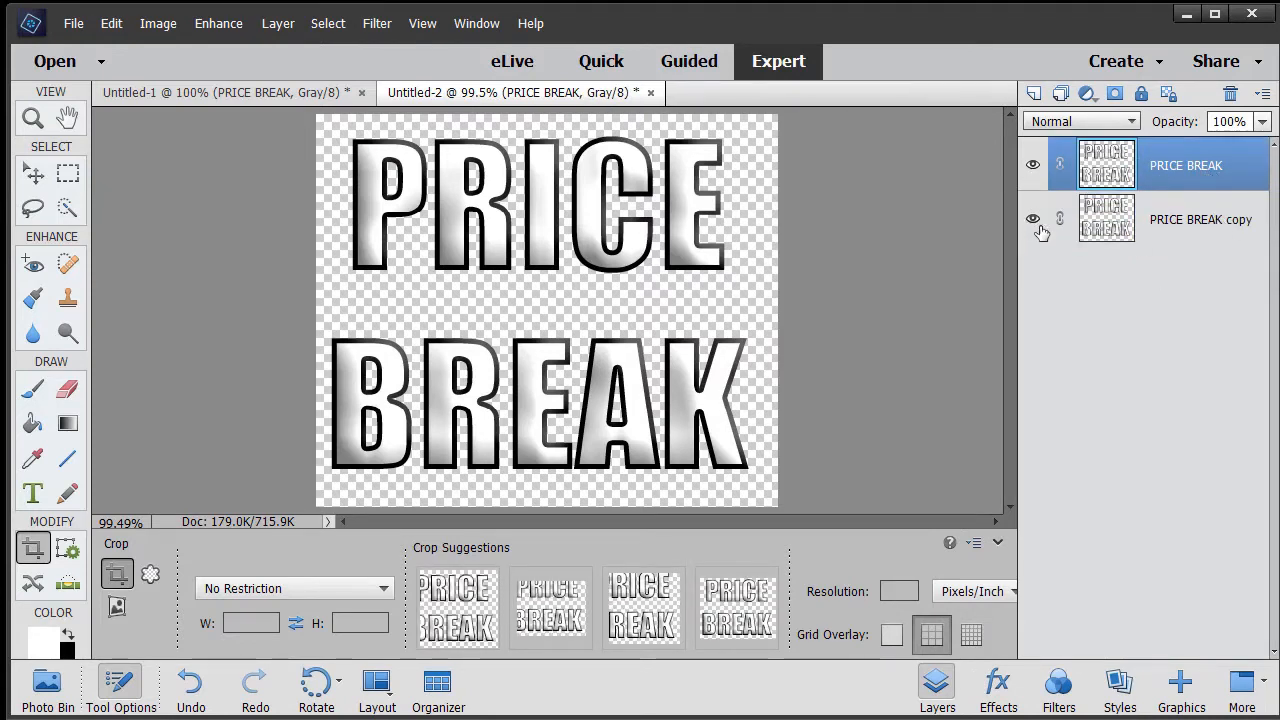
pyautogui.moveTo(1032, 218)
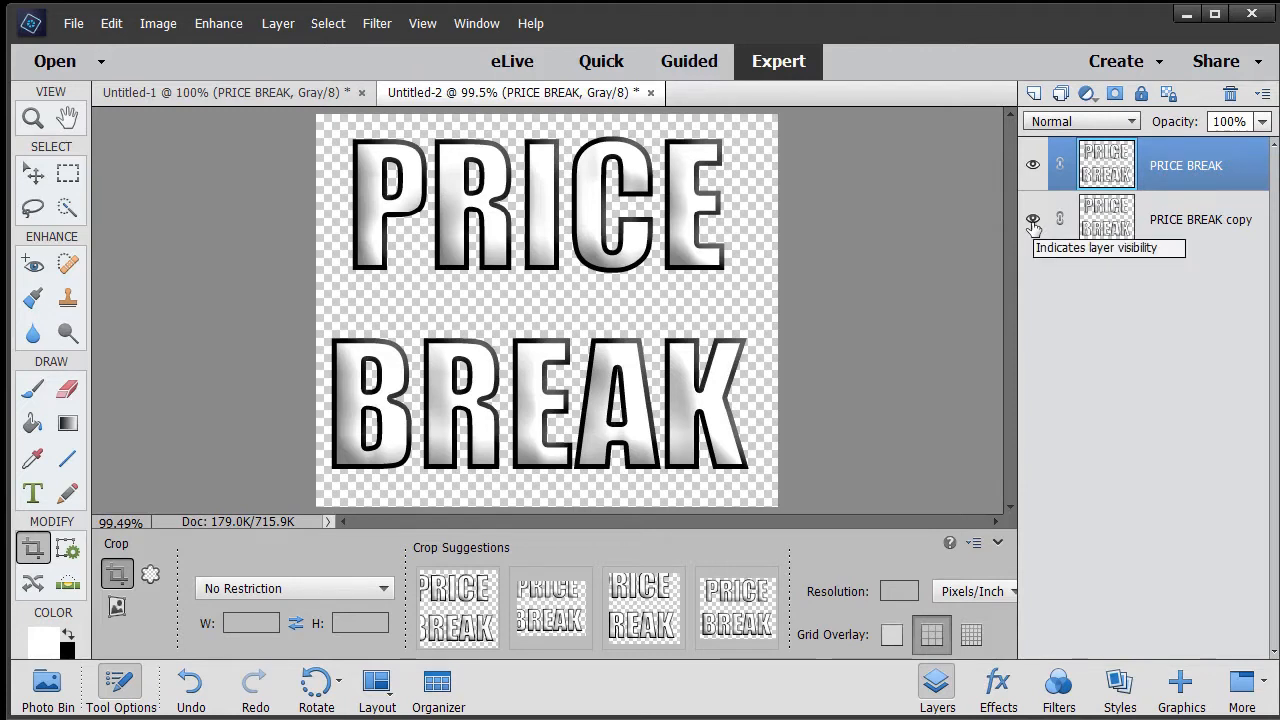
pyautogui.click(1032, 218)
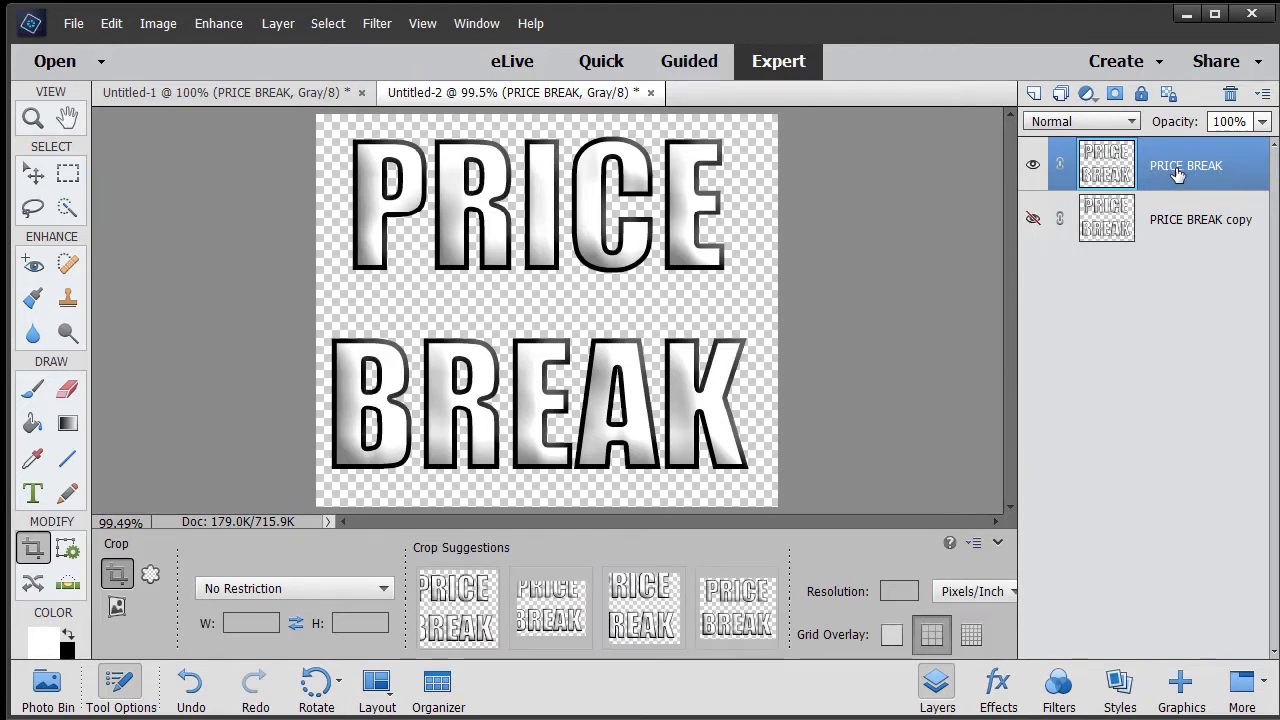
pyautogui.moveTo(1176, 172)
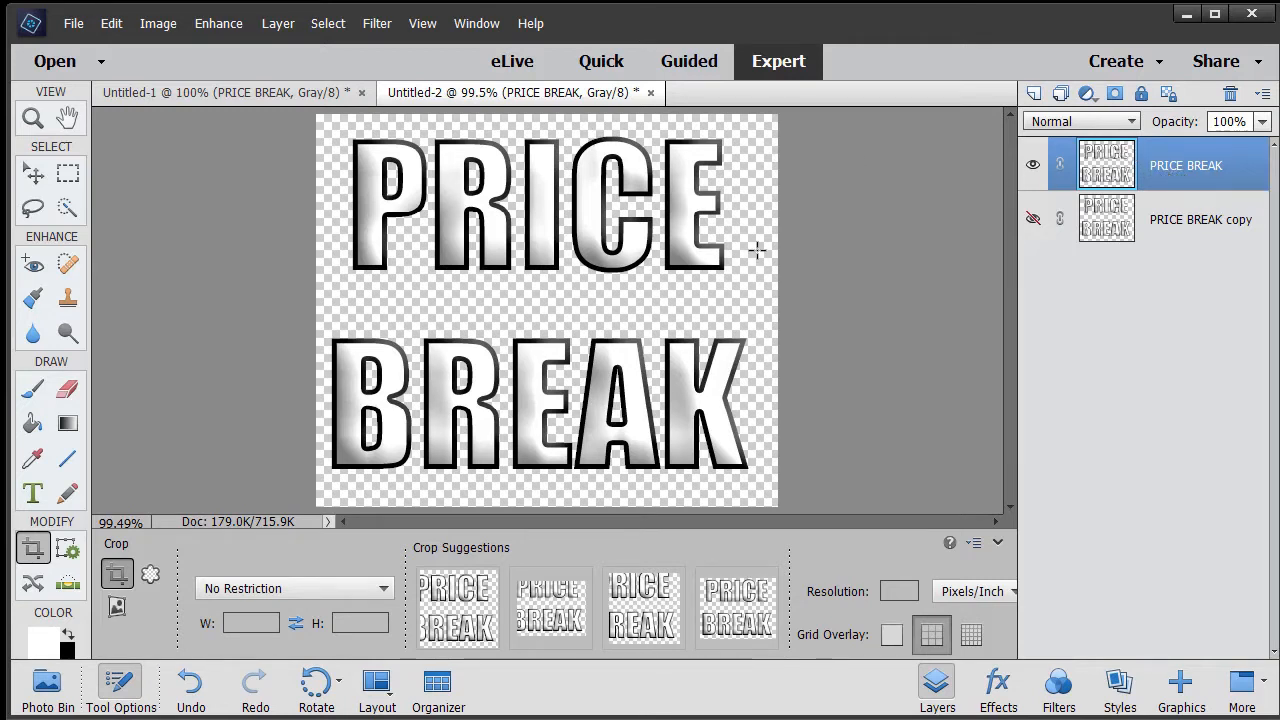
# Lasso the upper-right shard of PRICE and cut it onto new Layer 1 with Ctrl+Shift+J.
pyautogui.click(32, 206)
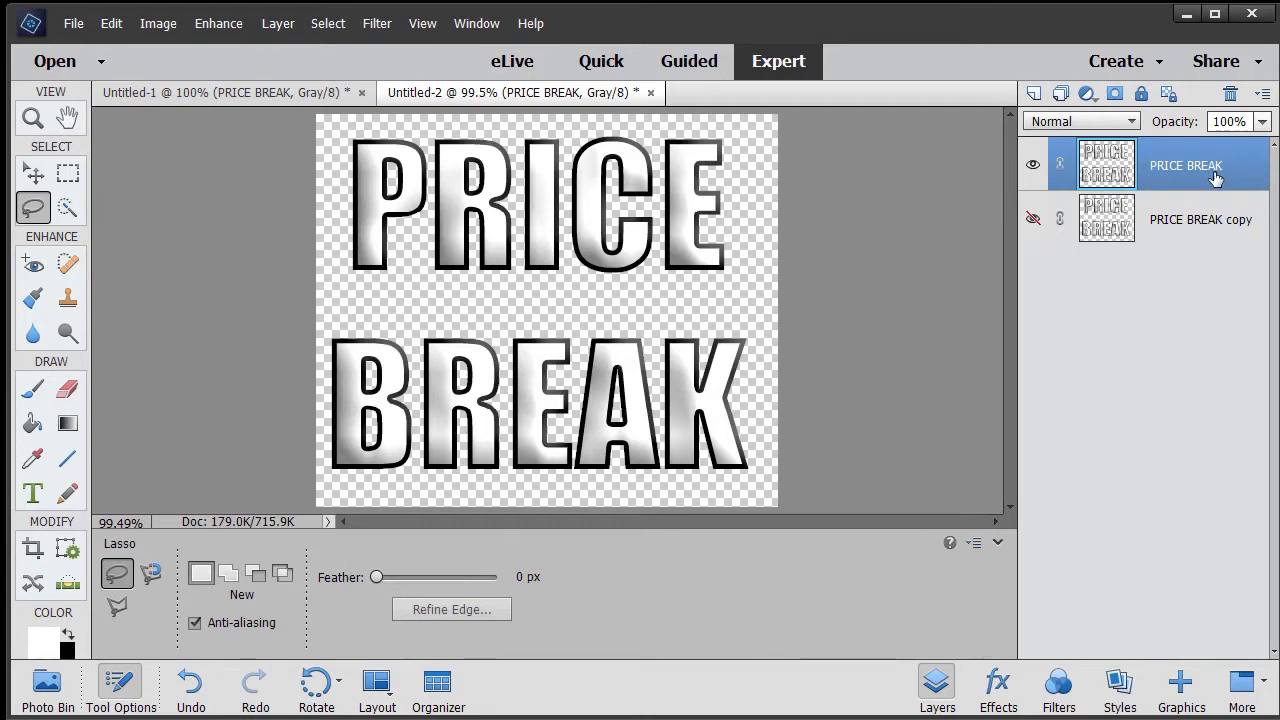
pyautogui.moveTo(1210, 172)
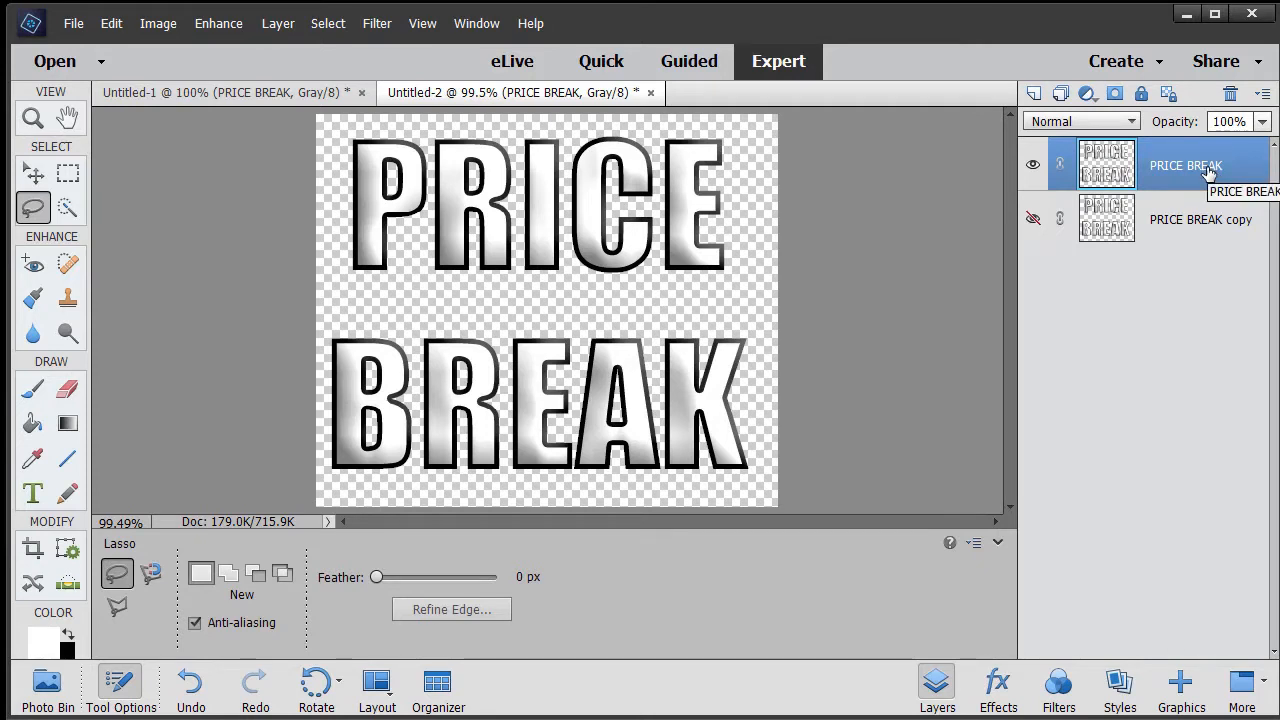
pyautogui.moveTo(534, 298)
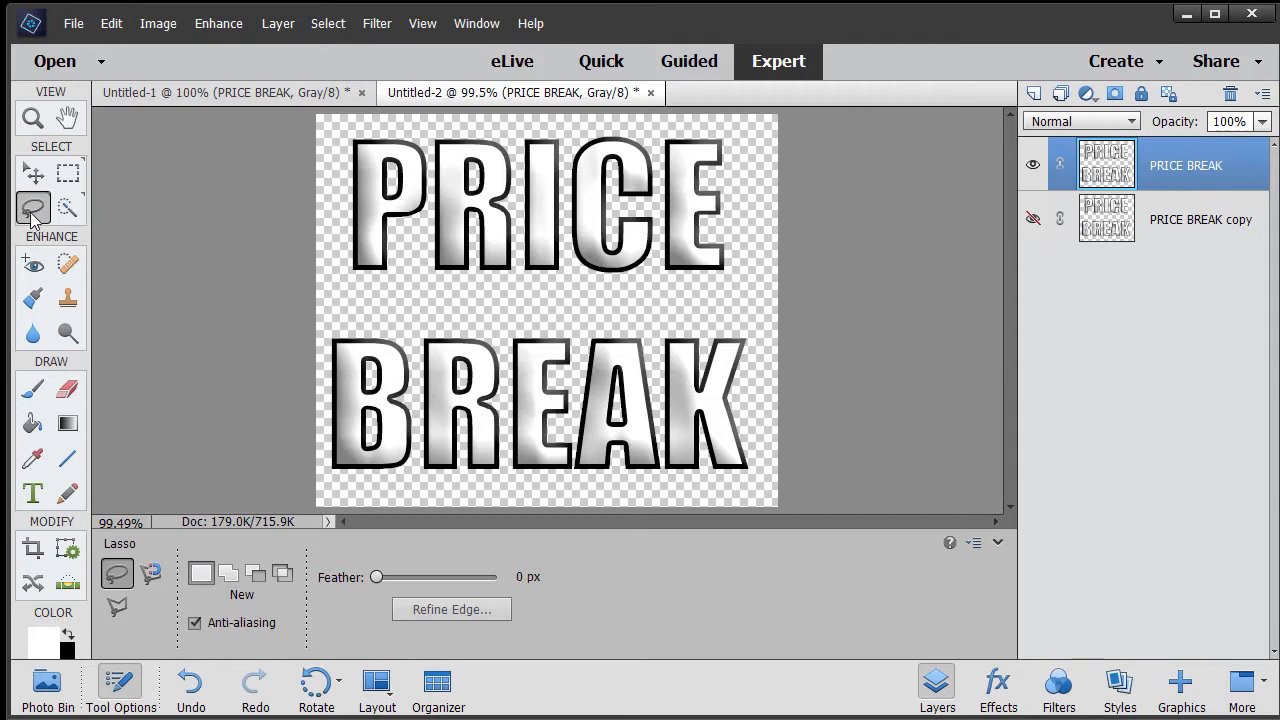
pyautogui.moveTo(32, 206)
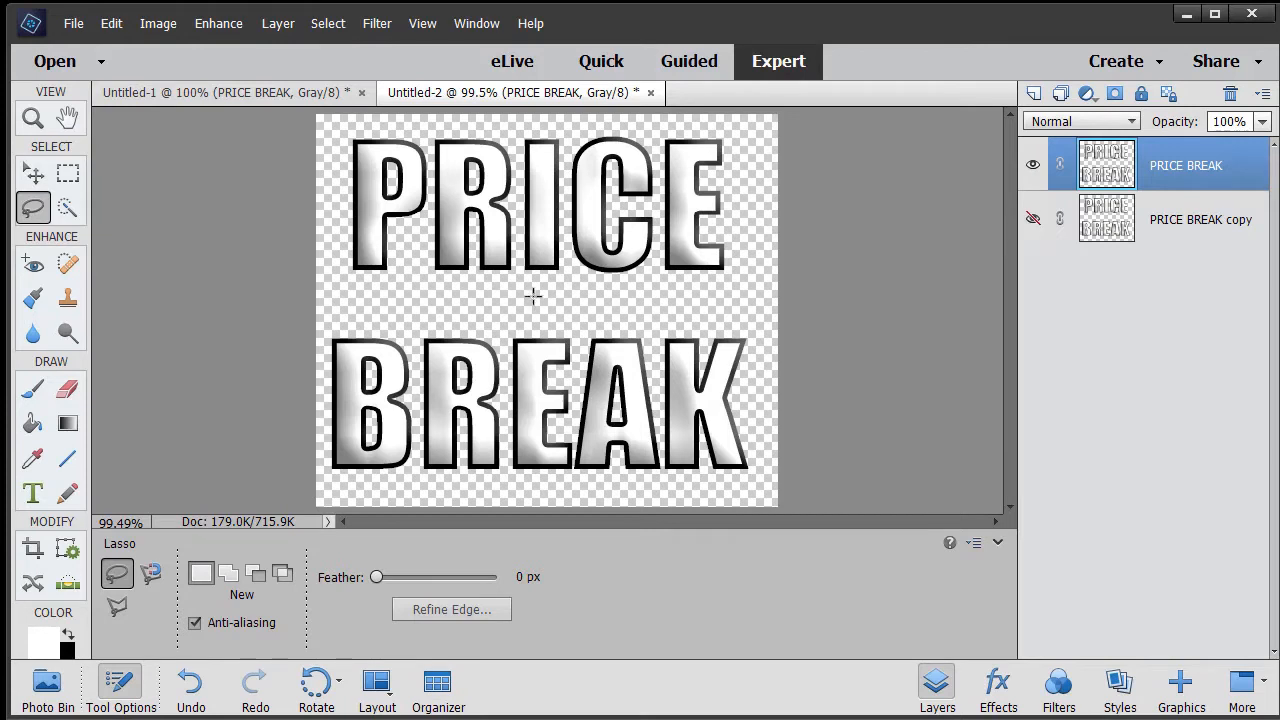
pyautogui.moveTo(540, 304)
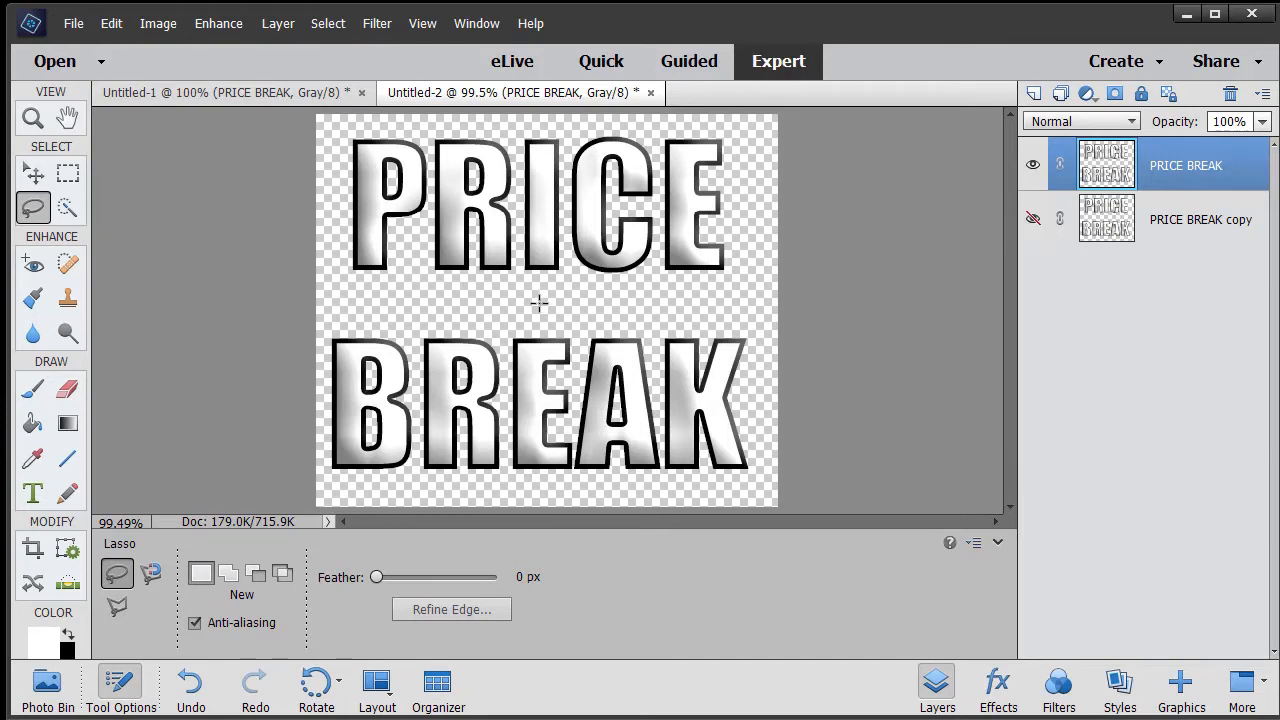
pyautogui.moveTo(538, 298)
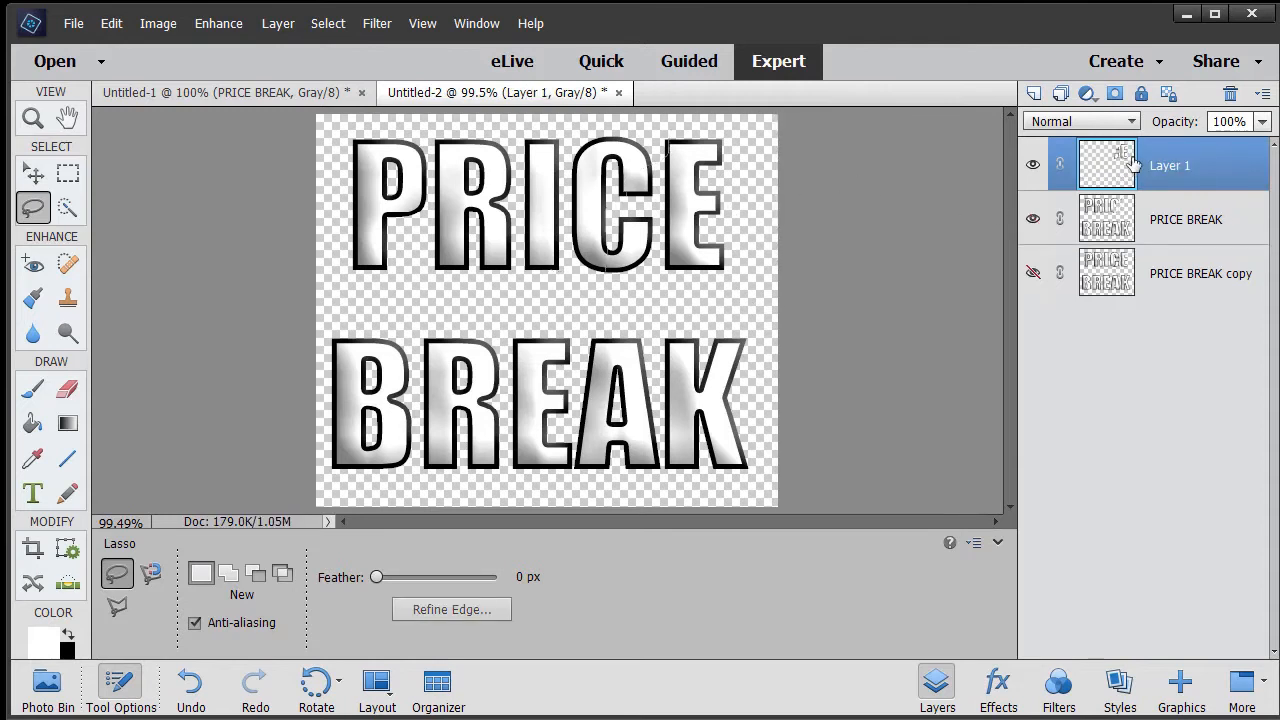
pyautogui.press('ctrl+shift+j')
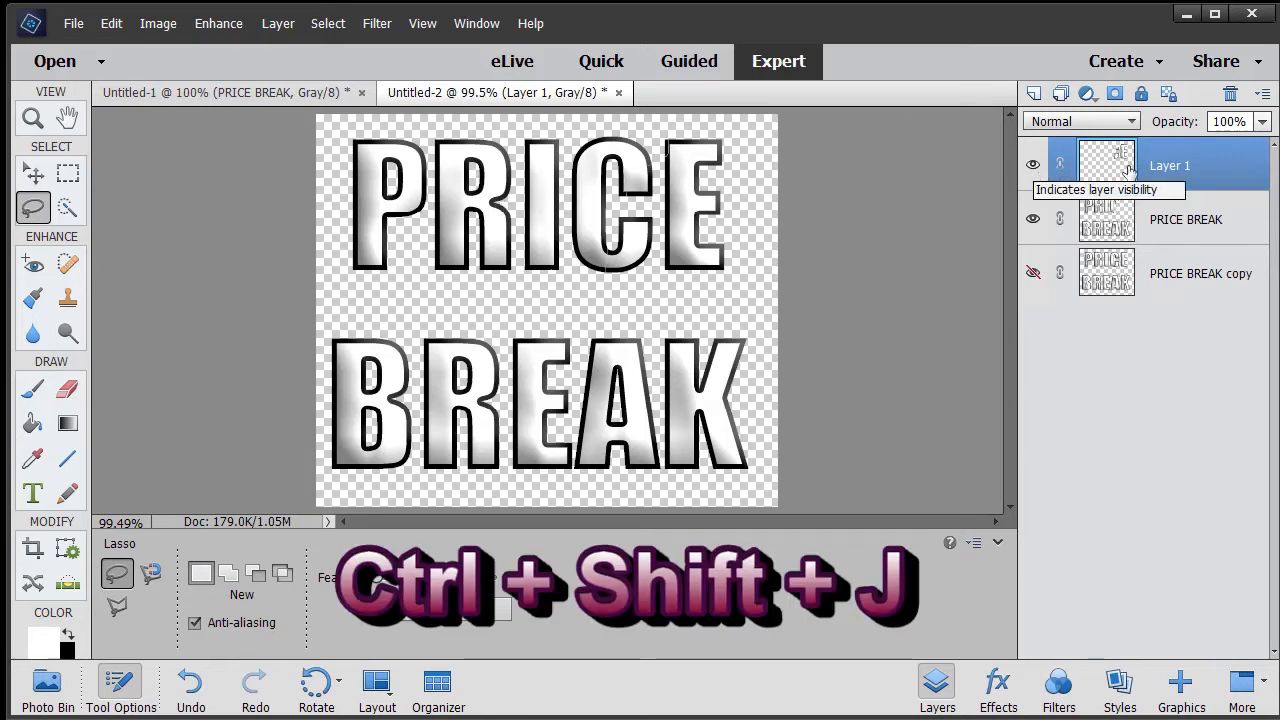
pyautogui.moveTo(1032, 166)
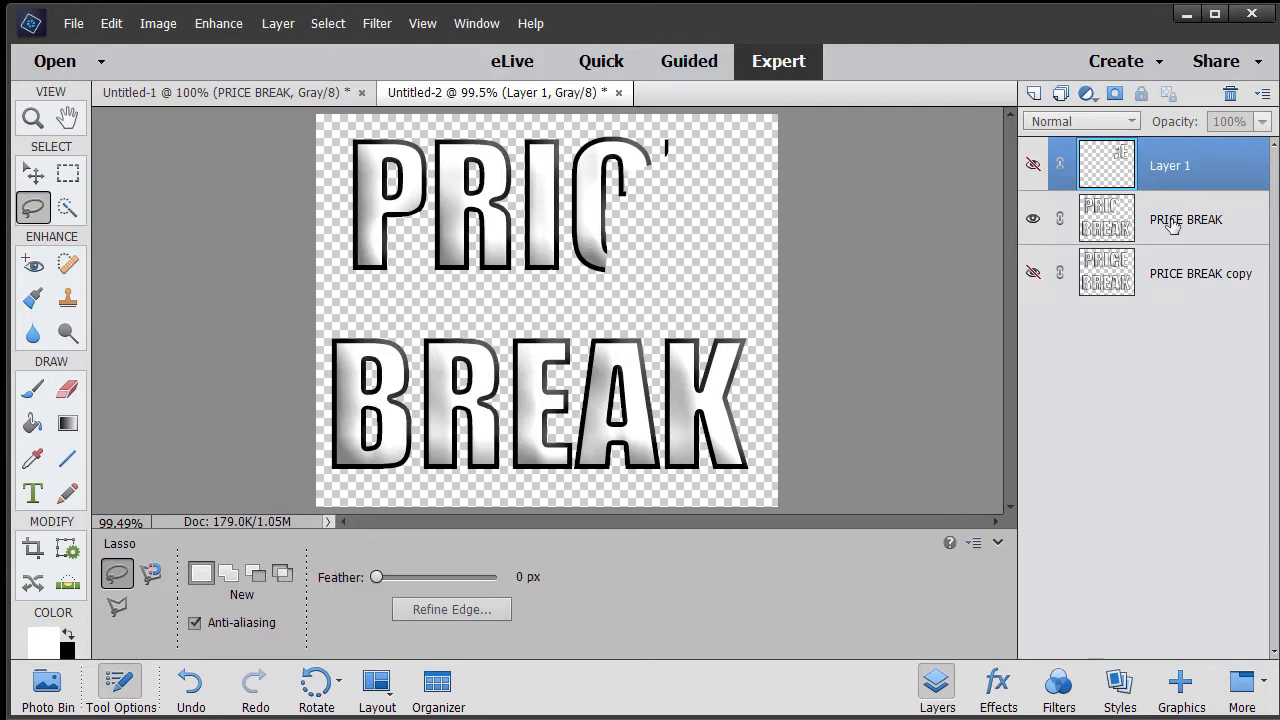
pyautogui.moveTo(1108, 164)
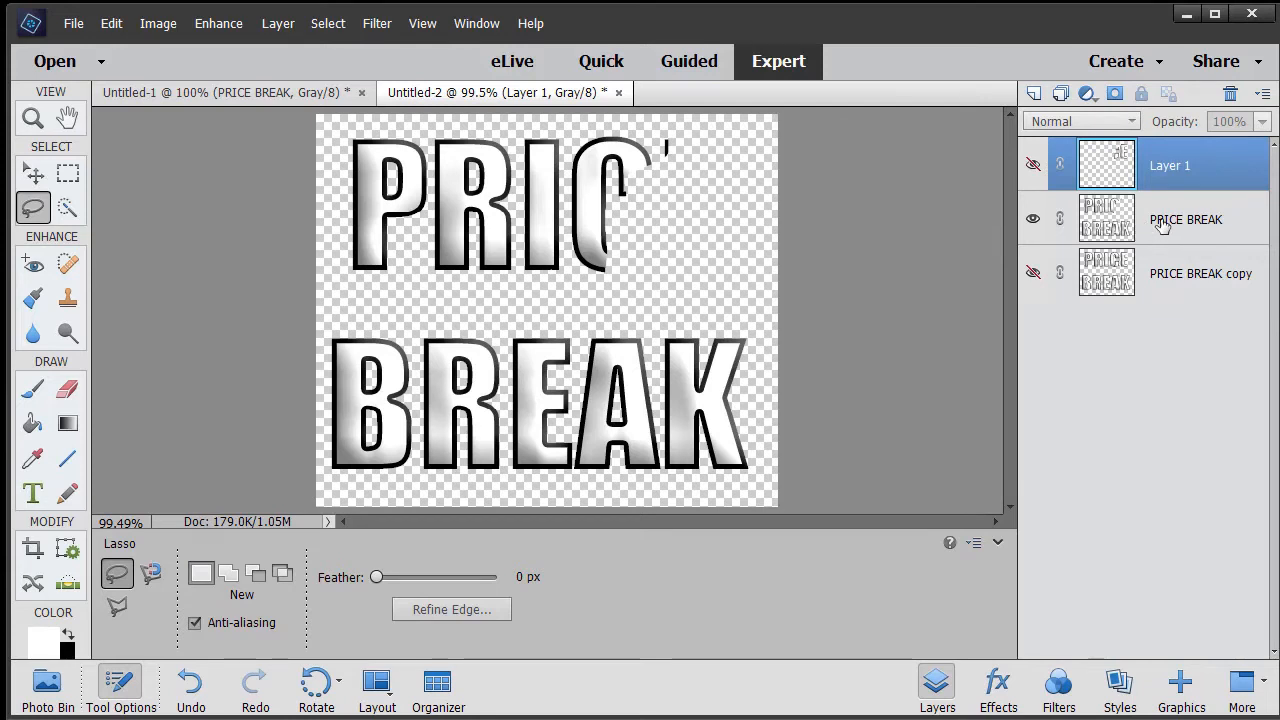
pyautogui.moveTo(1160, 222)
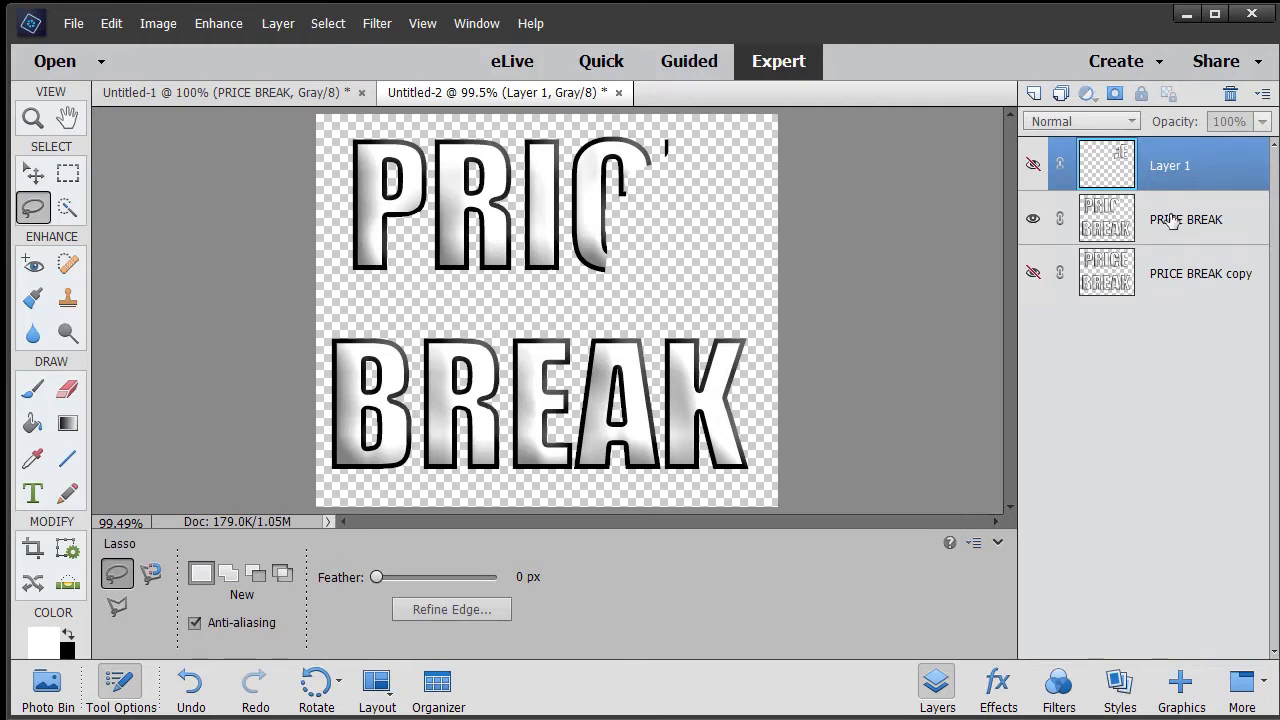
# Lasso the next PRICE shard onto Layer 2, hide it, and return to the PRICE BREAK layer.
pyautogui.click(1186, 218)
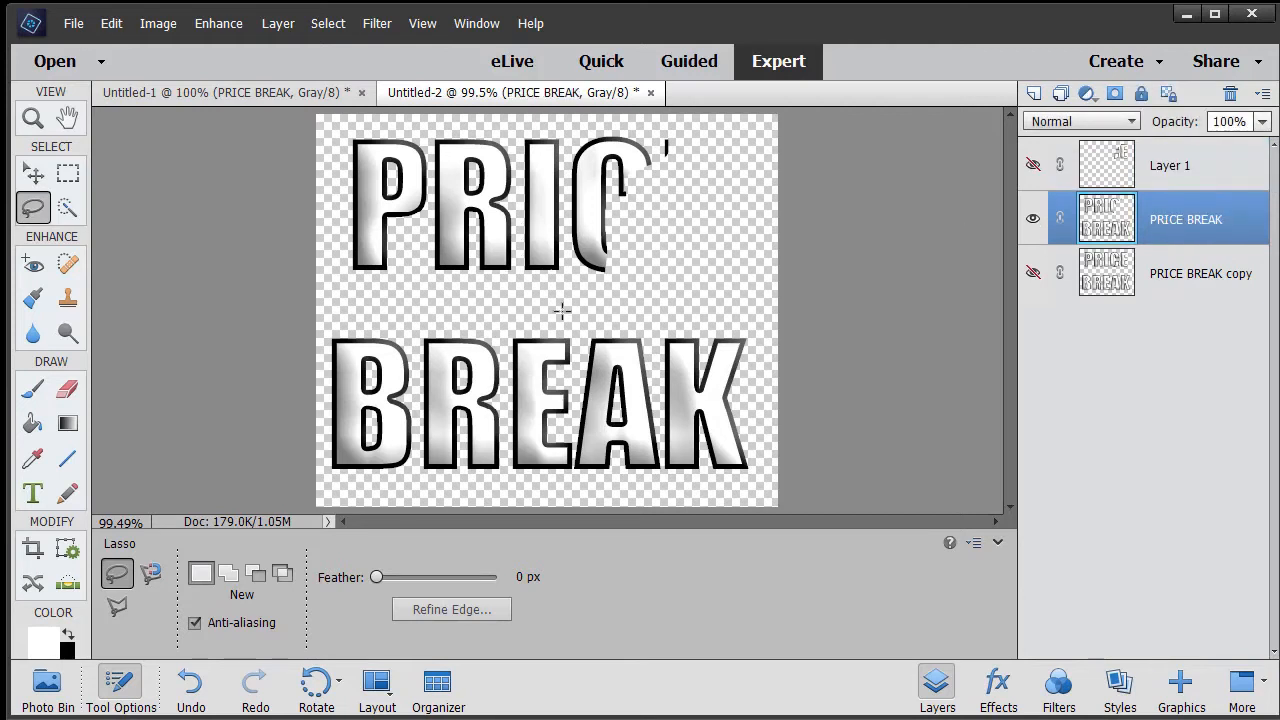
pyautogui.moveTo(566, 302)
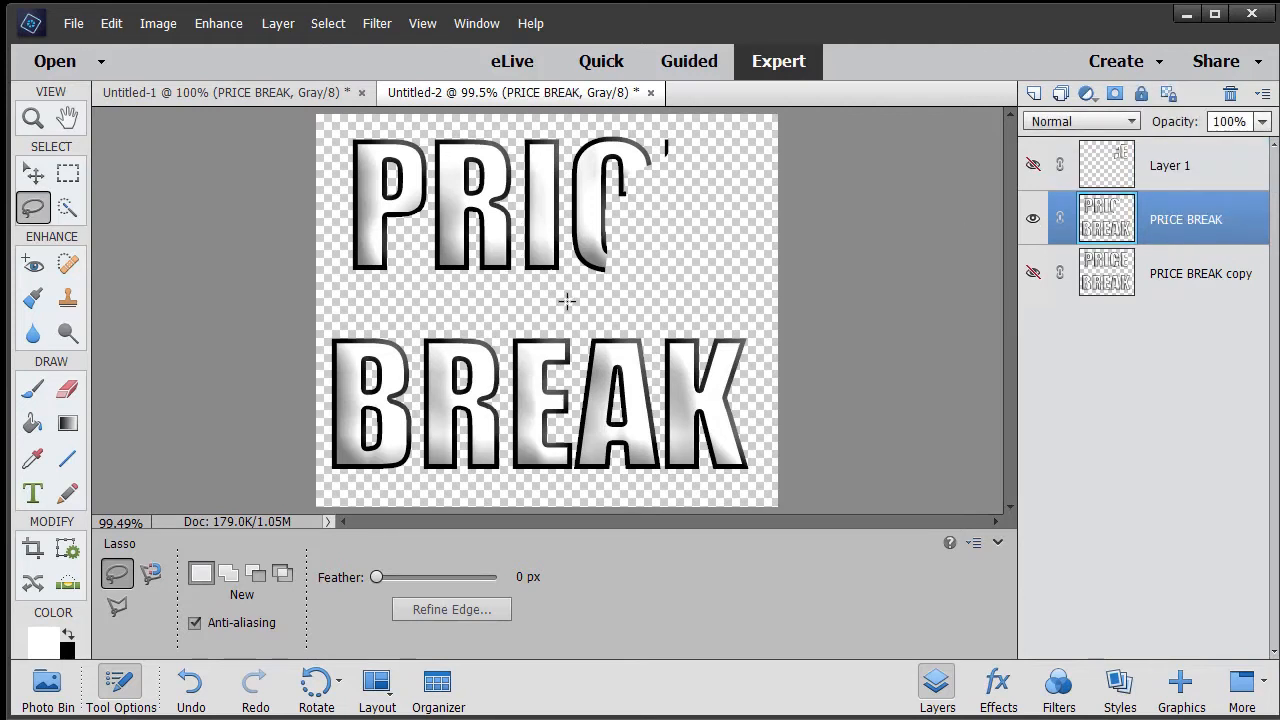
pyautogui.moveTo(568, 300); pyautogui.dragTo(712, 96)
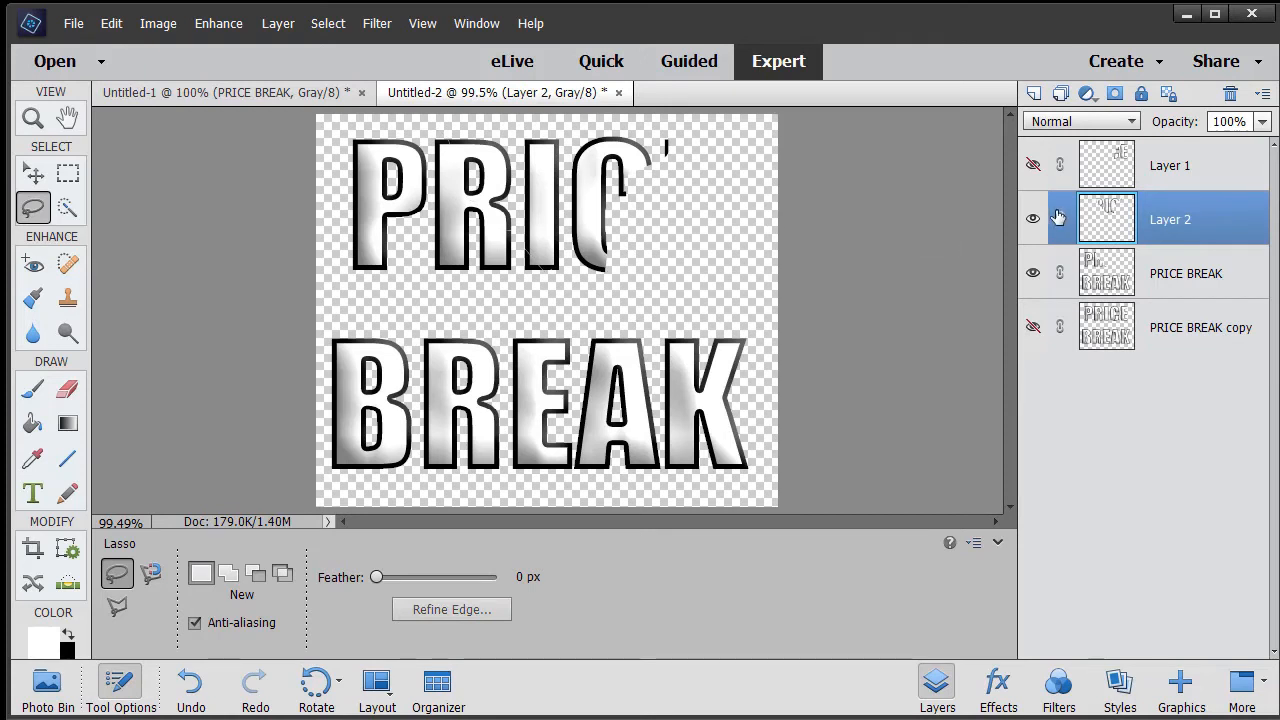
pyautogui.click(1032, 218)
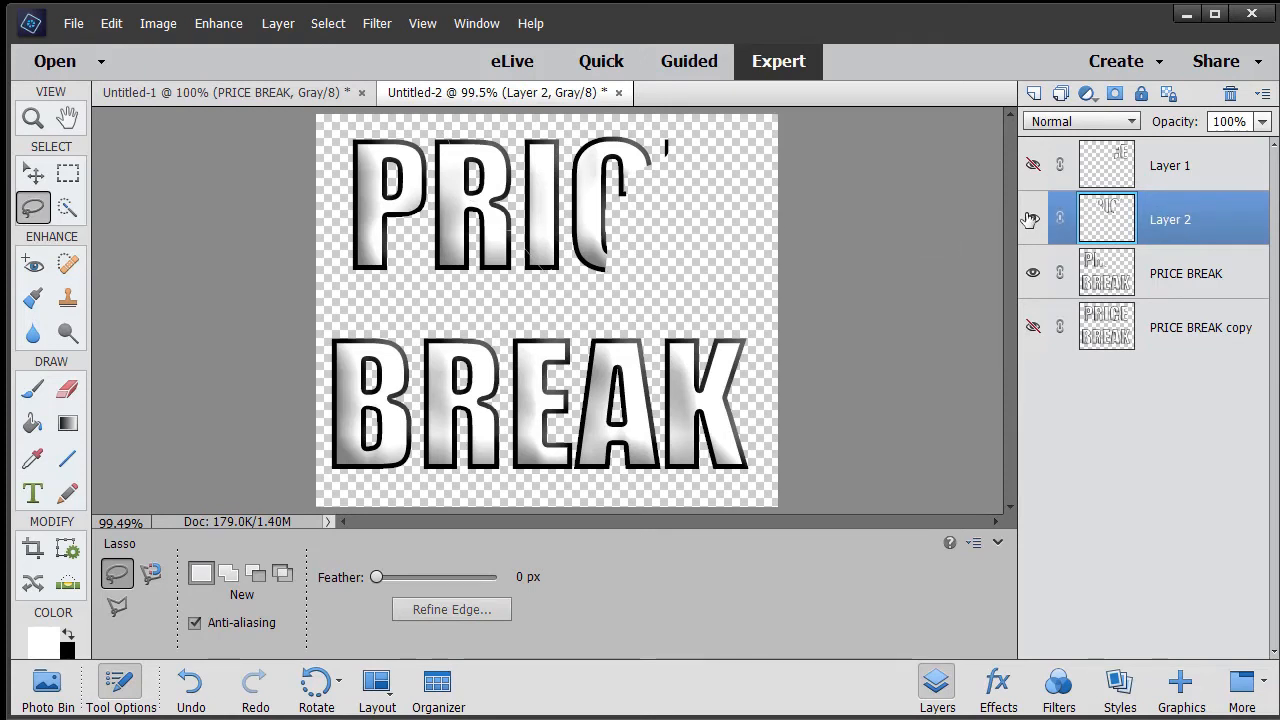
pyautogui.click(1032, 218)
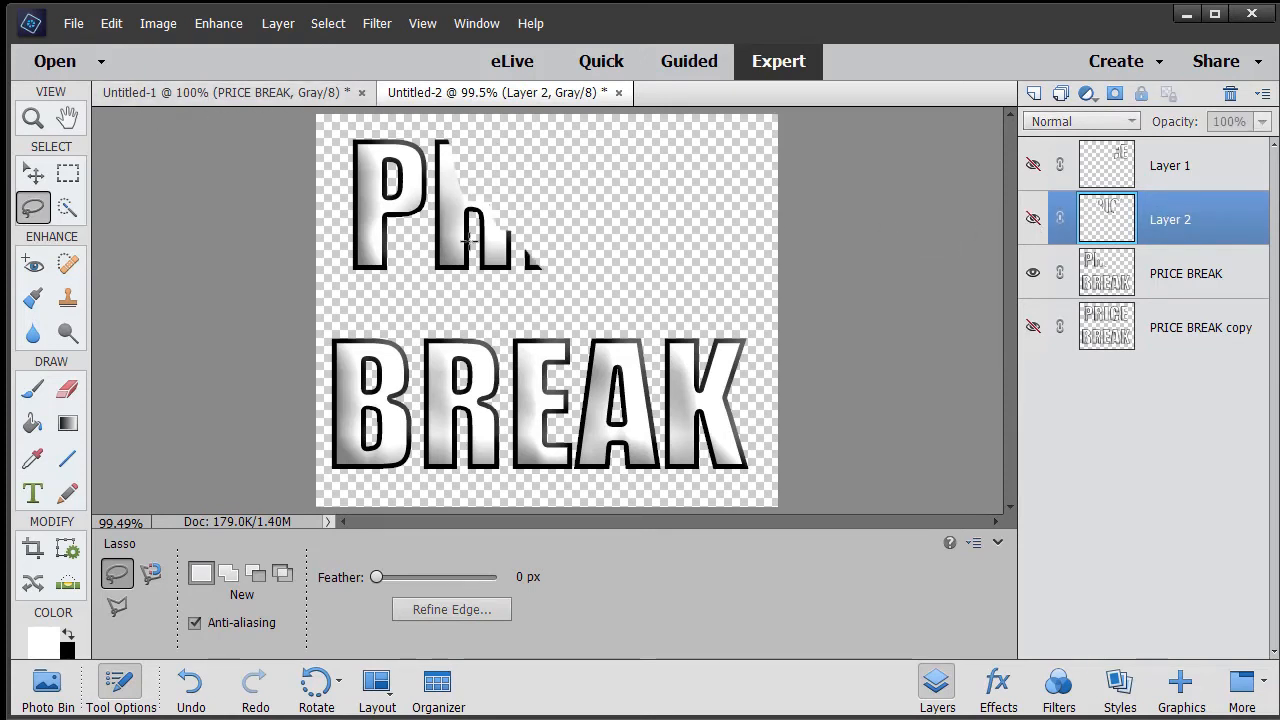
pyautogui.click(1184, 272)
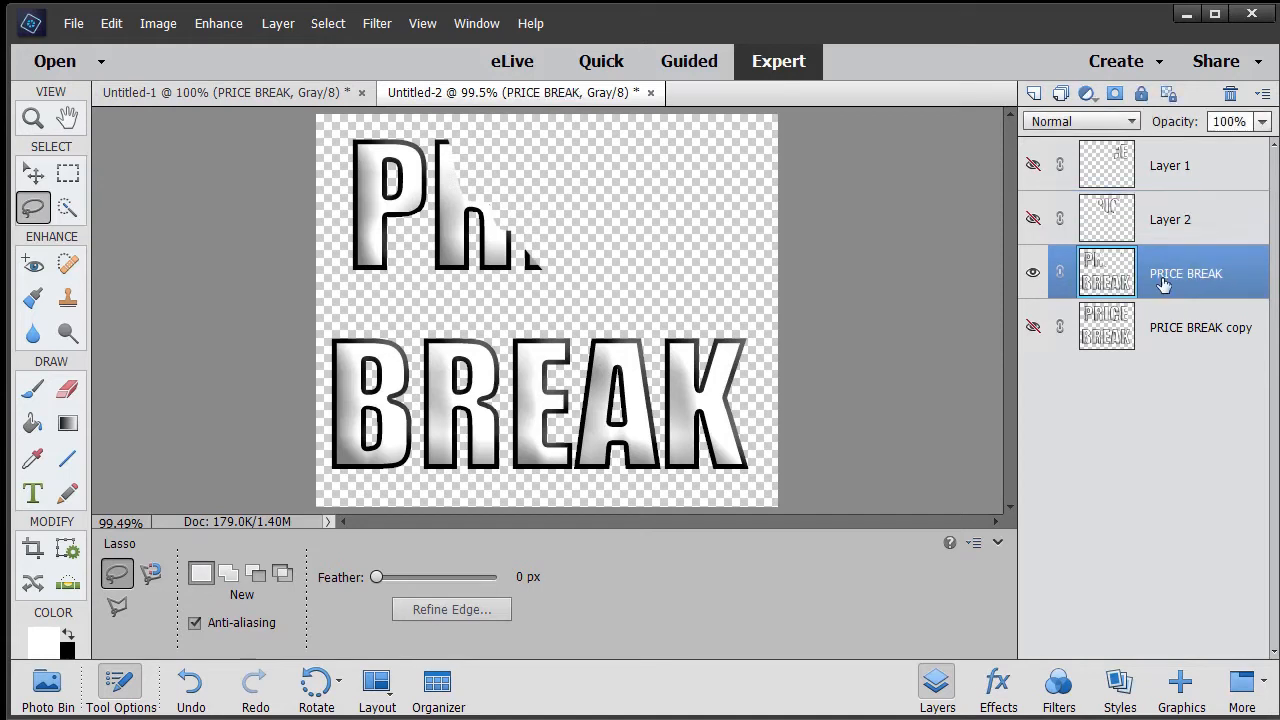
pyautogui.moveTo(574, 296)
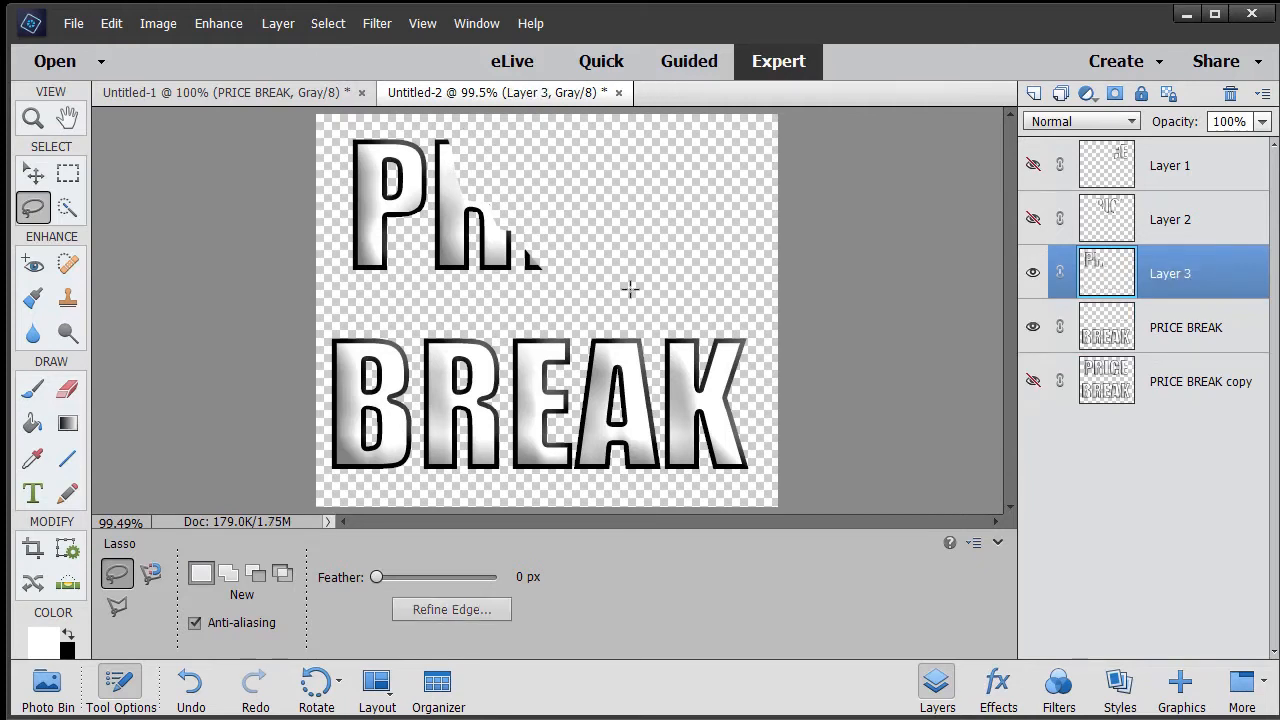
# Hide Layer 3, lasso the right part of BREAK onto Layer 4 and hide it.
pyautogui.click(1032, 272)
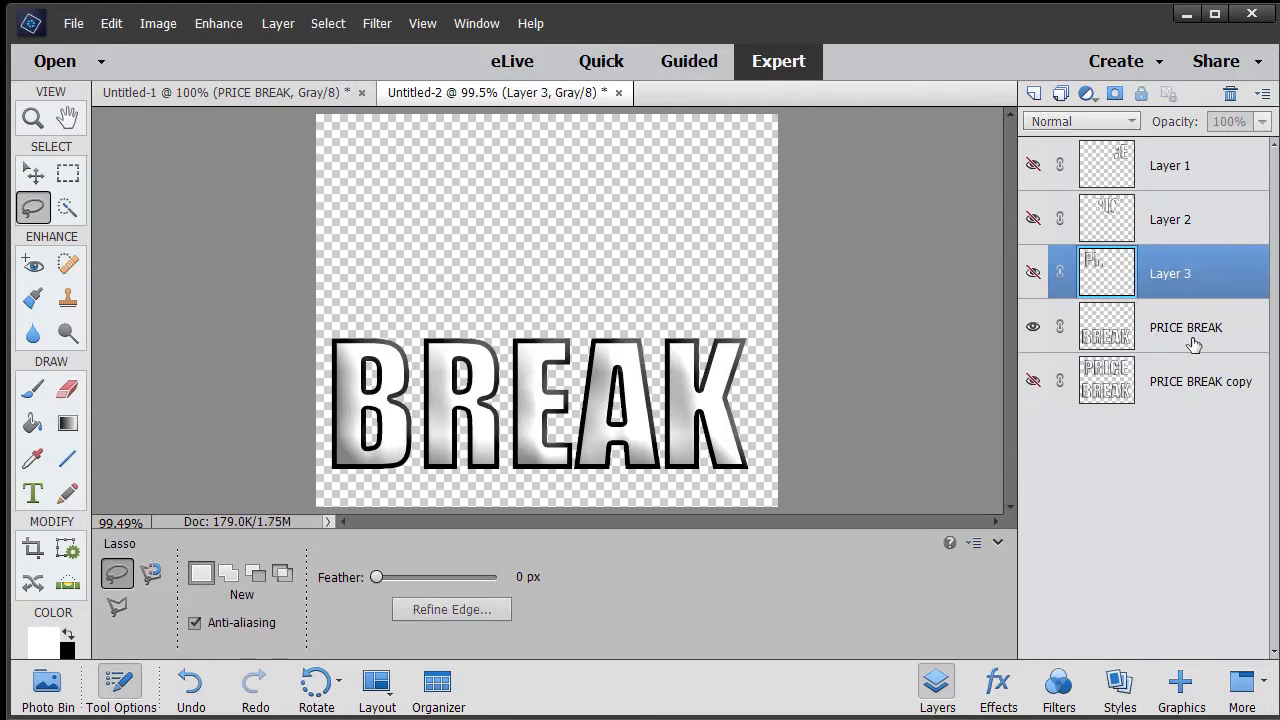
pyautogui.click(1184, 328)
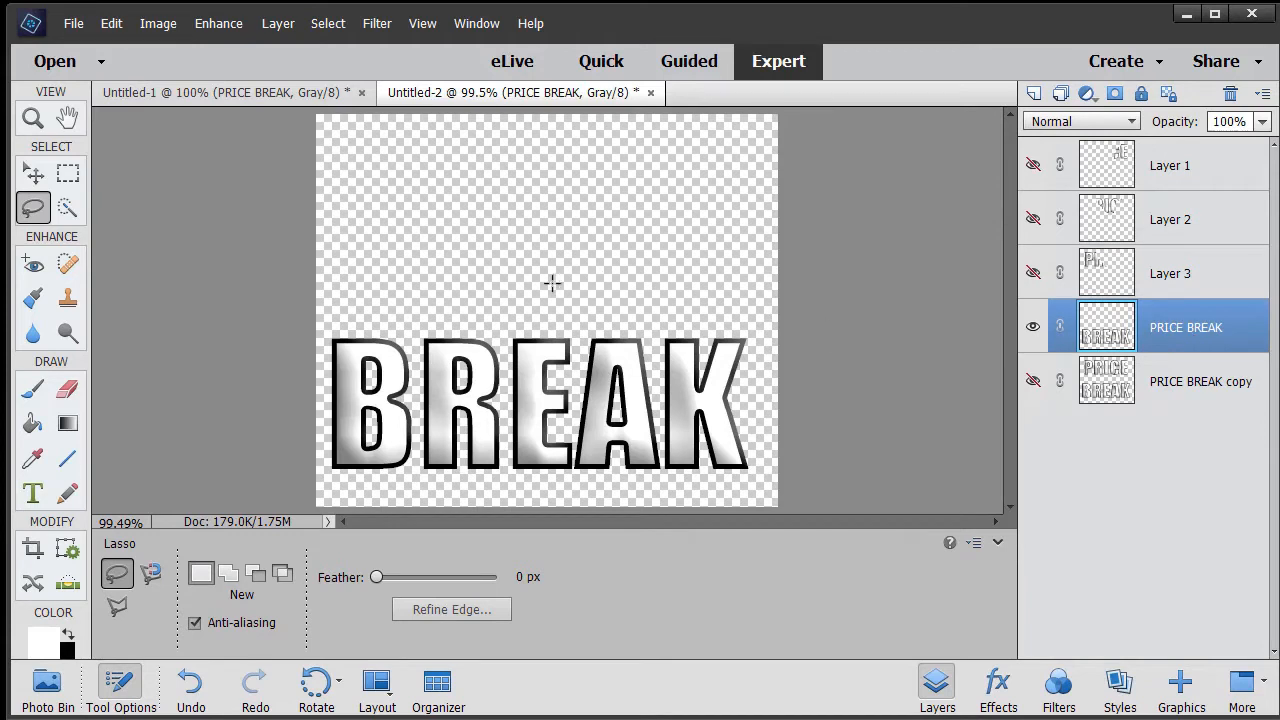
pyautogui.moveTo(552, 284); pyautogui.dragTo(784, 348)
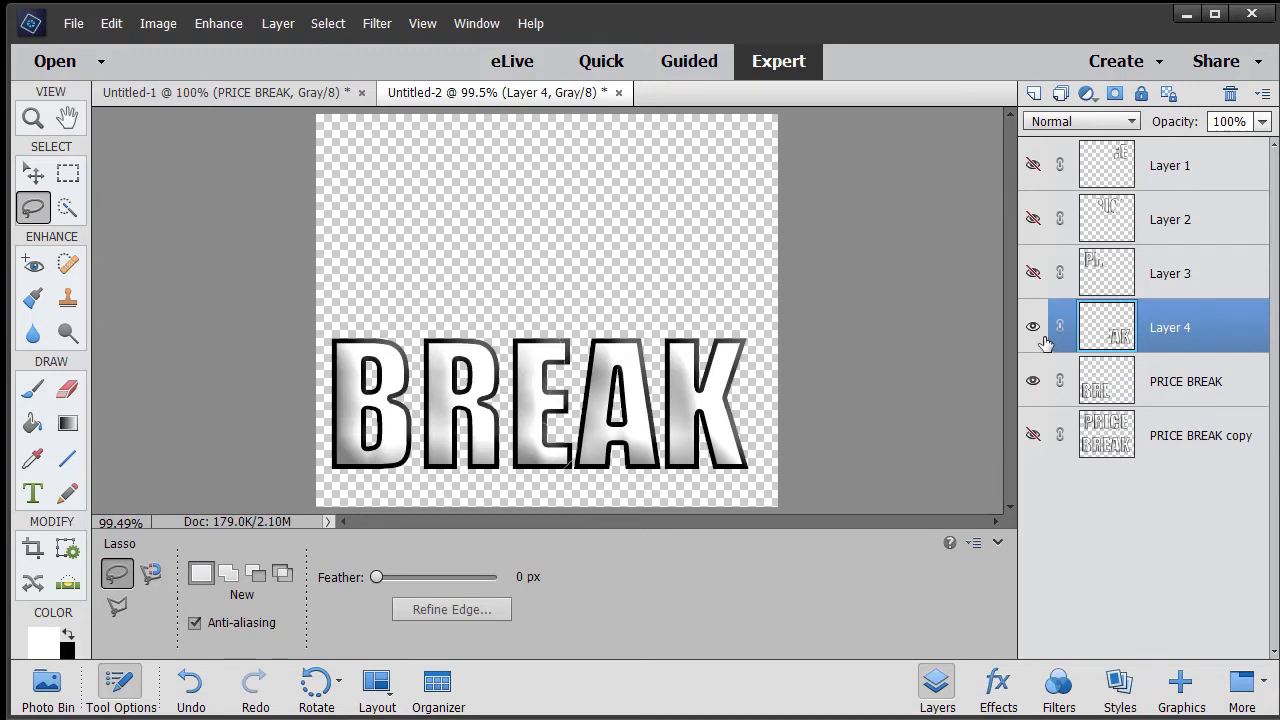
pyautogui.click(1184, 380)
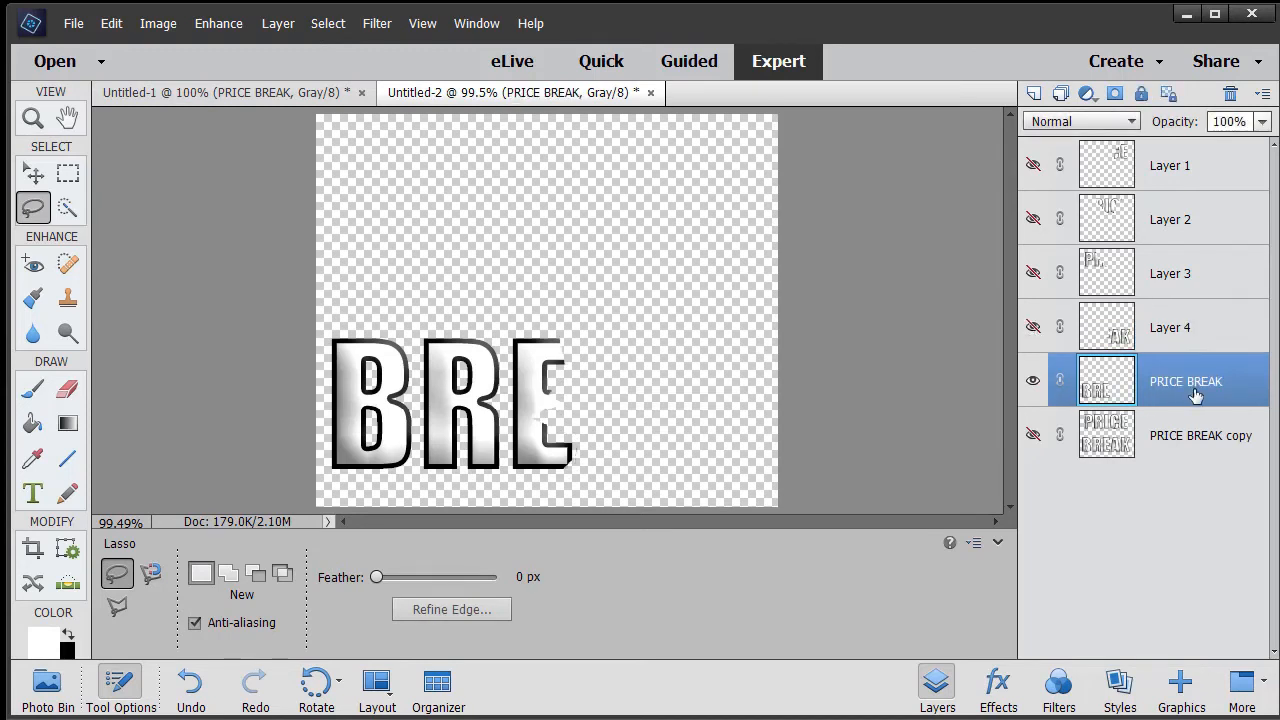
pyautogui.moveTo(556, 276)
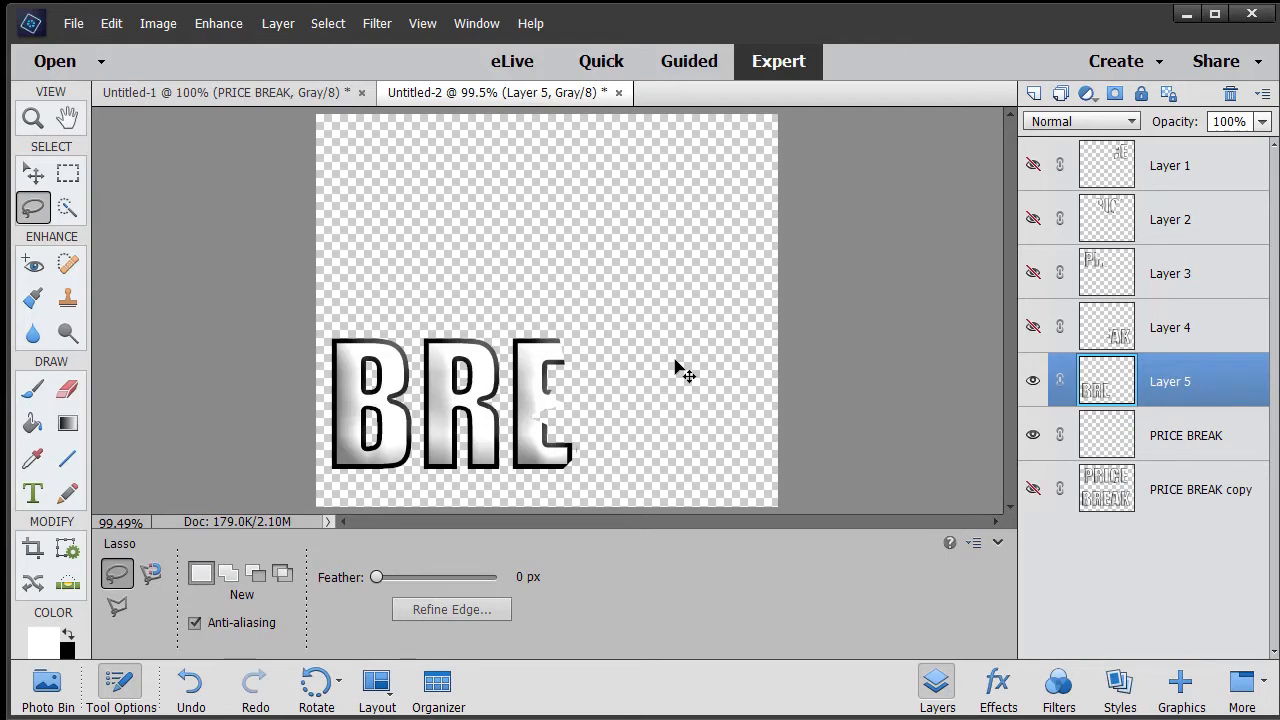
pyautogui.moveTo(1004, 384)
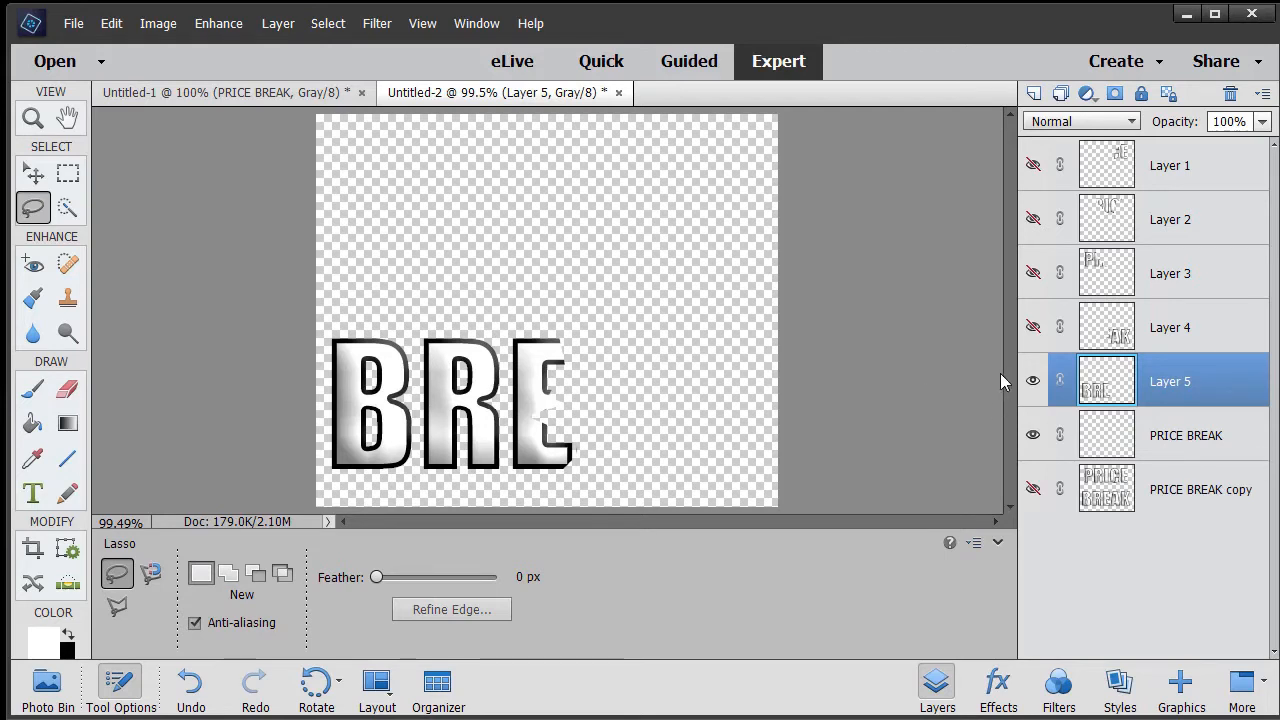
# Hide Layer 5 and toggle visibility so only the Layer 1 shard shows.
pyautogui.click(1032, 380)
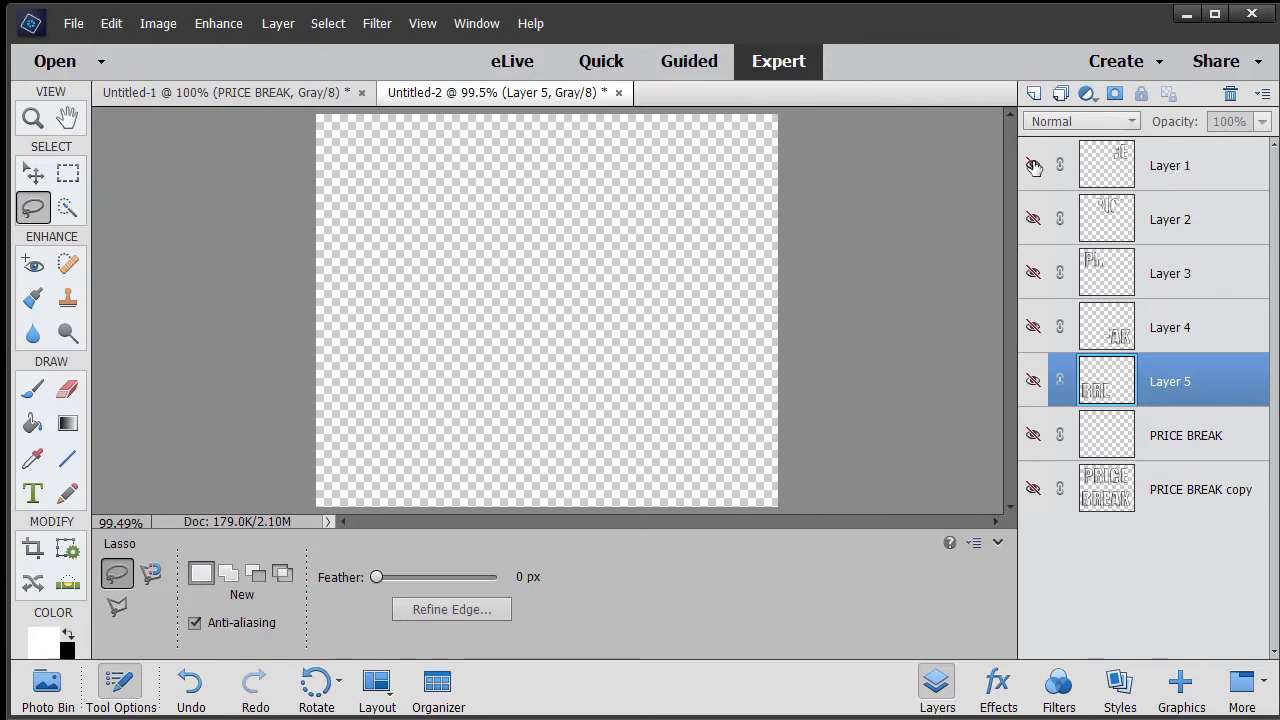
pyautogui.click(1032, 166)
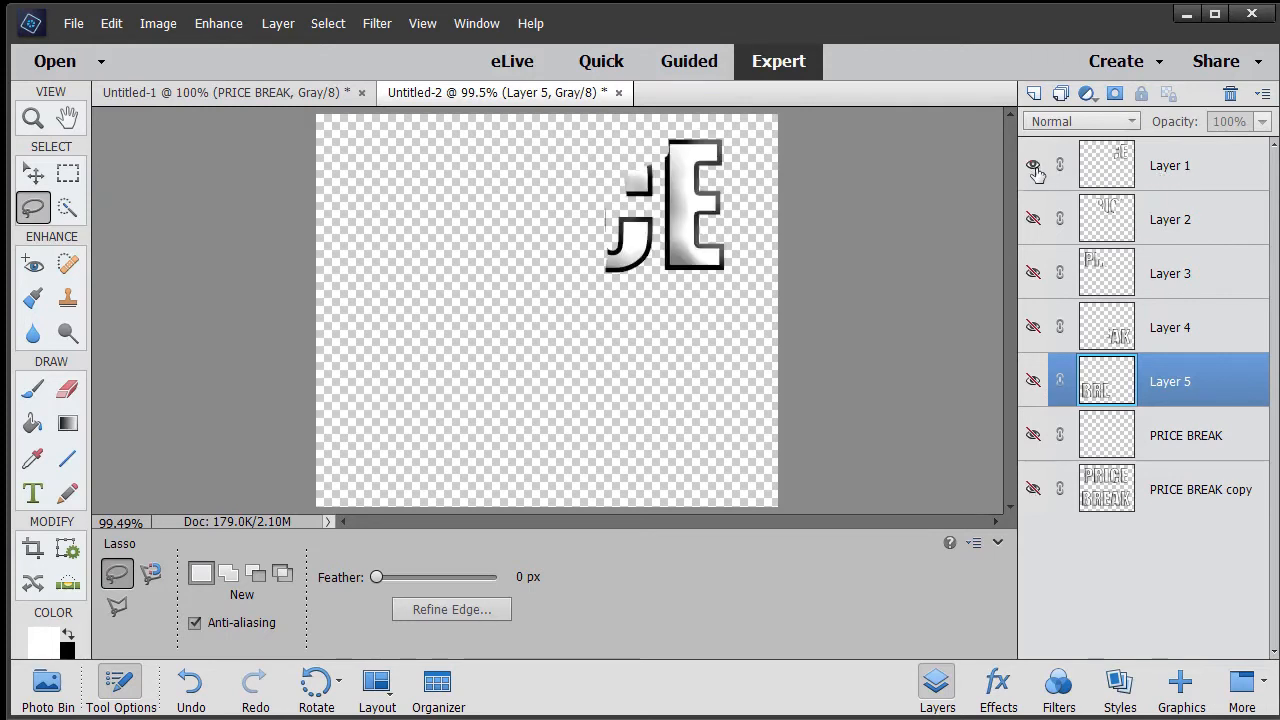
pyautogui.click(1032, 164)
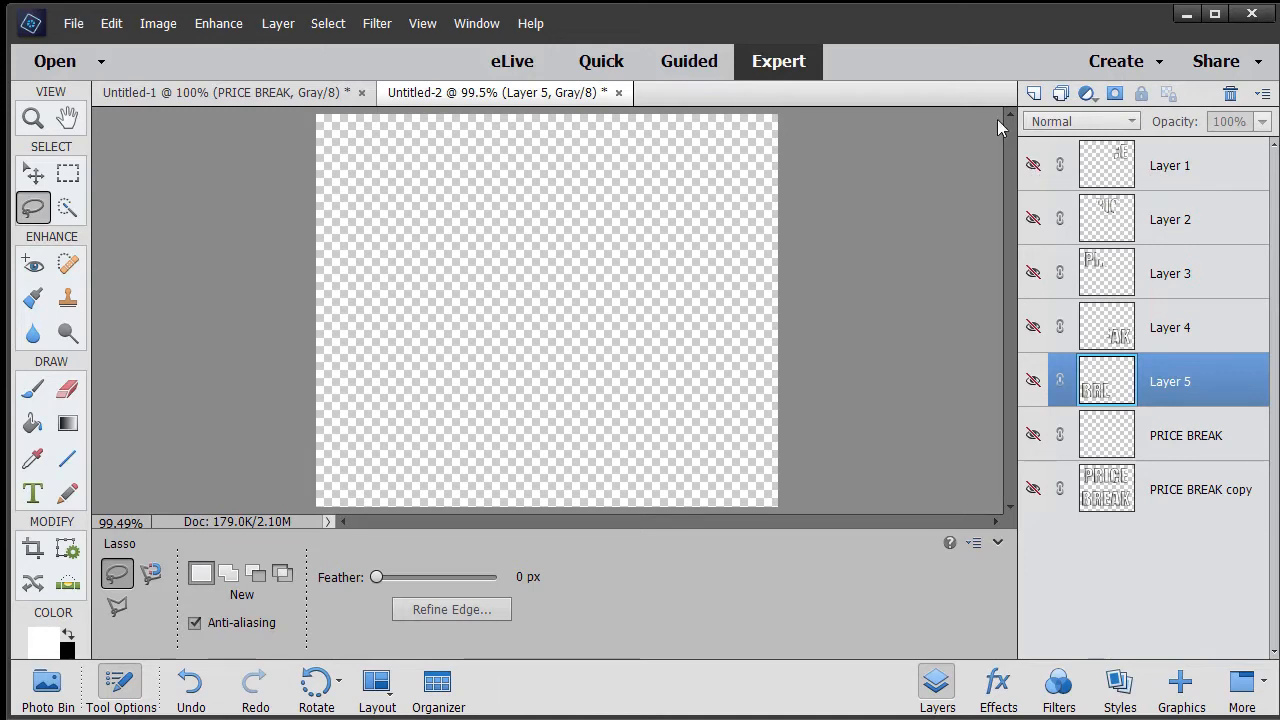
pyautogui.moveTo(1032, 164)
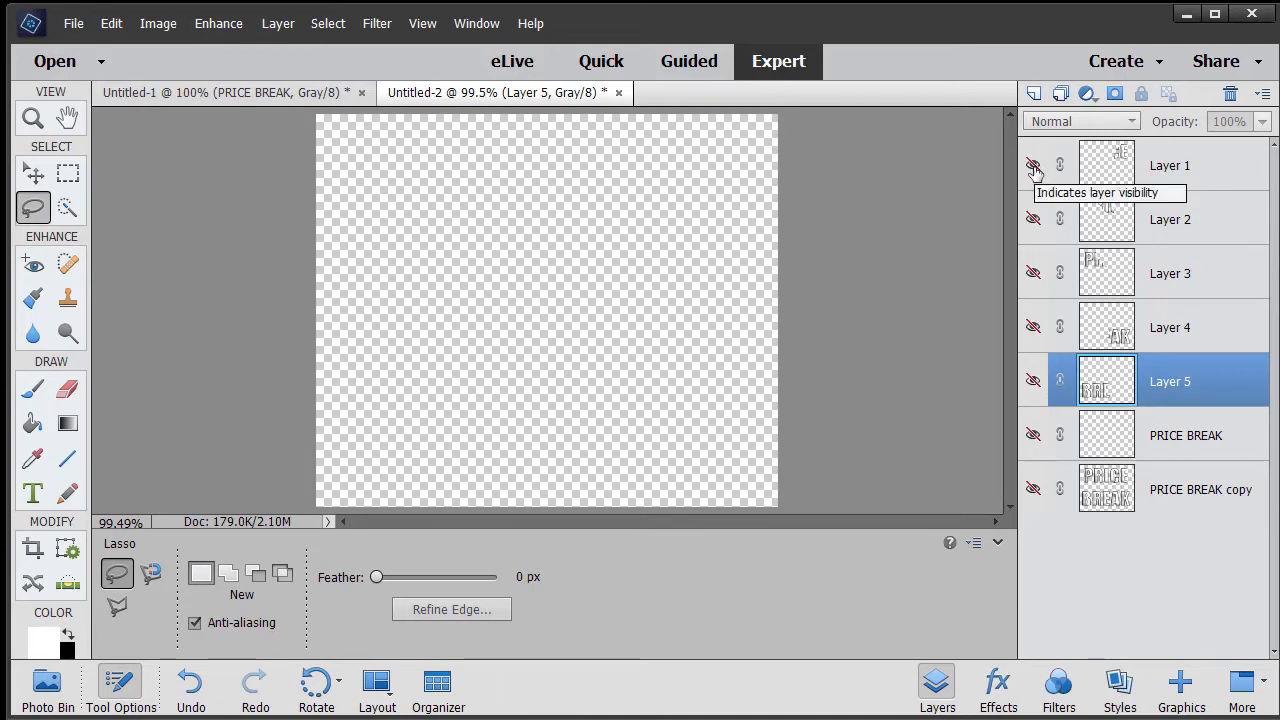
pyautogui.click(1032, 164)
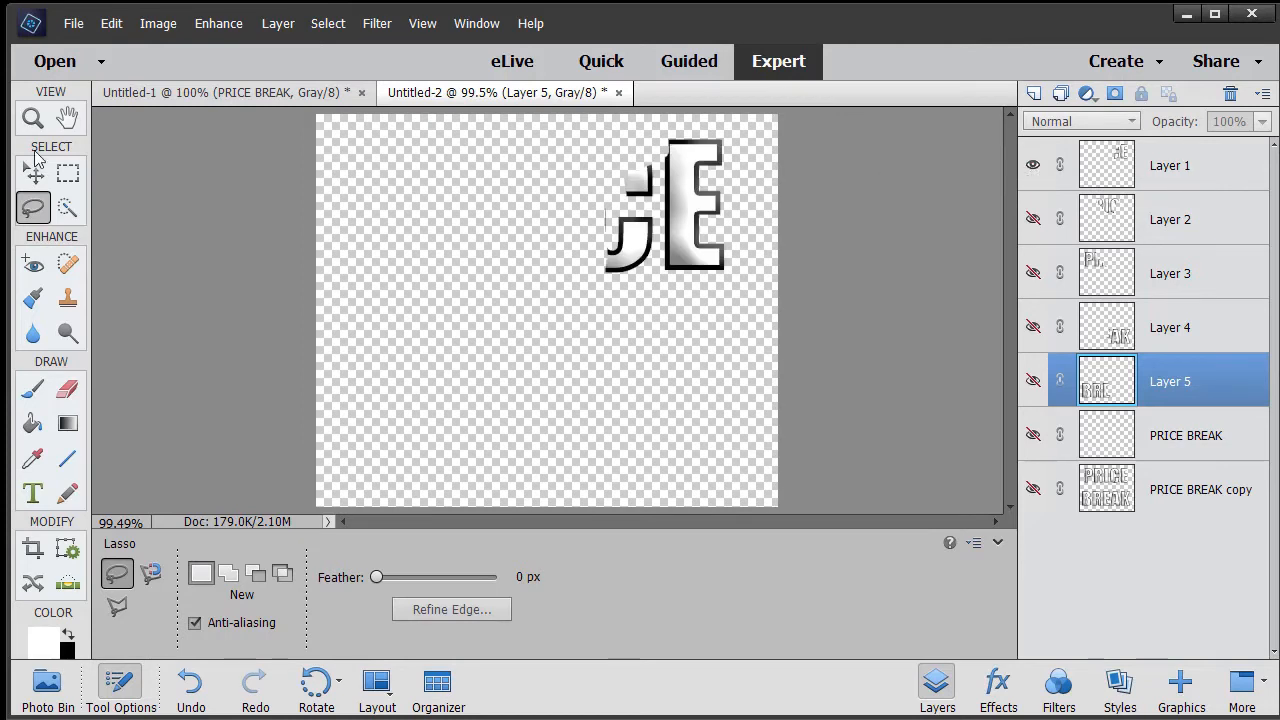
# Save the visible shard via Save As in PNG format under the name PB1.
pyautogui.click(112, 24)
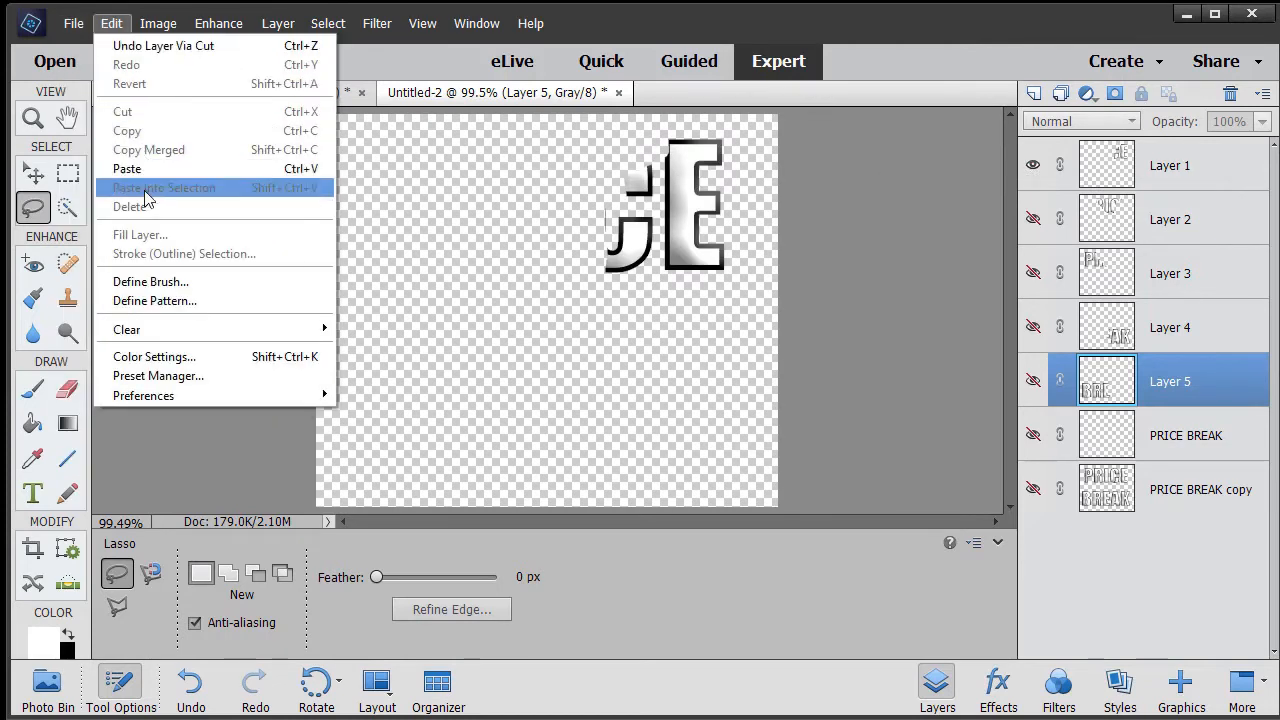
pyautogui.click(72, 24)
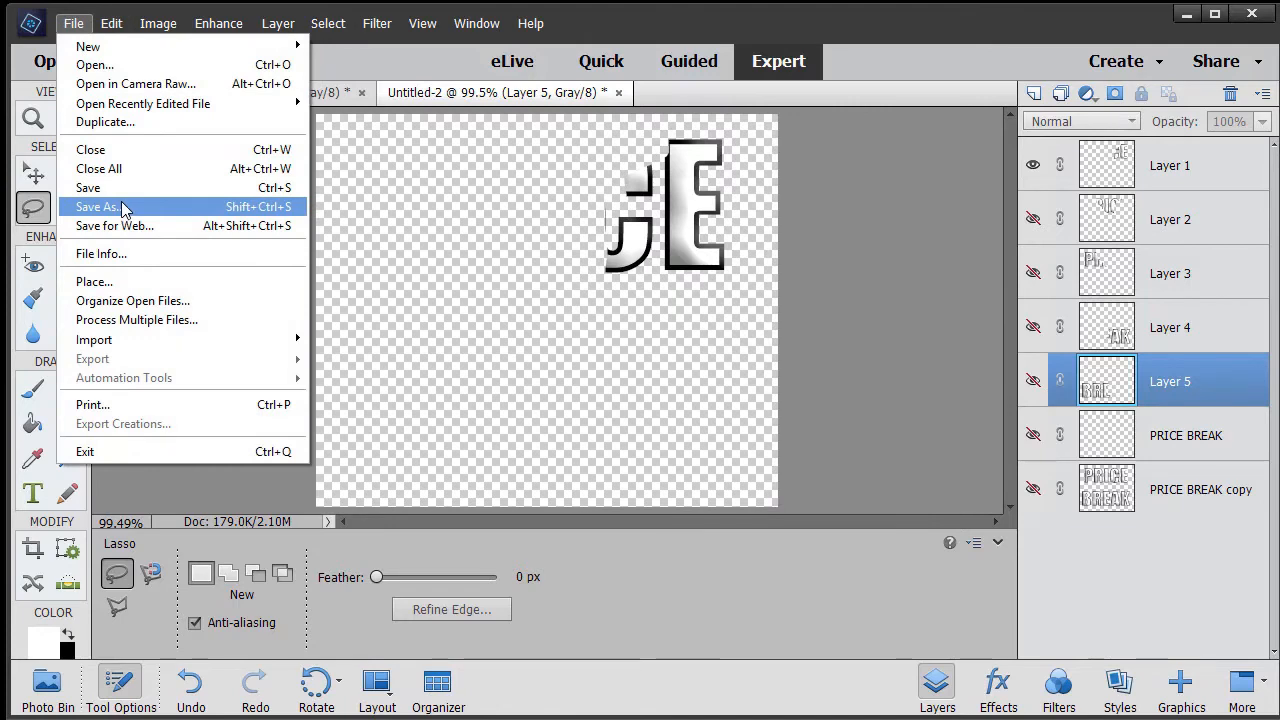
pyautogui.click(96, 206)
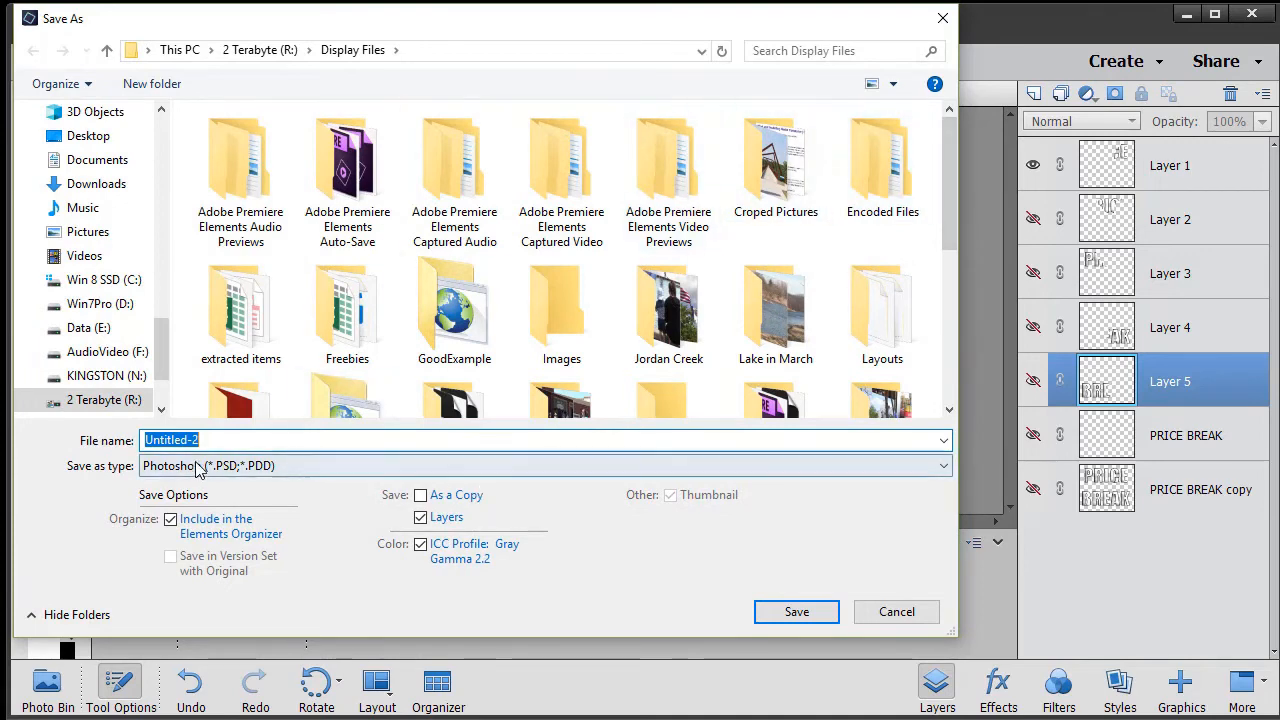
pyautogui.click(940, 464)
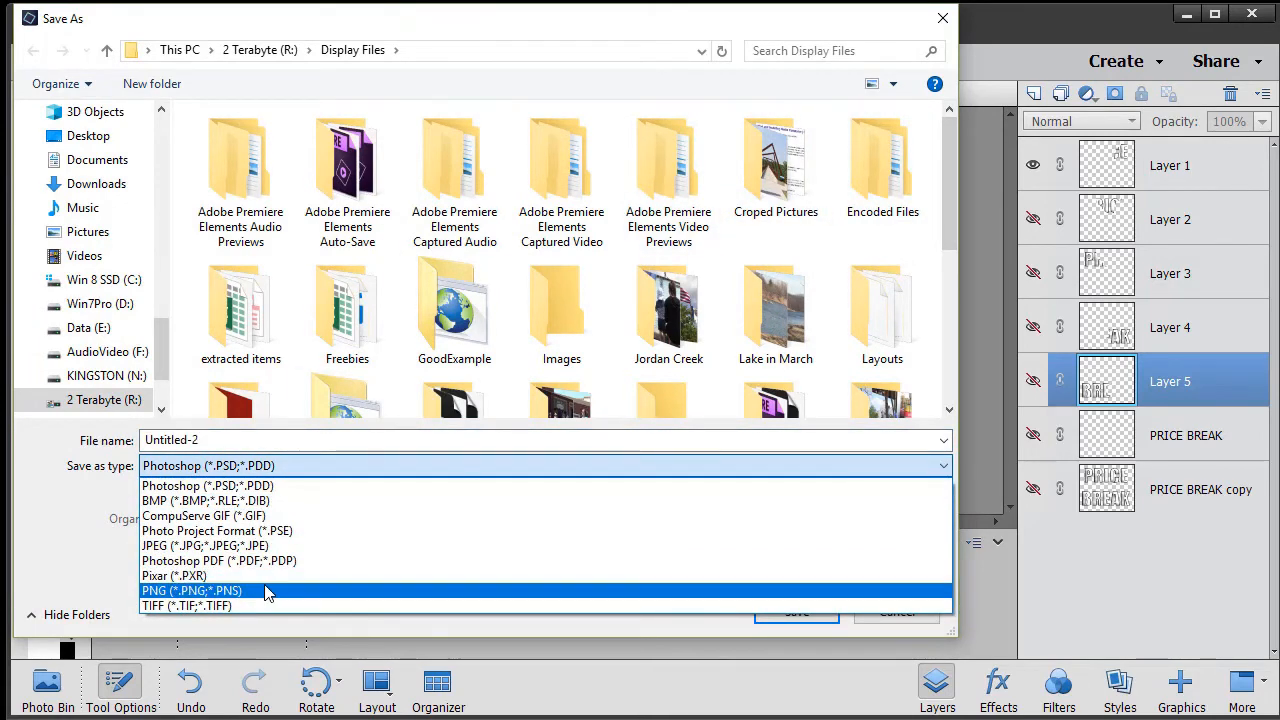
pyautogui.click(190, 590)
pyautogui.write('P')
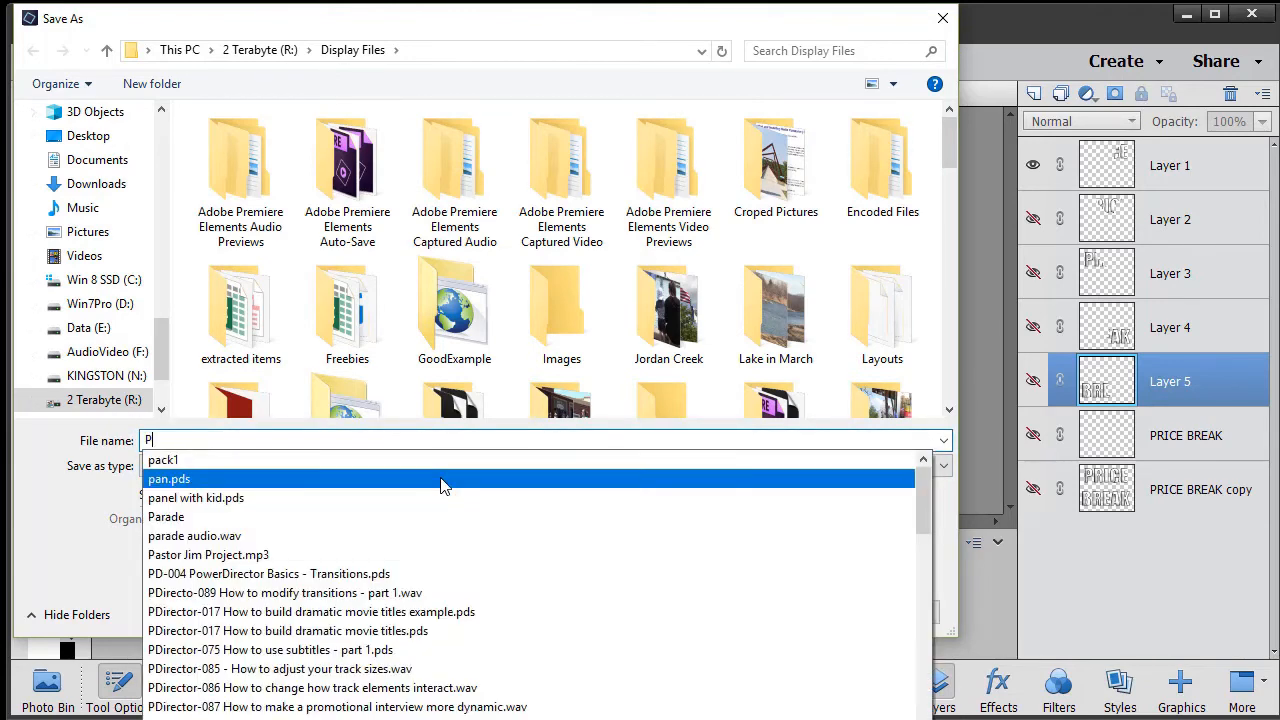
pyautogui.write('B')
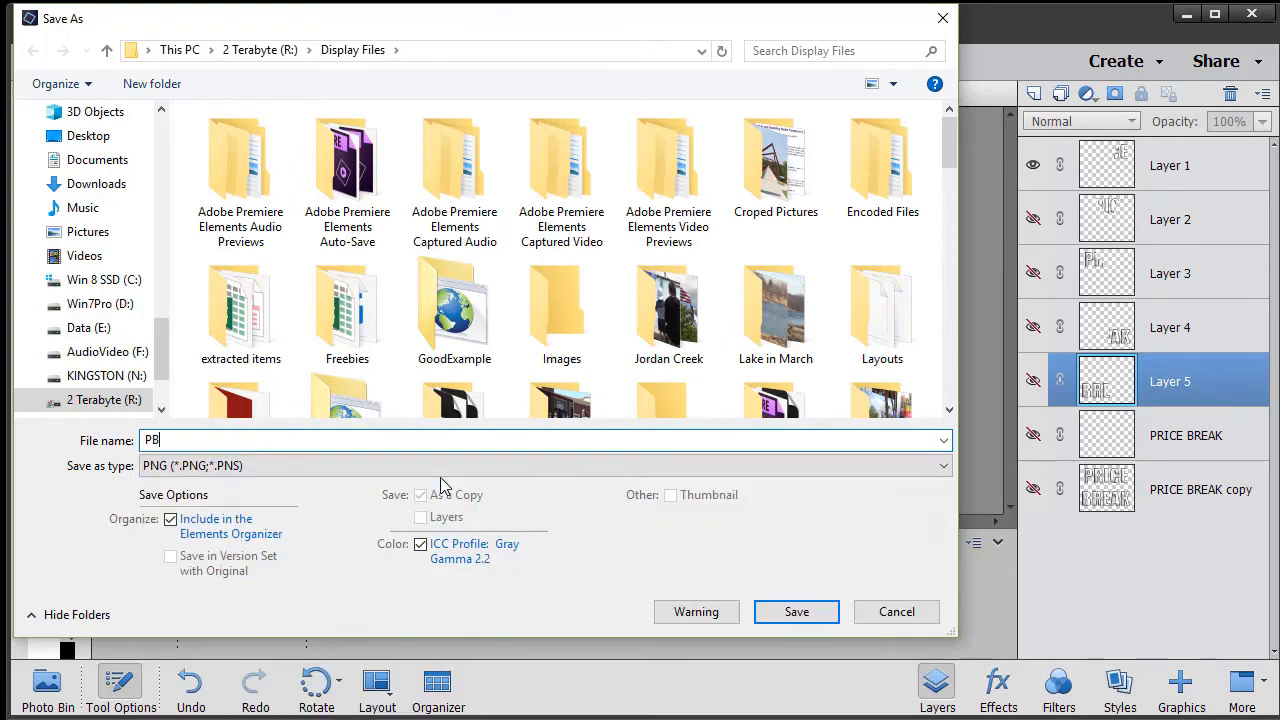
pyautogui.write('1')
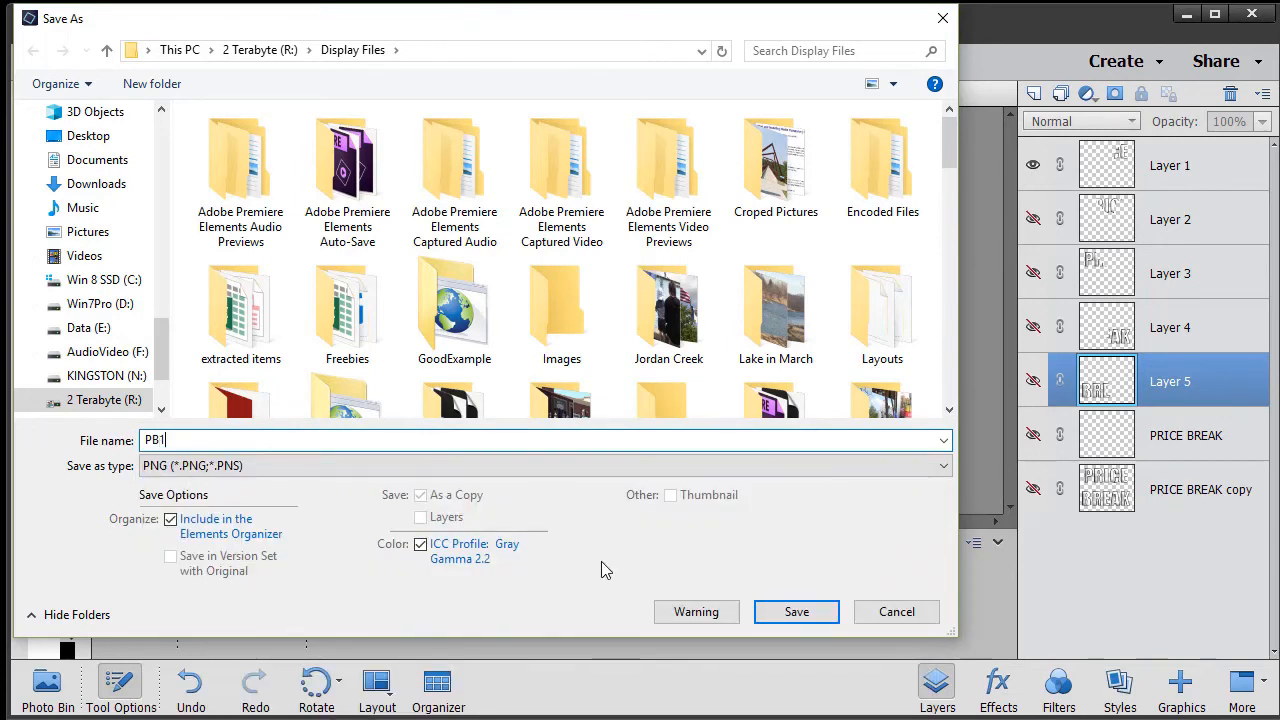
pyautogui.click(796, 612)
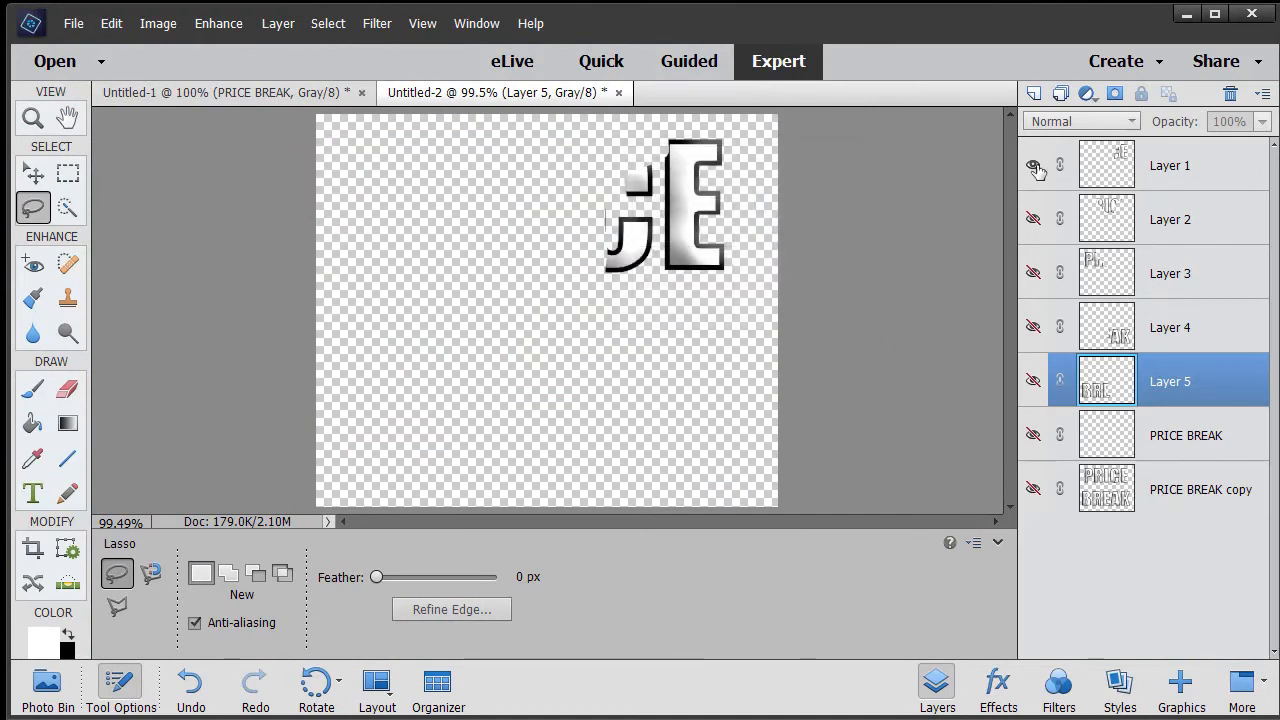
# Show only the Layer 2 shard and save it as PNG pb2, accepting the PNG options.
pyautogui.click(1032, 164)
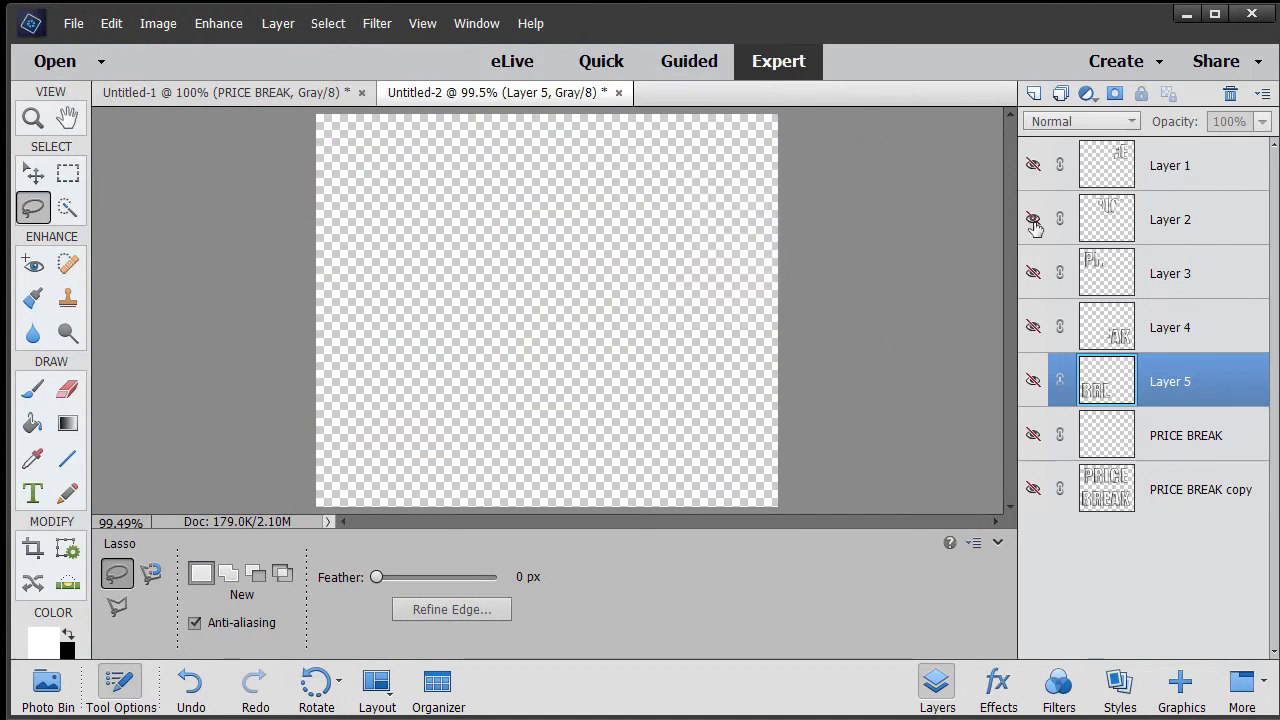
pyautogui.click(72, 24)
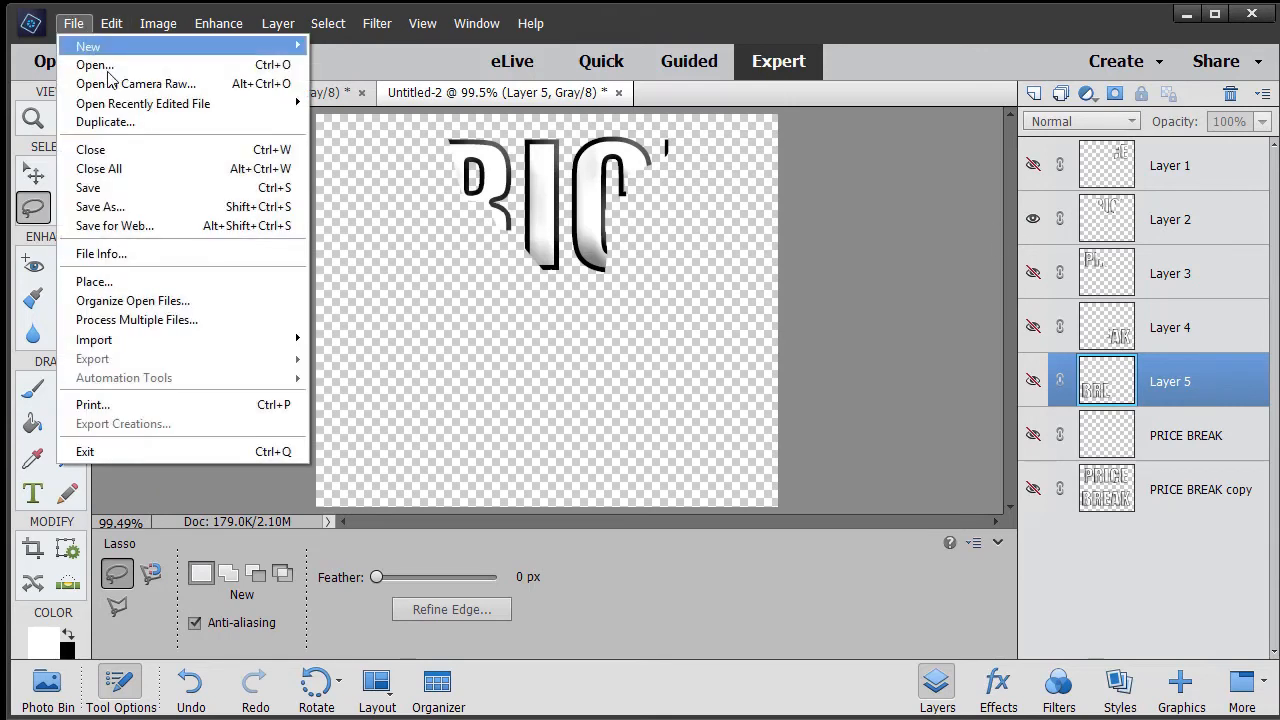
pyautogui.click(100, 206)
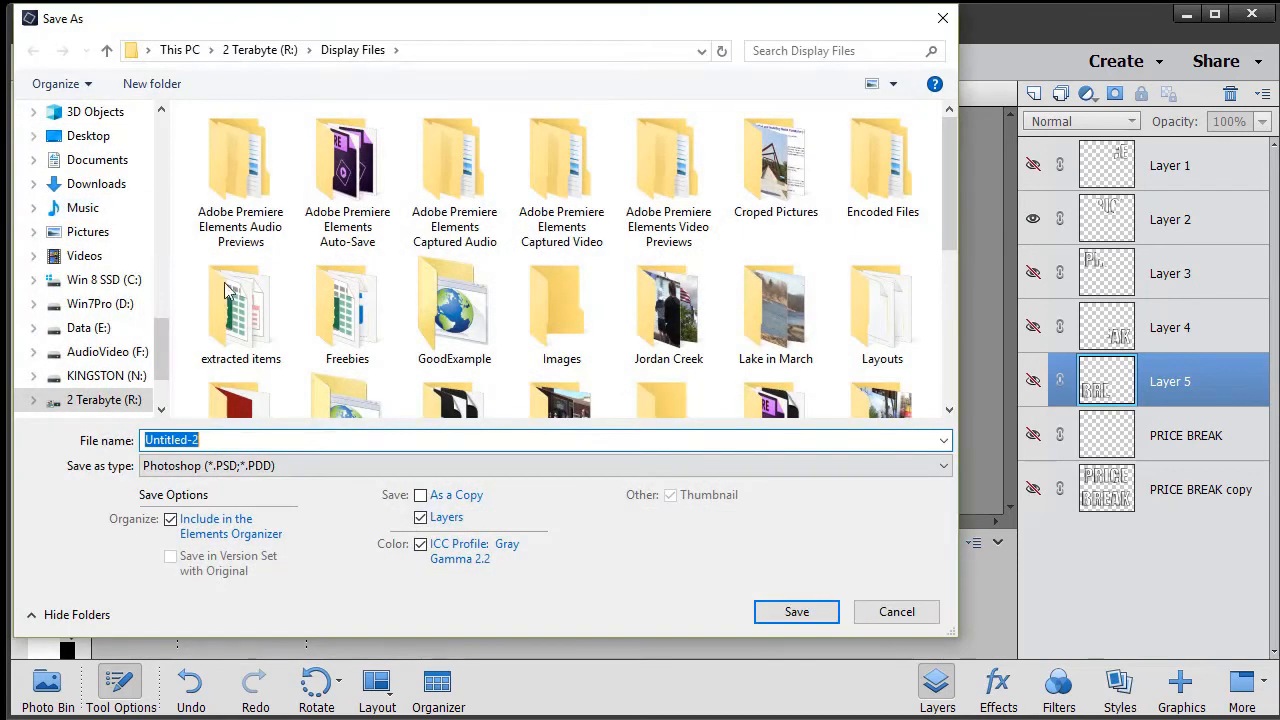
pyautogui.click(940, 466)
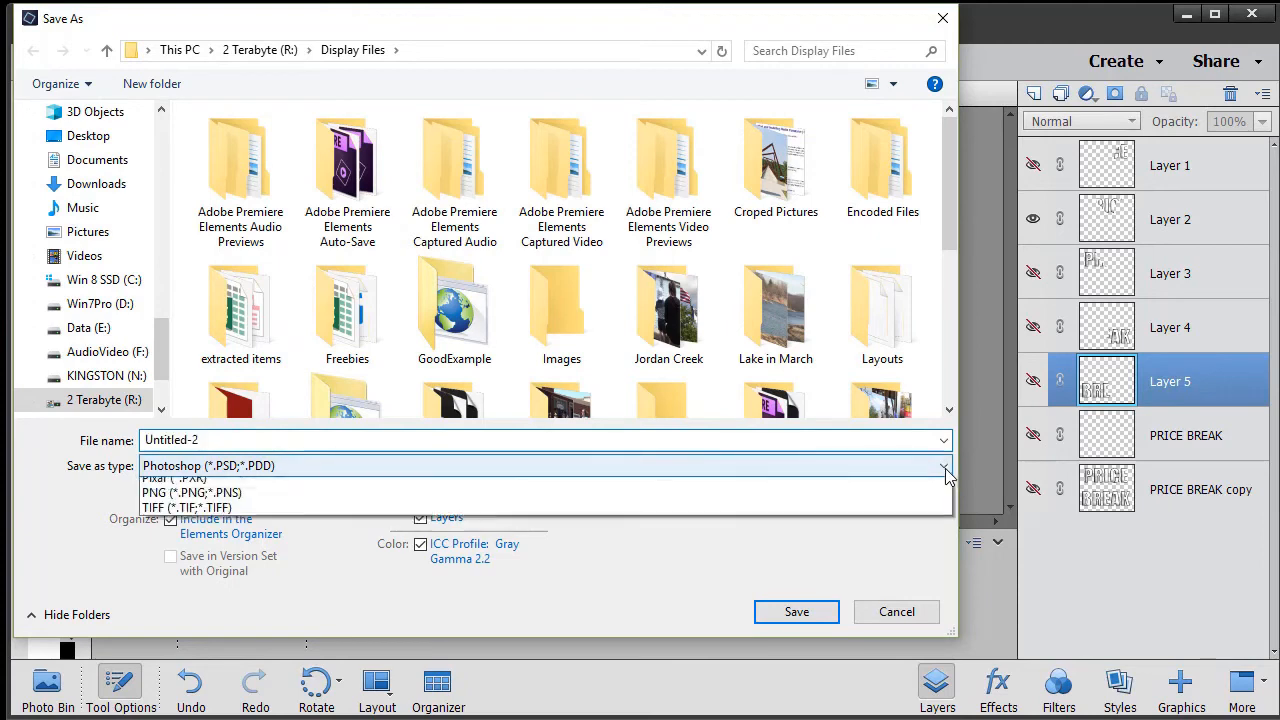
pyautogui.click(192, 492)
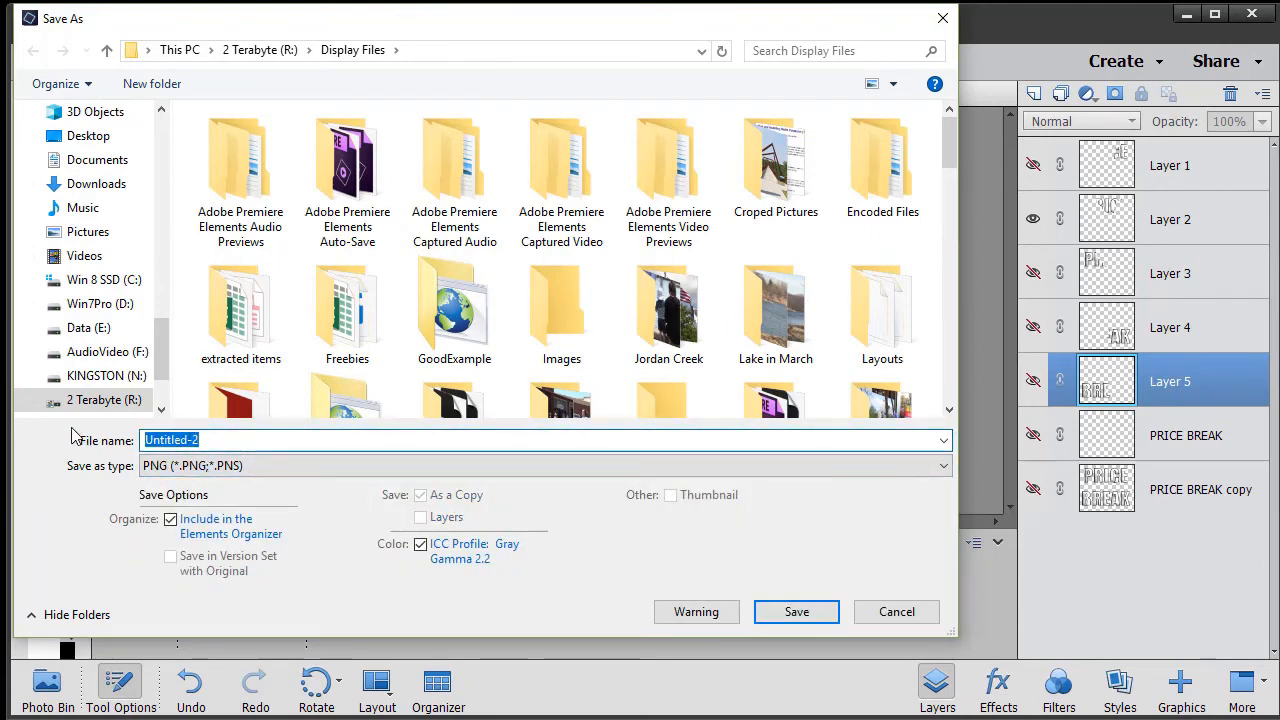
pyautogui.write('pb2')
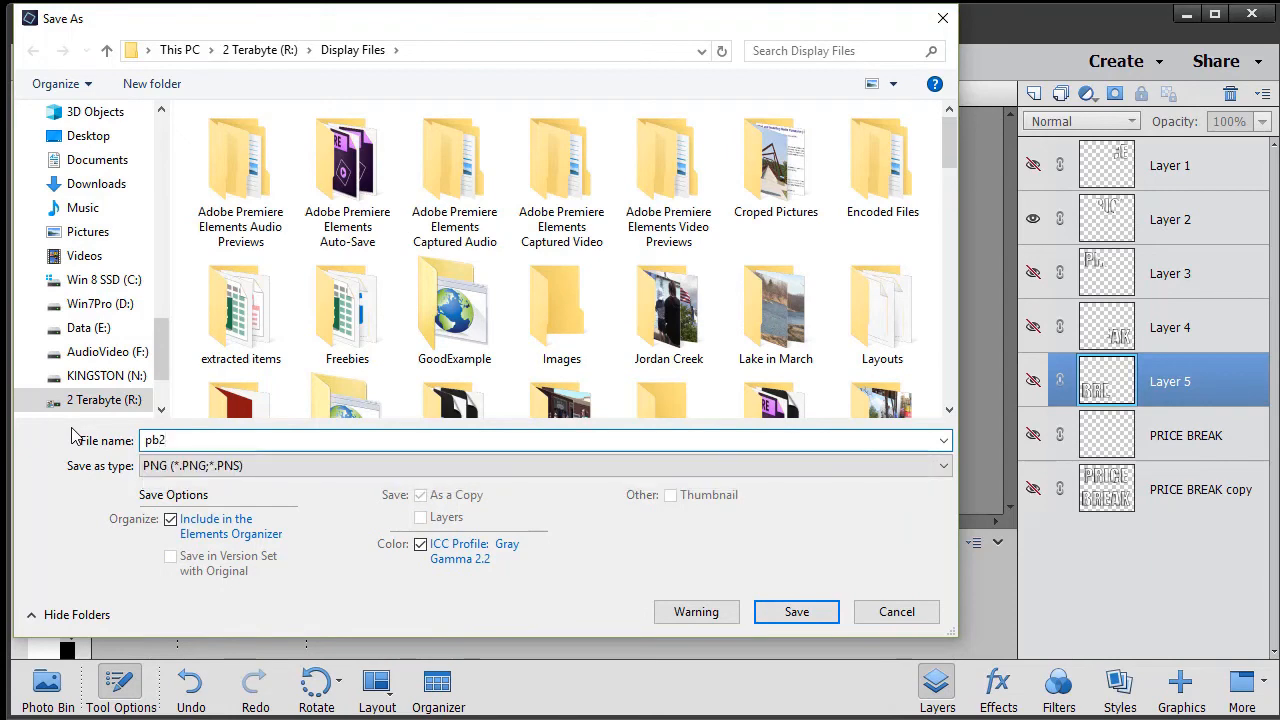
pyautogui.click(796, 612)
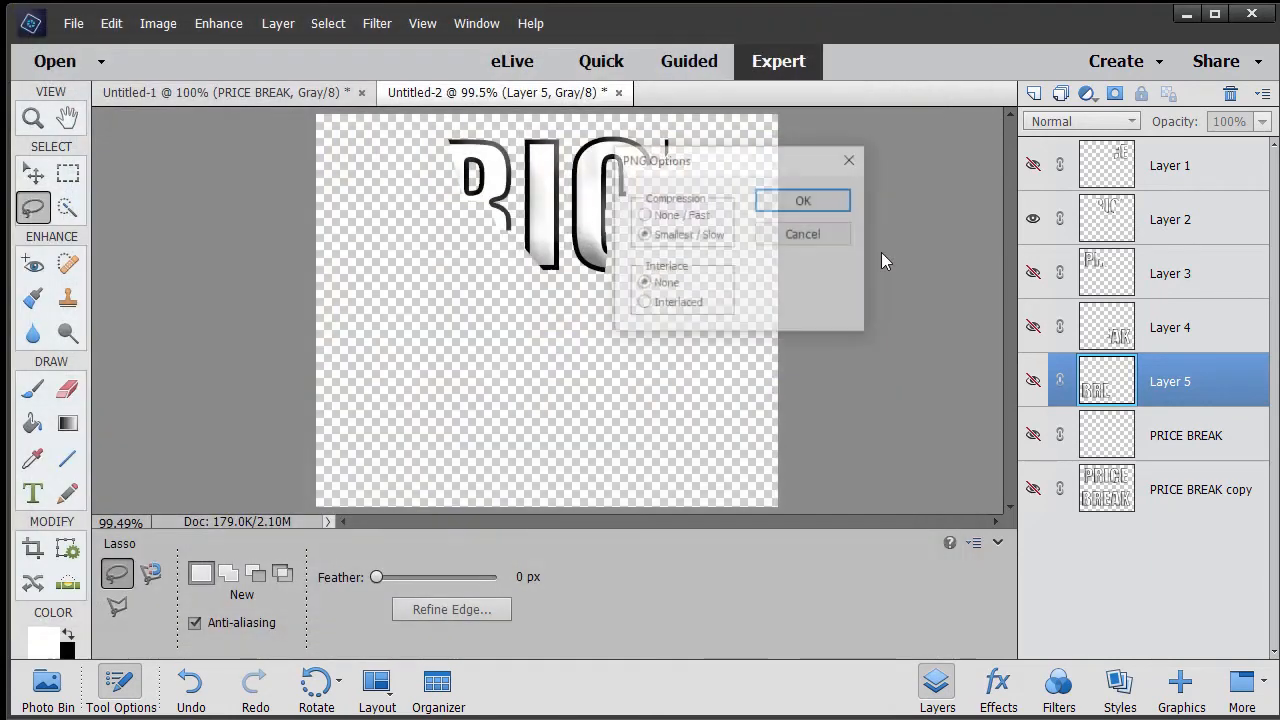
pyautogui.click(802, 200)
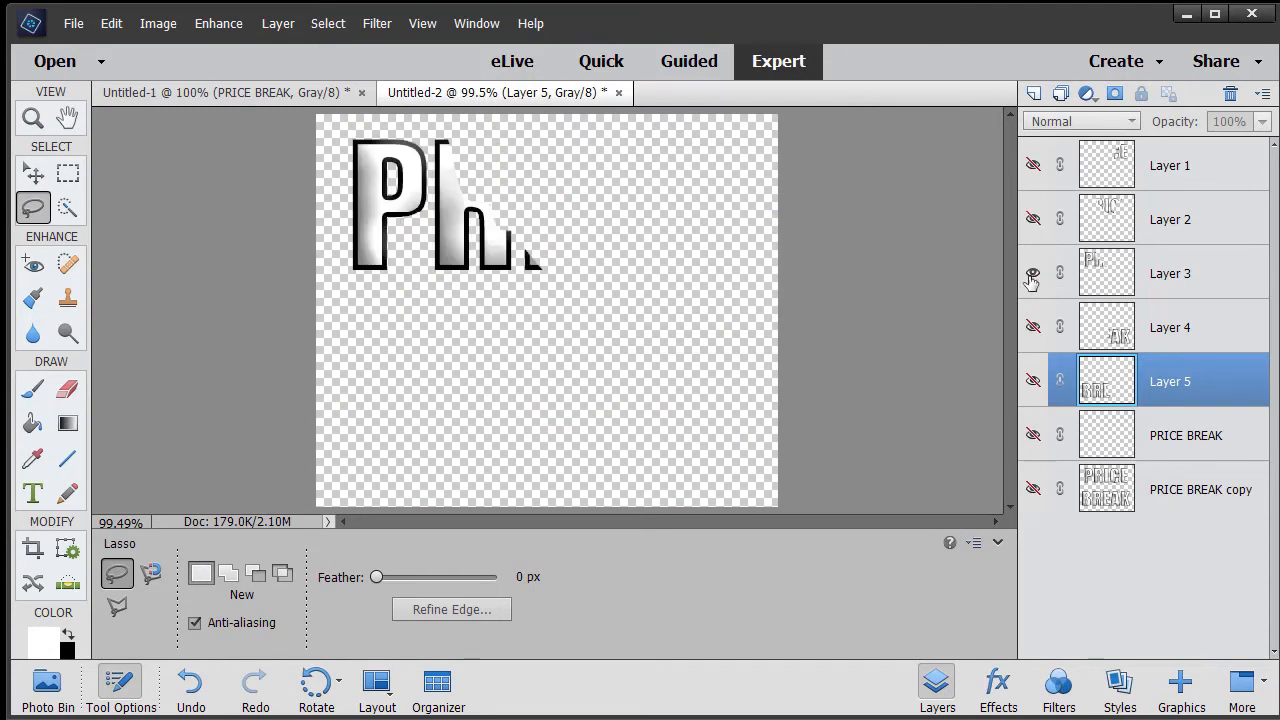
# Save the Layer 3 shard as PB3.png via Save As, accepting the PNG options.
pyautogui.click(72, 24)
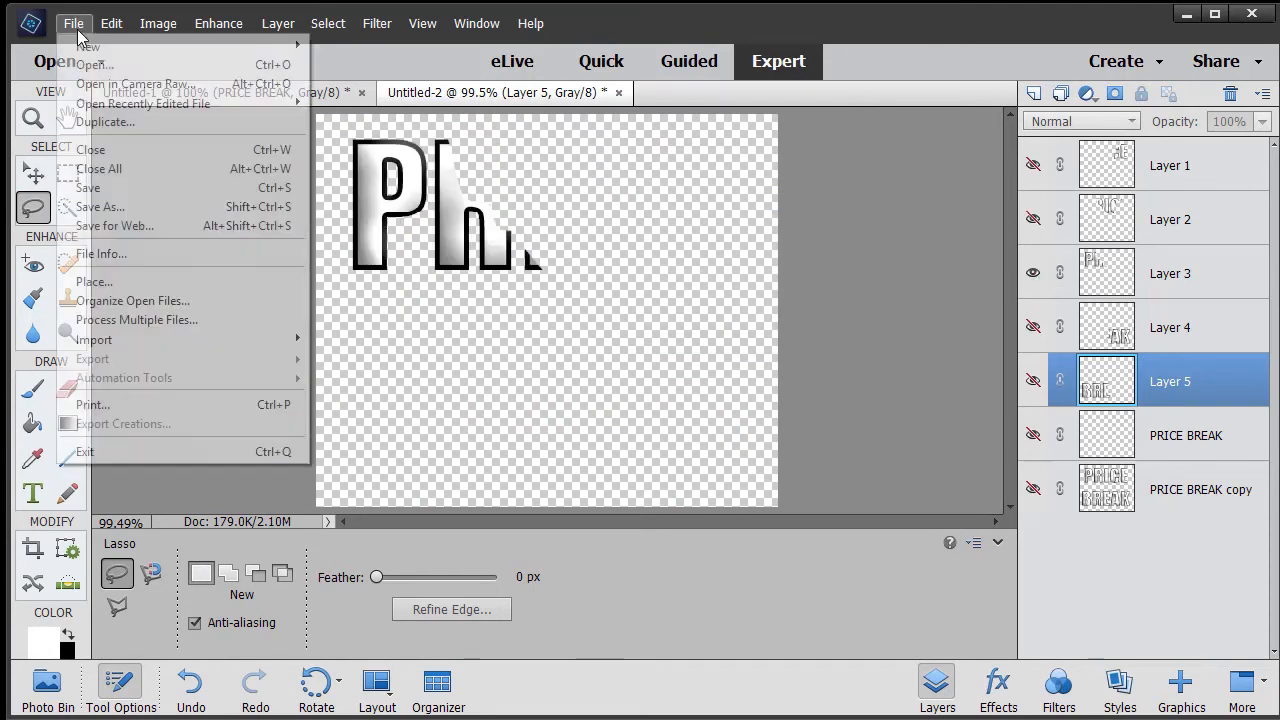
pyautogui.click(98, 206)
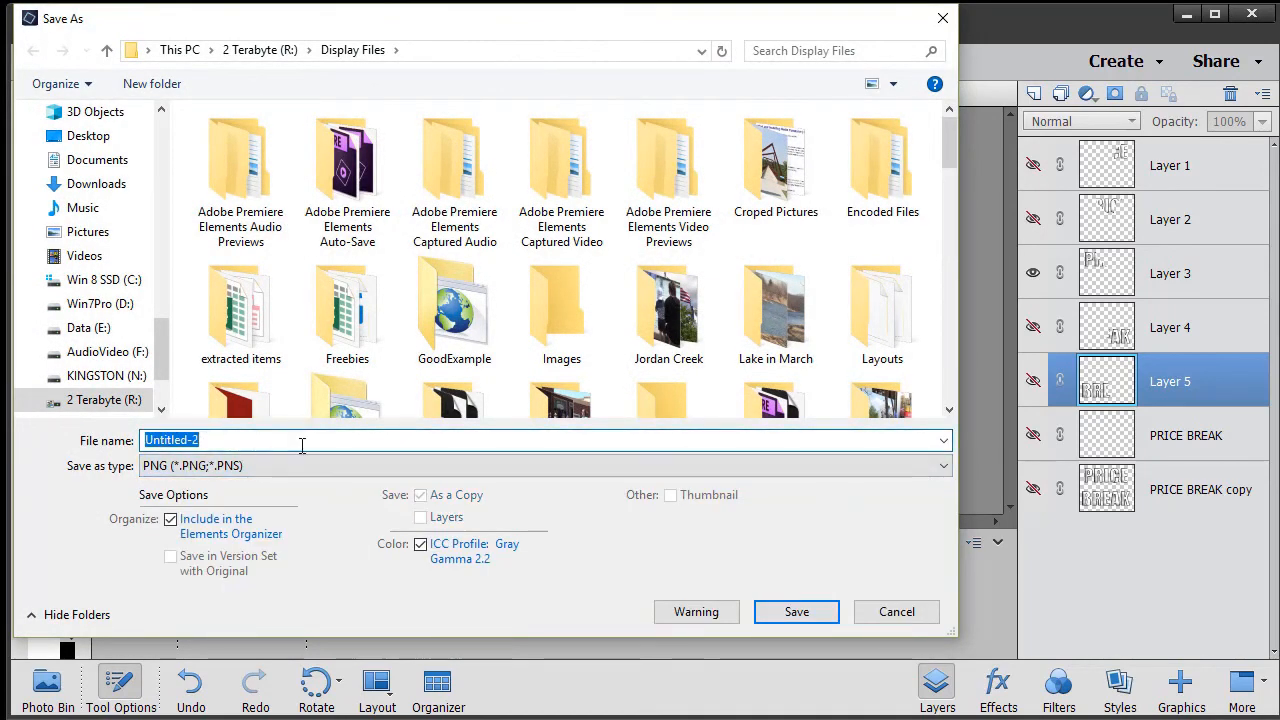
pyautogui.write('PB3')
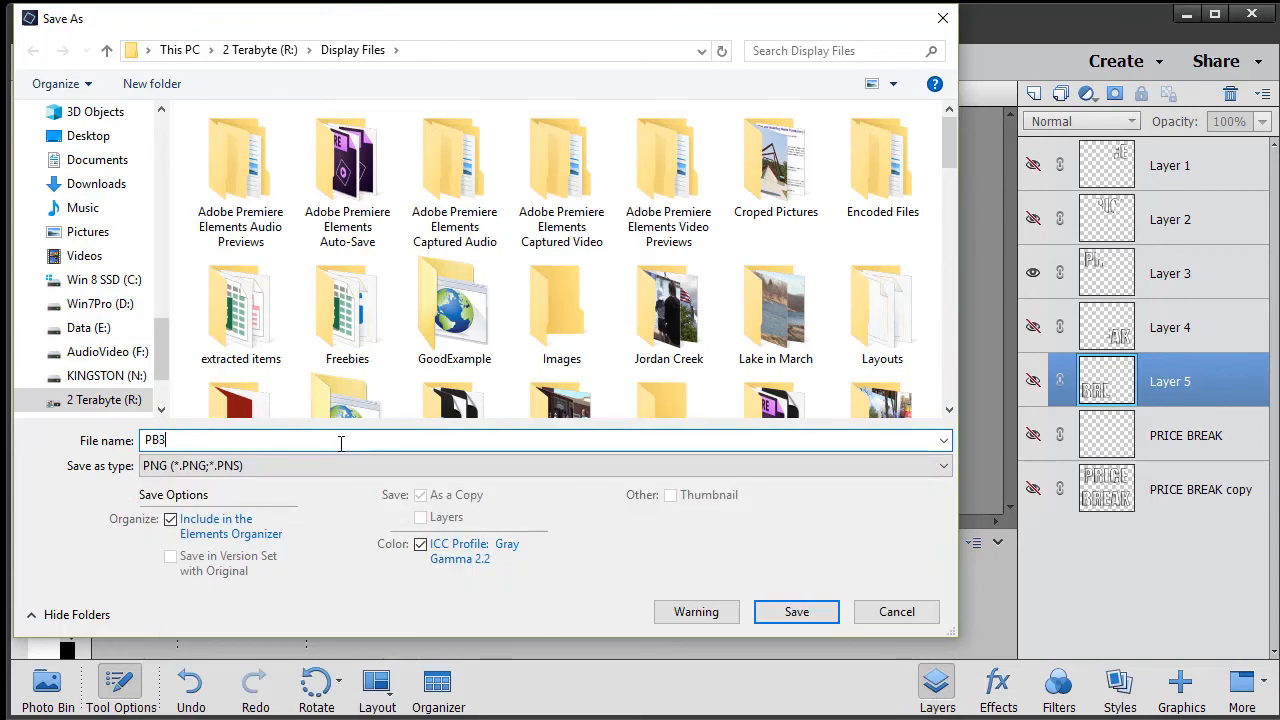
pyautogui.click(796, 612)
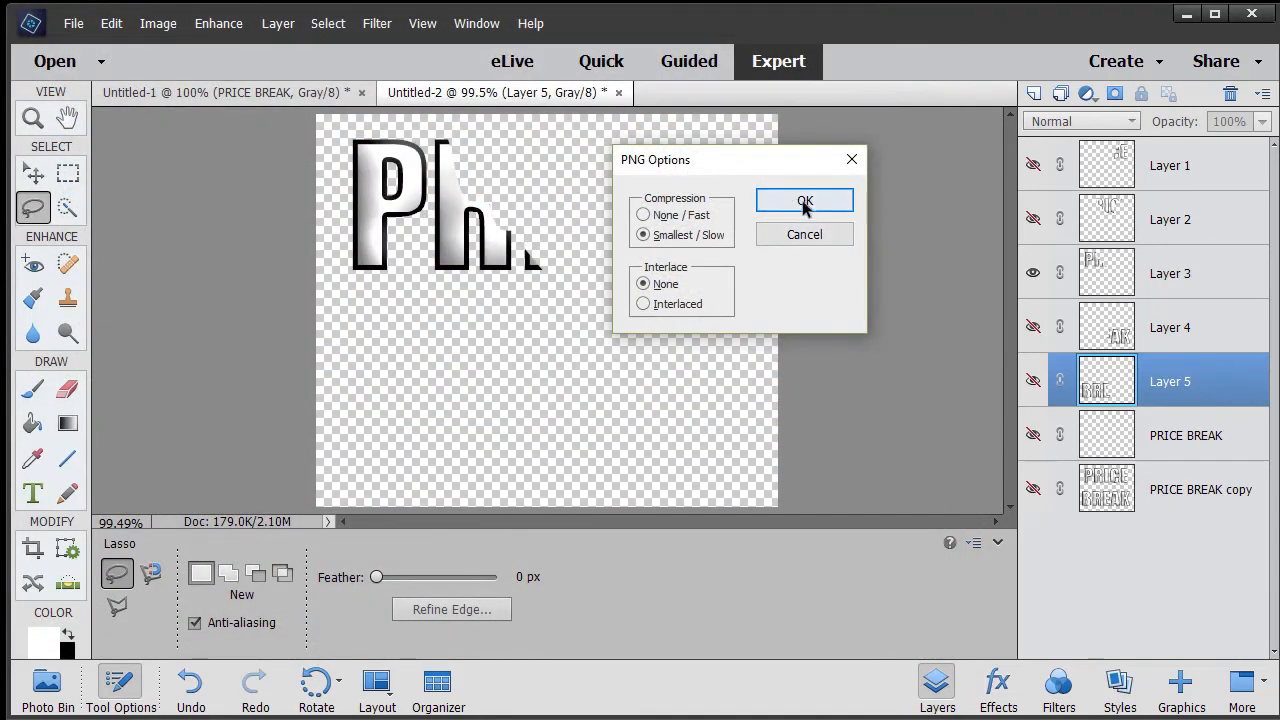
pyautogui.click(804, 200)
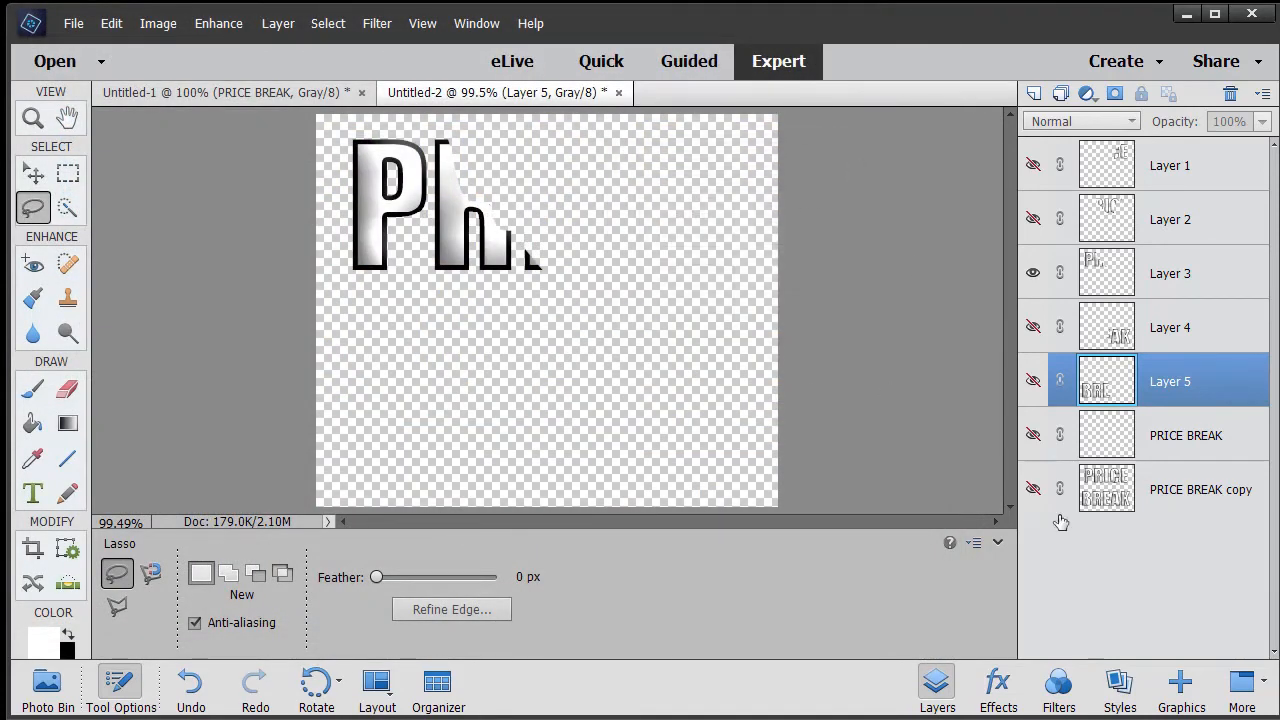
pyautogui.moveTo(1242, 508)
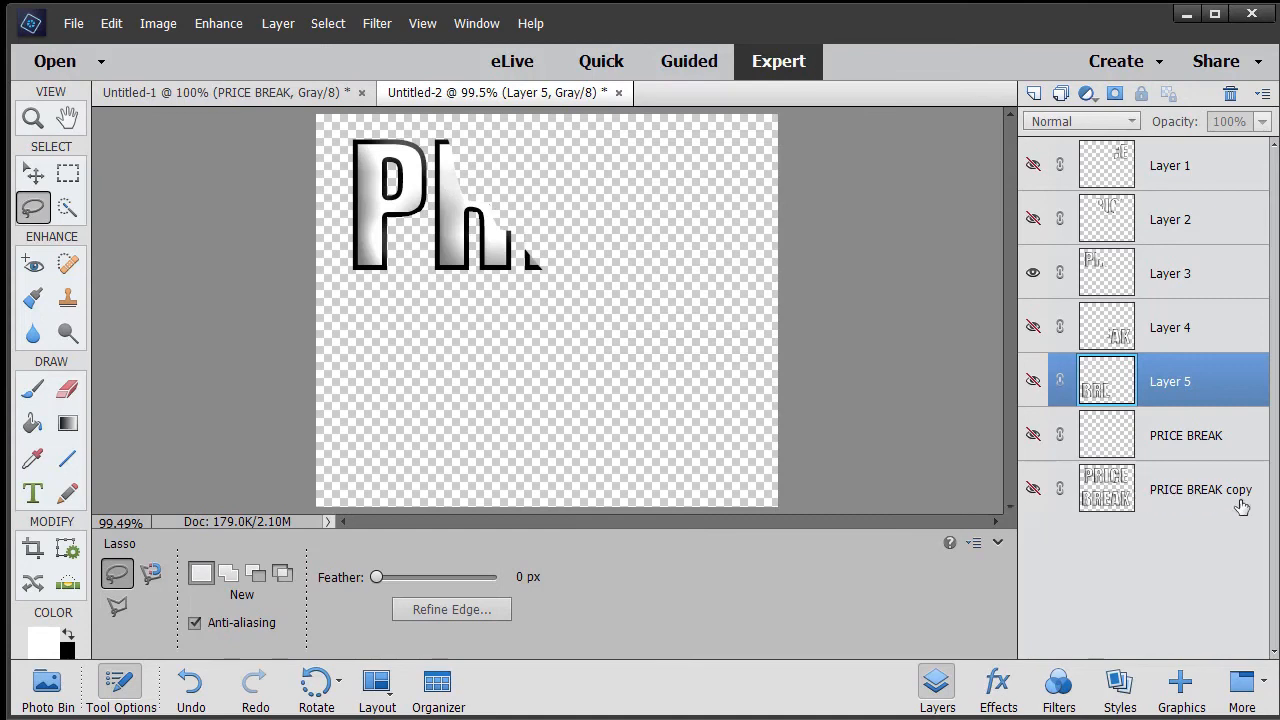
pyautogui.moveTo(972, 260)
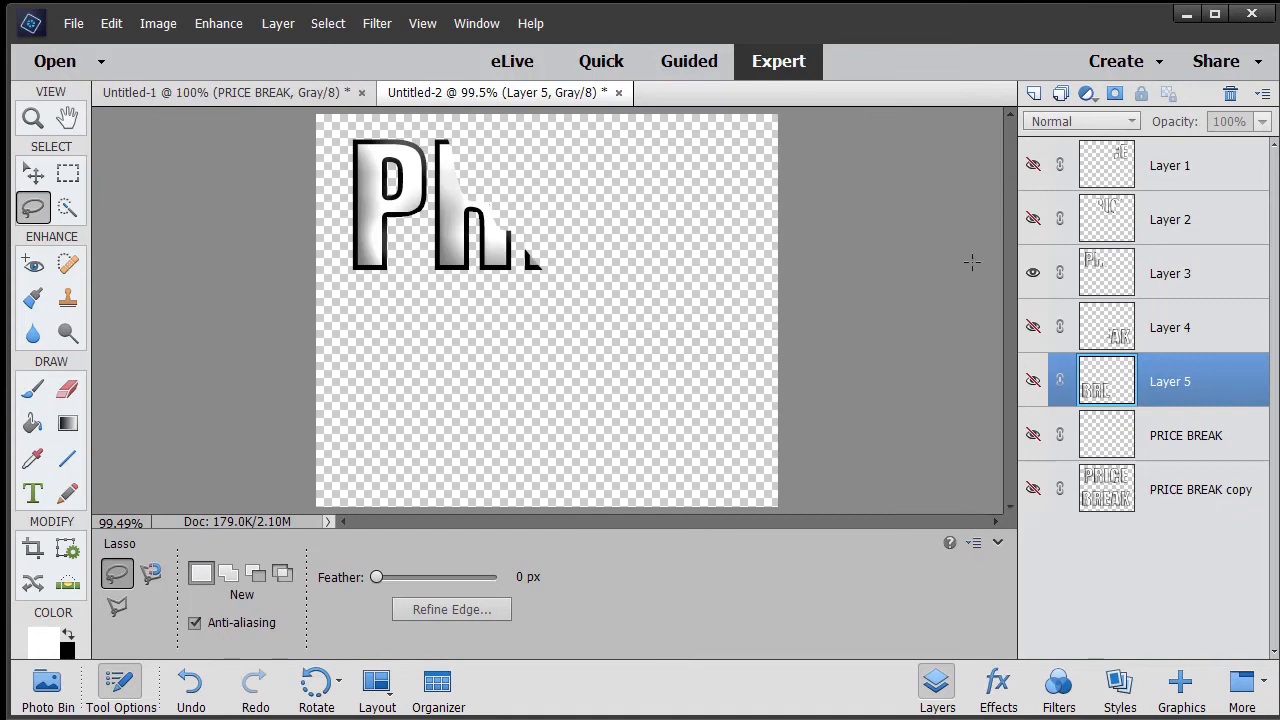
pyautogui.moveTo(656, 208)
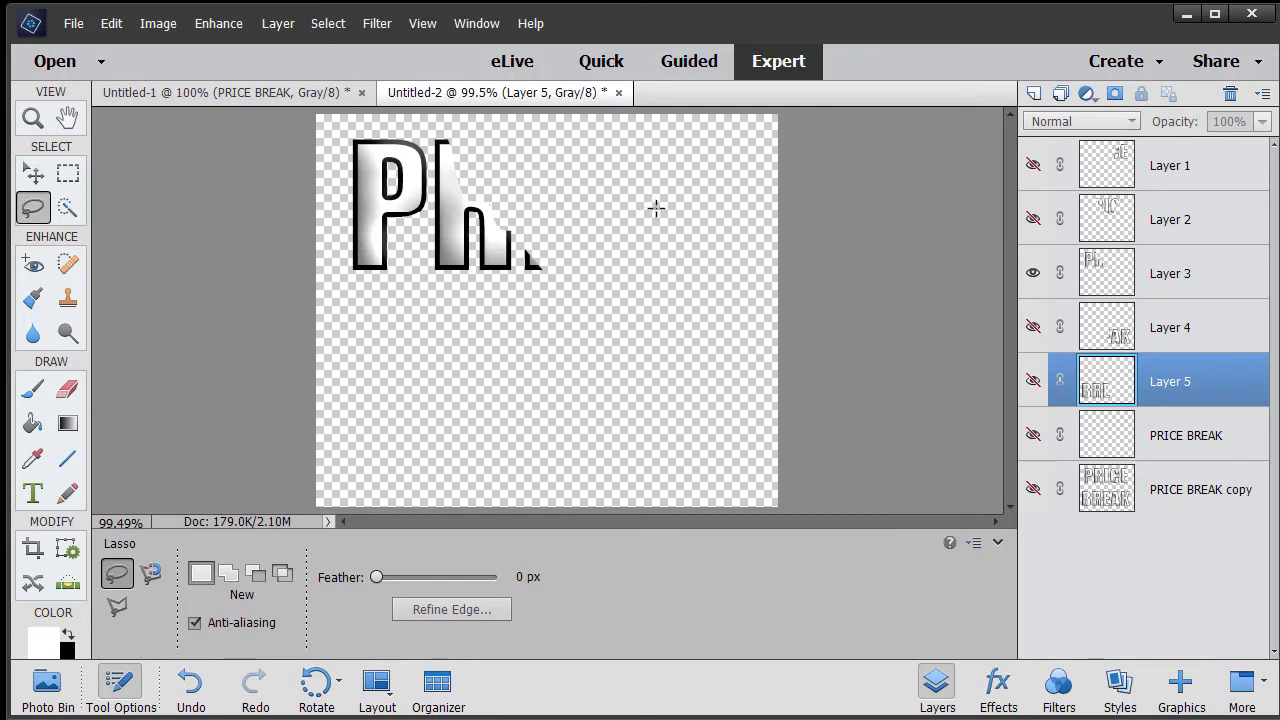
pyautogui.moveTo(550, 282)
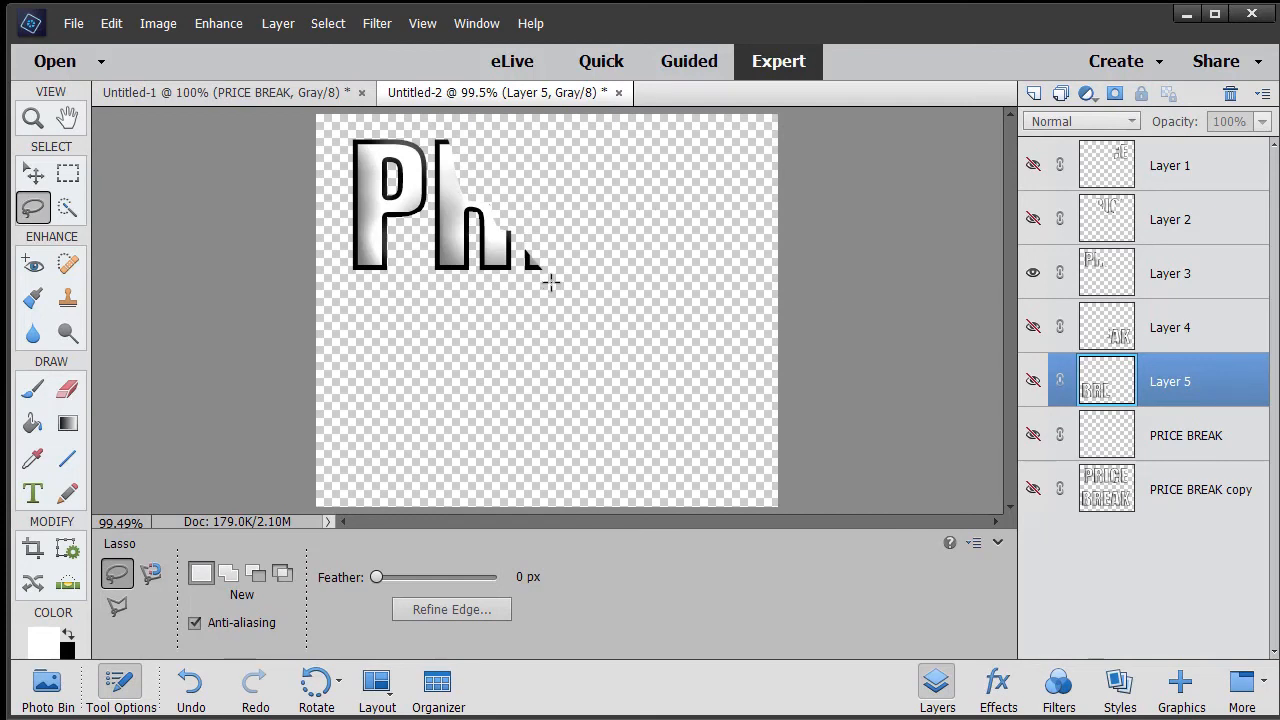
pyautogui.moveTo(372, 300)
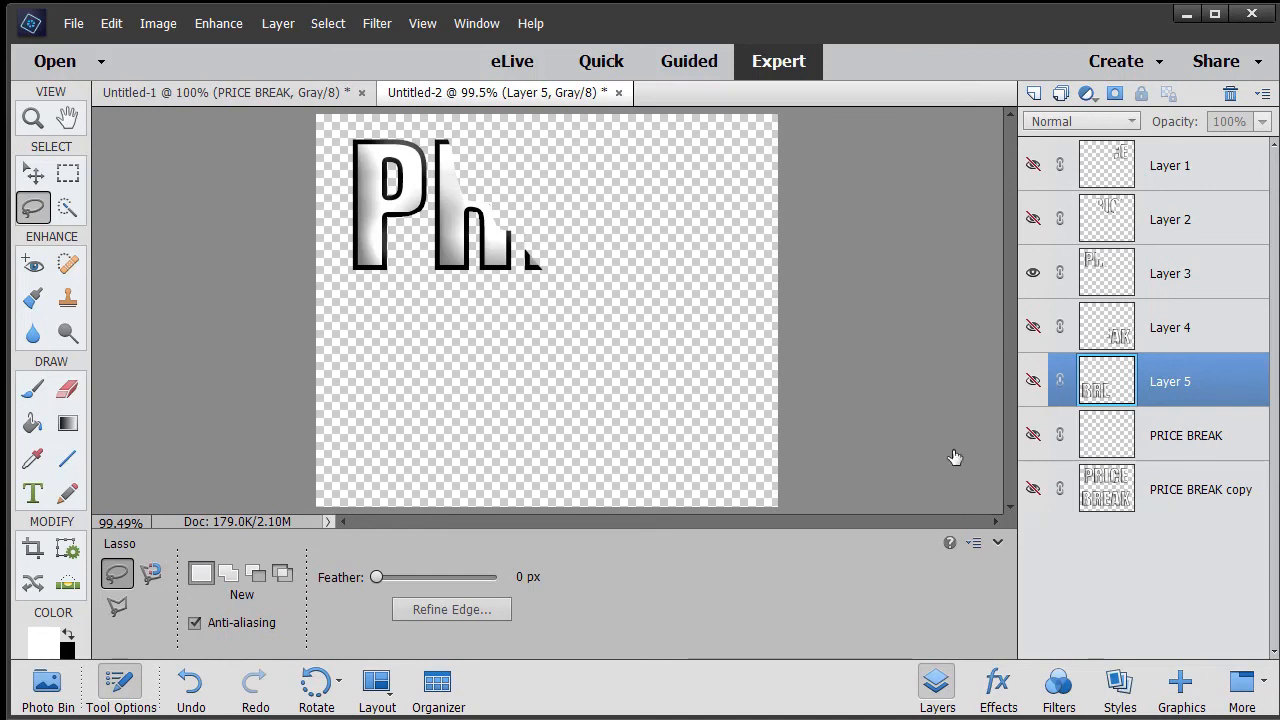
pyautogui.moveTo(648, 340)
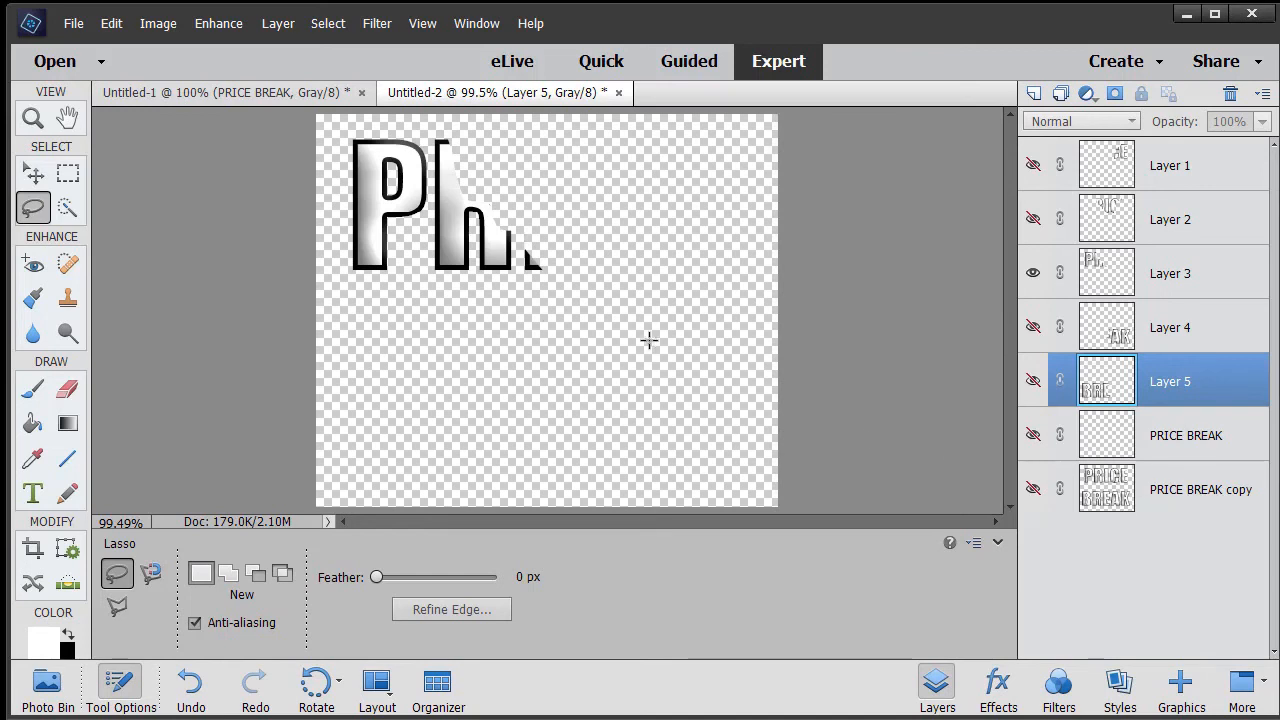
pyautogui.moveTo(652, 312)
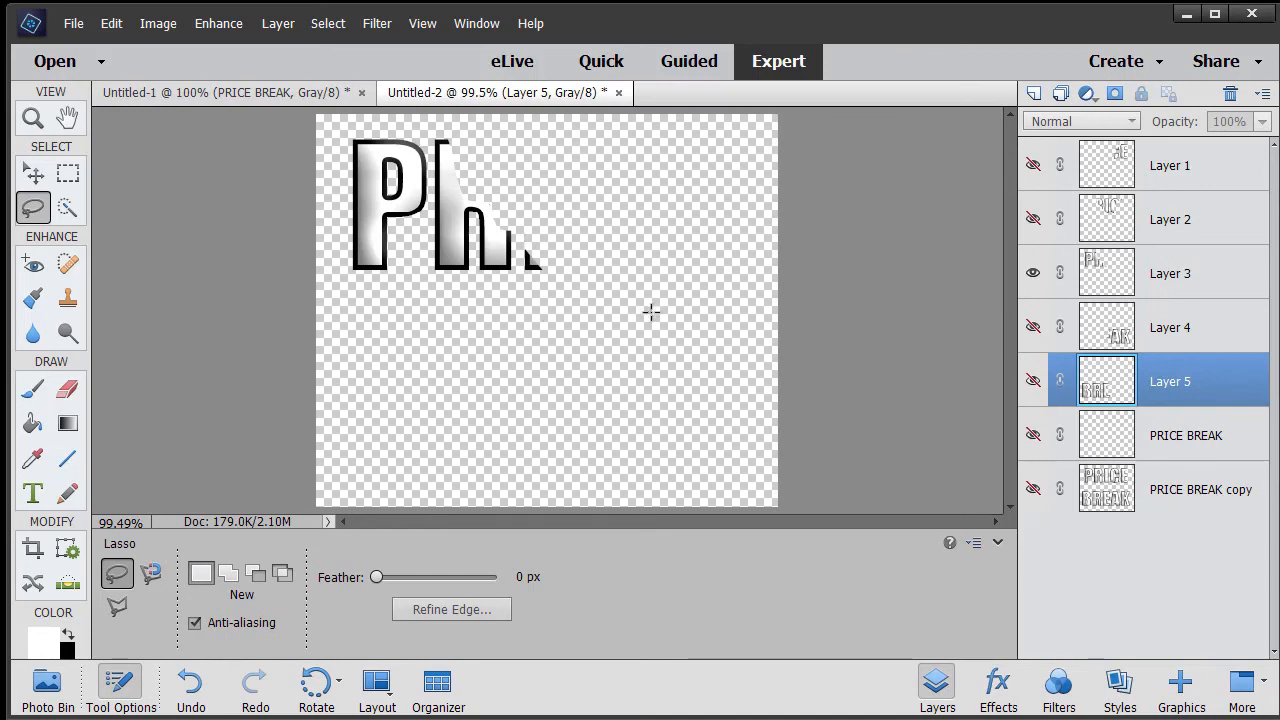
pyautogui.moveTo(468, 308)
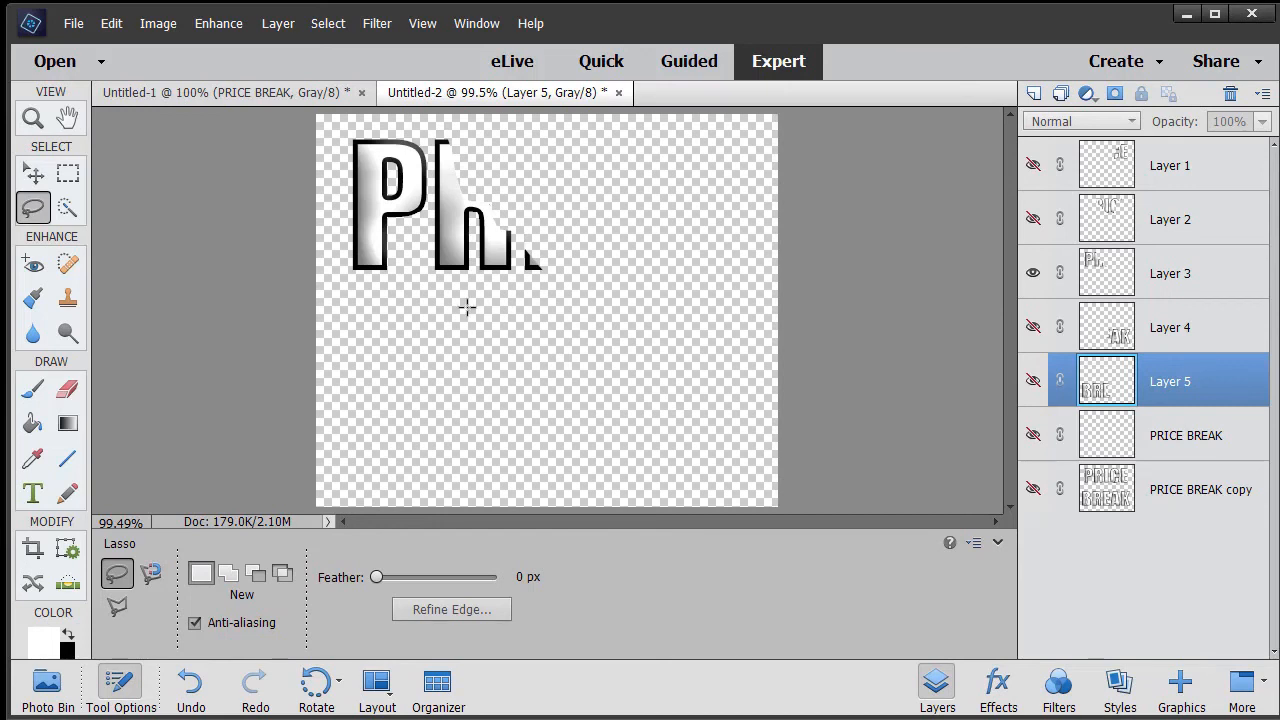
pyautogui.moveTo(292, 276)
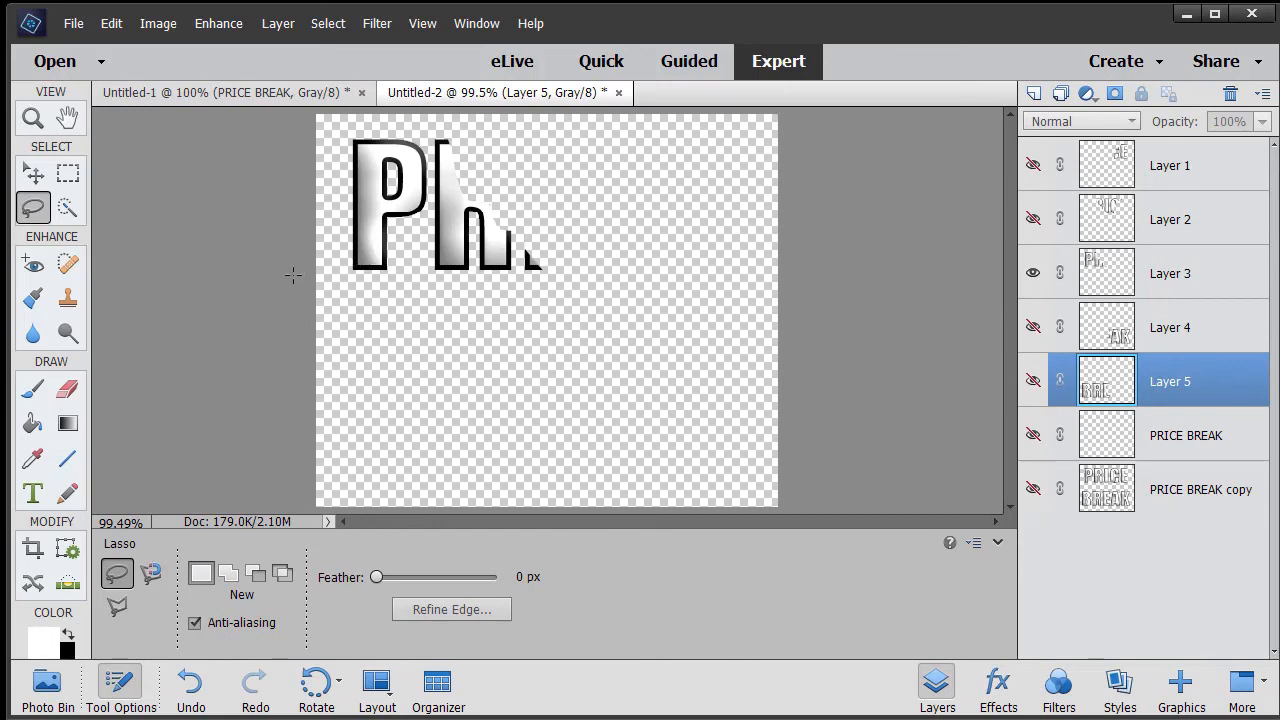
pyautogui.moveTo(256, 282)
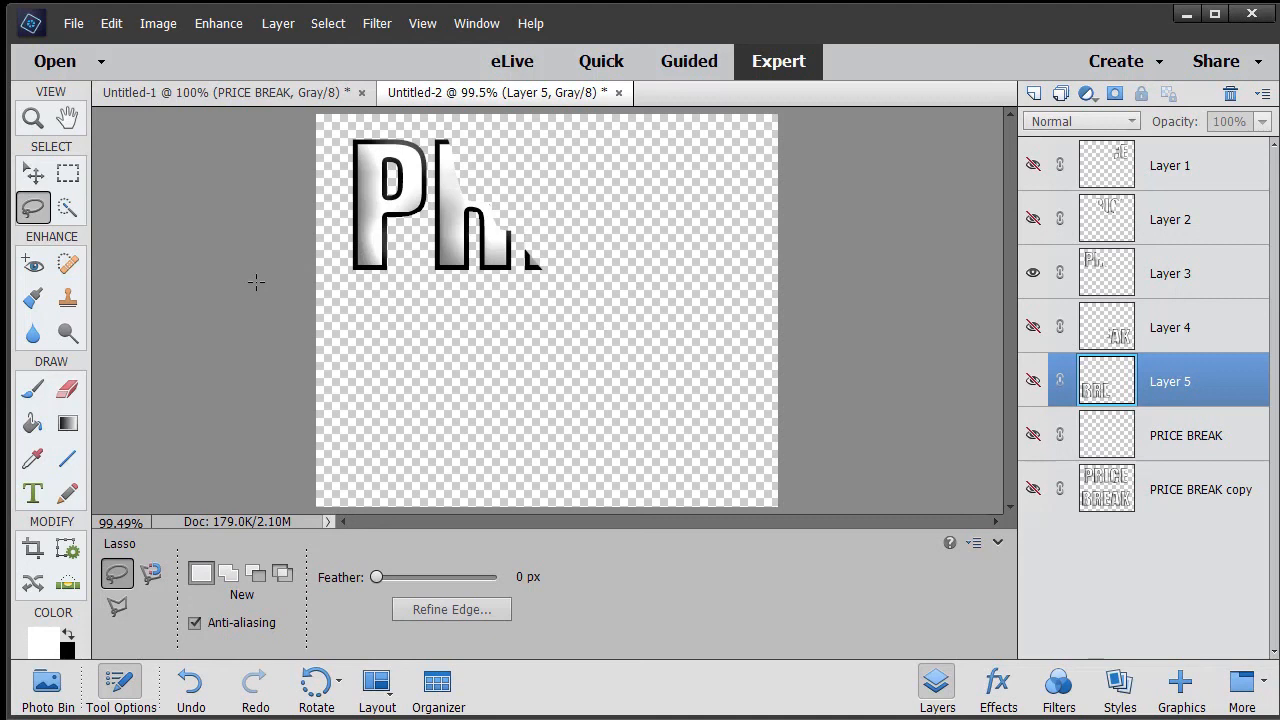
pyautogui.moveTo(750, 344)
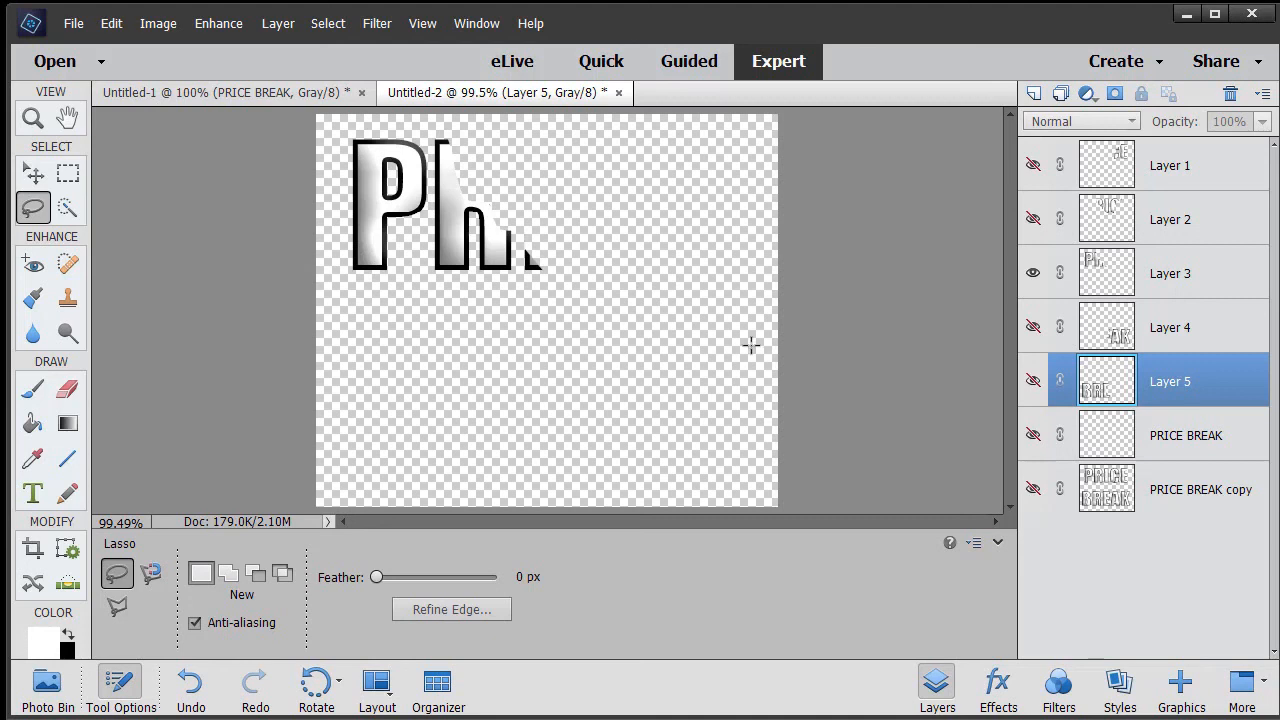